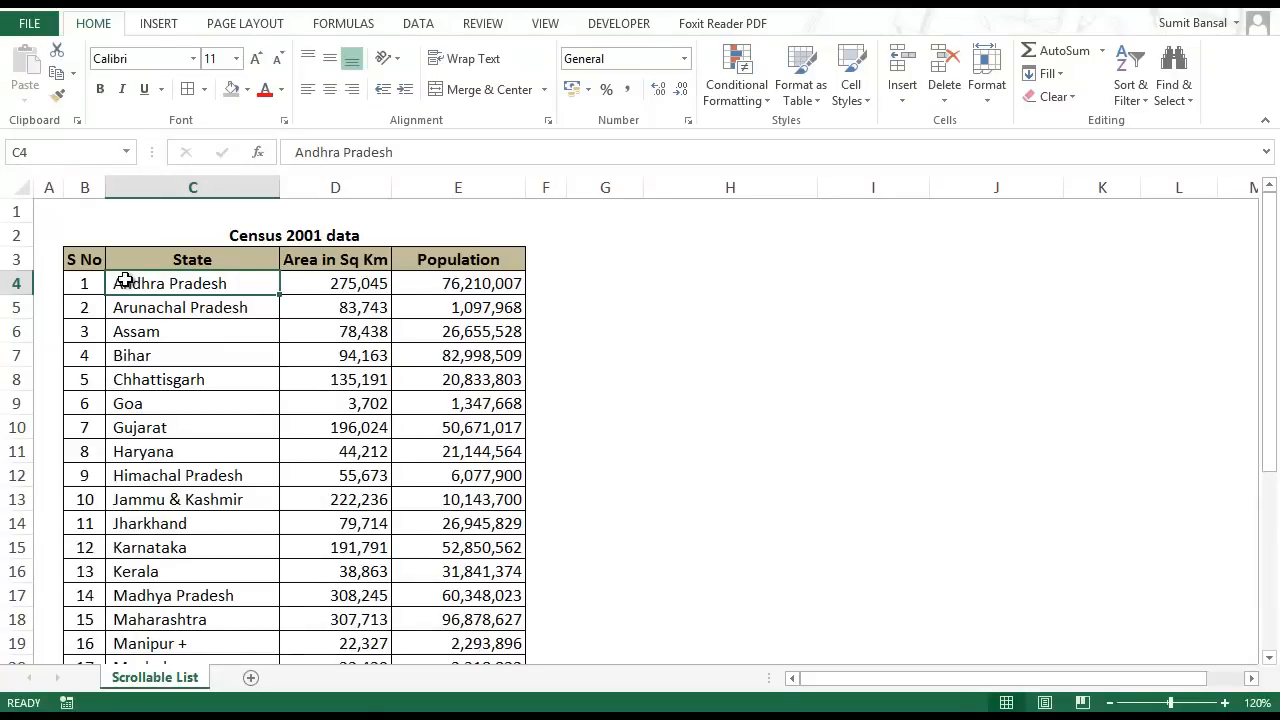
mouse_move(892, 346)
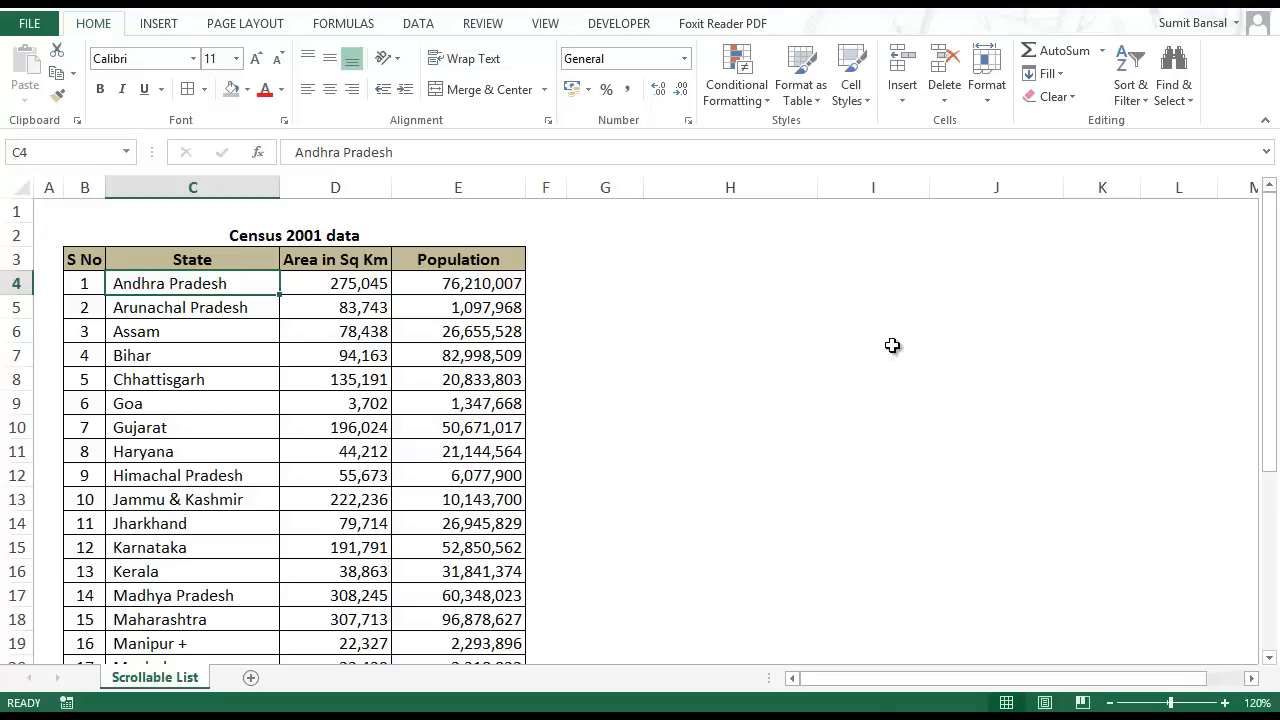
Draw a Form Controls vertical scroll bar in column G beside the Census 2001 table
scroll("down", 3)
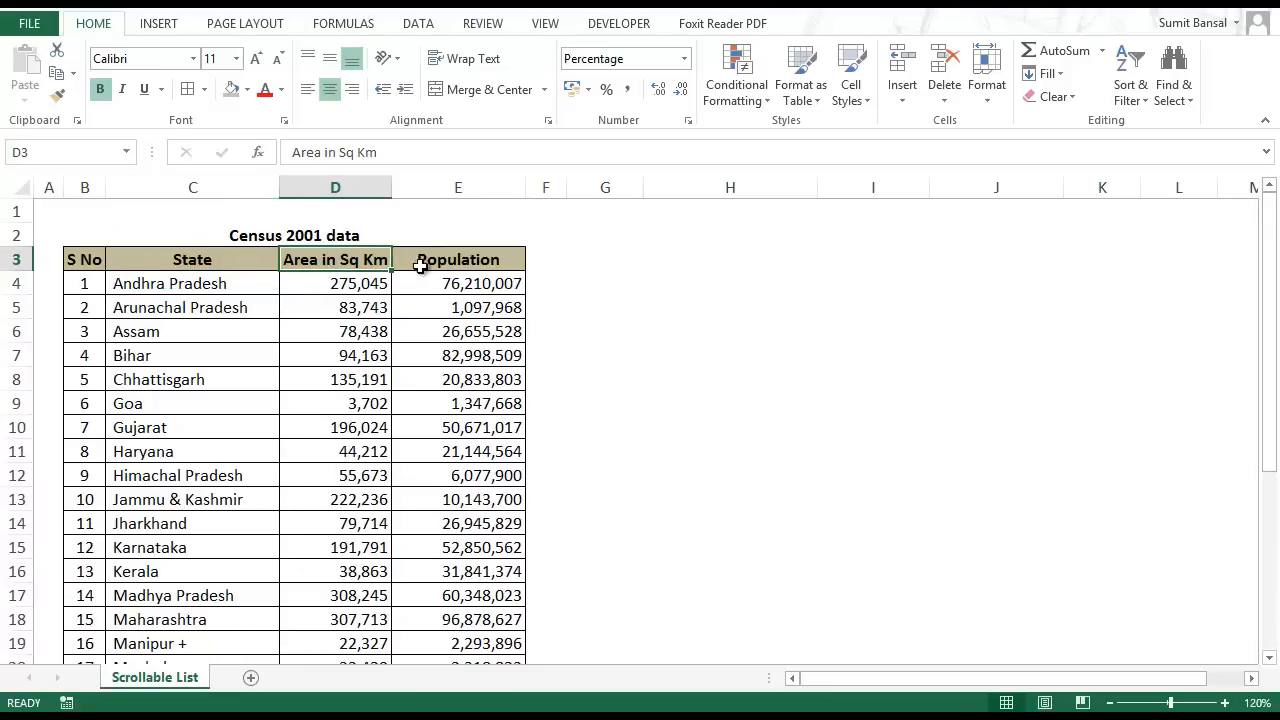
left_click(458, 259)
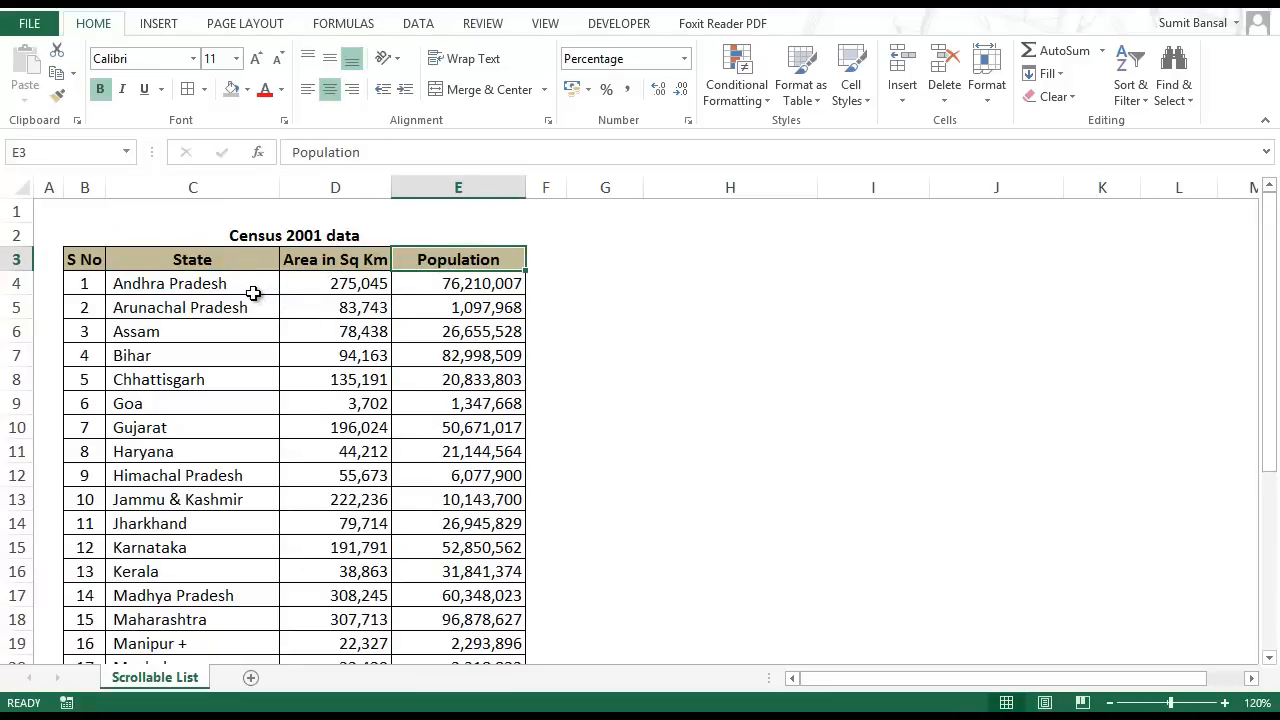
mouse_move(270, 293)
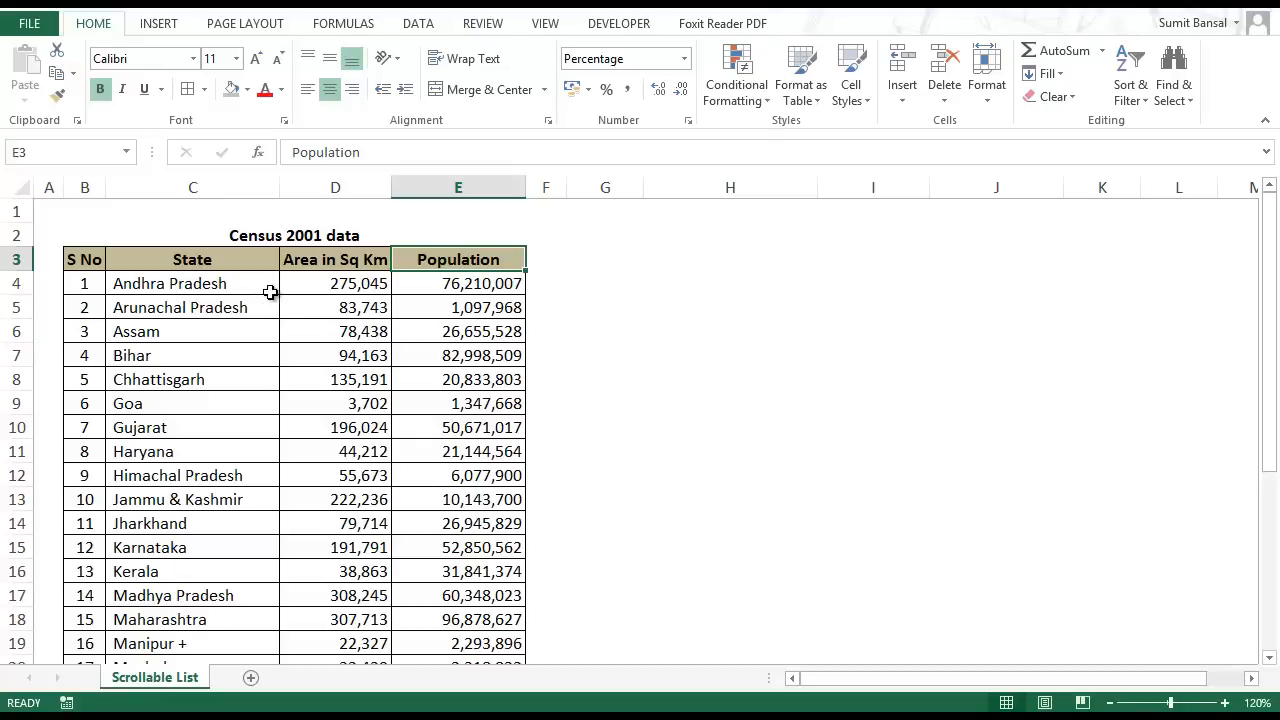
mouse_move(661, 276)
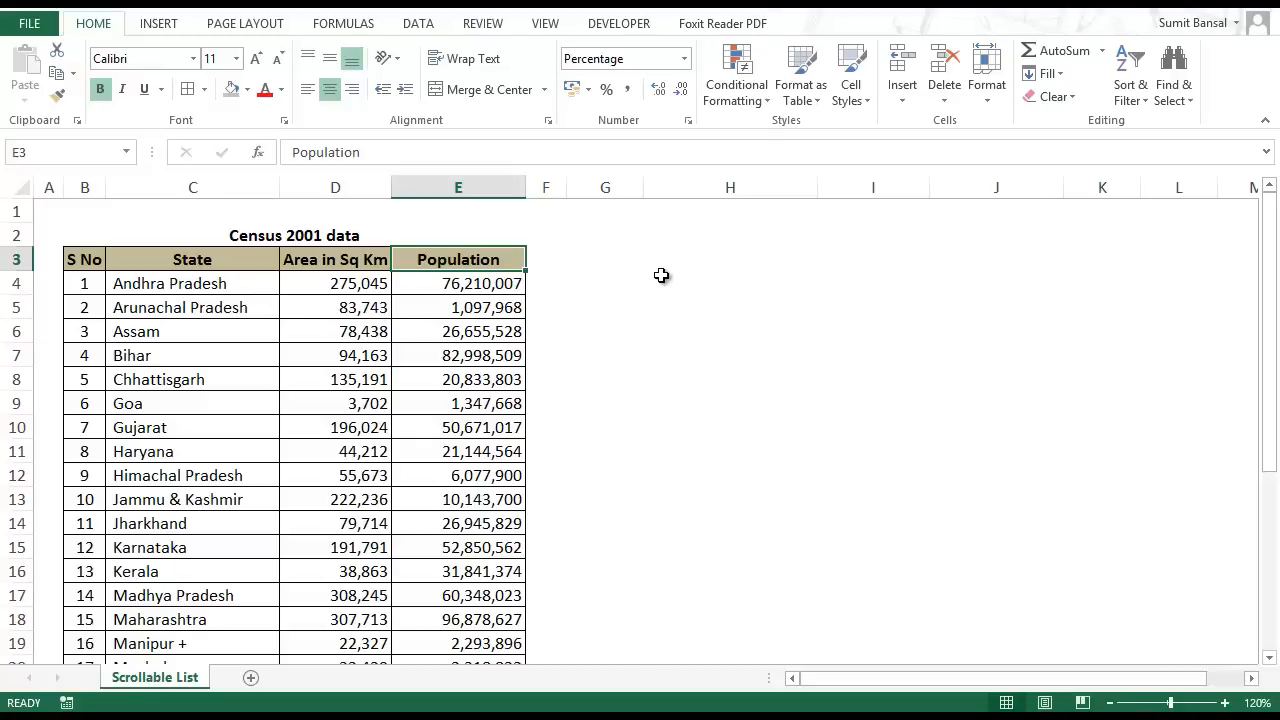
mouse_move(1238, 257)
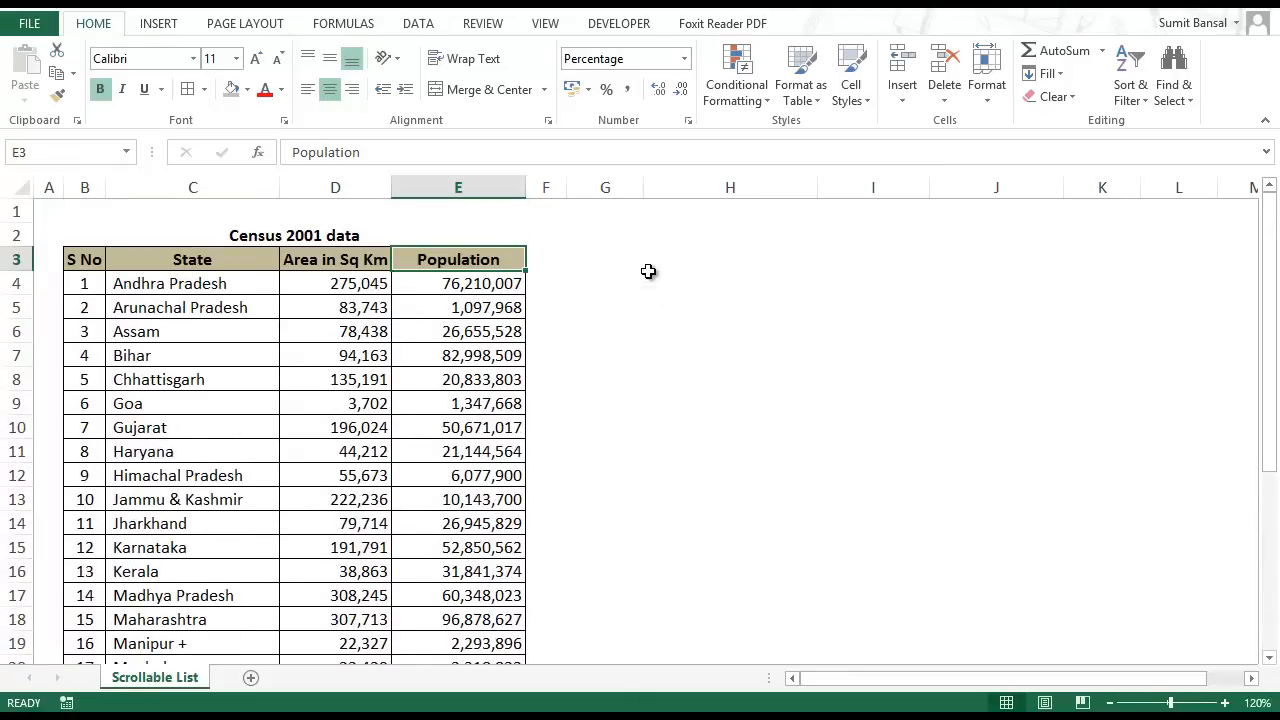
mouse_move(656, 452)
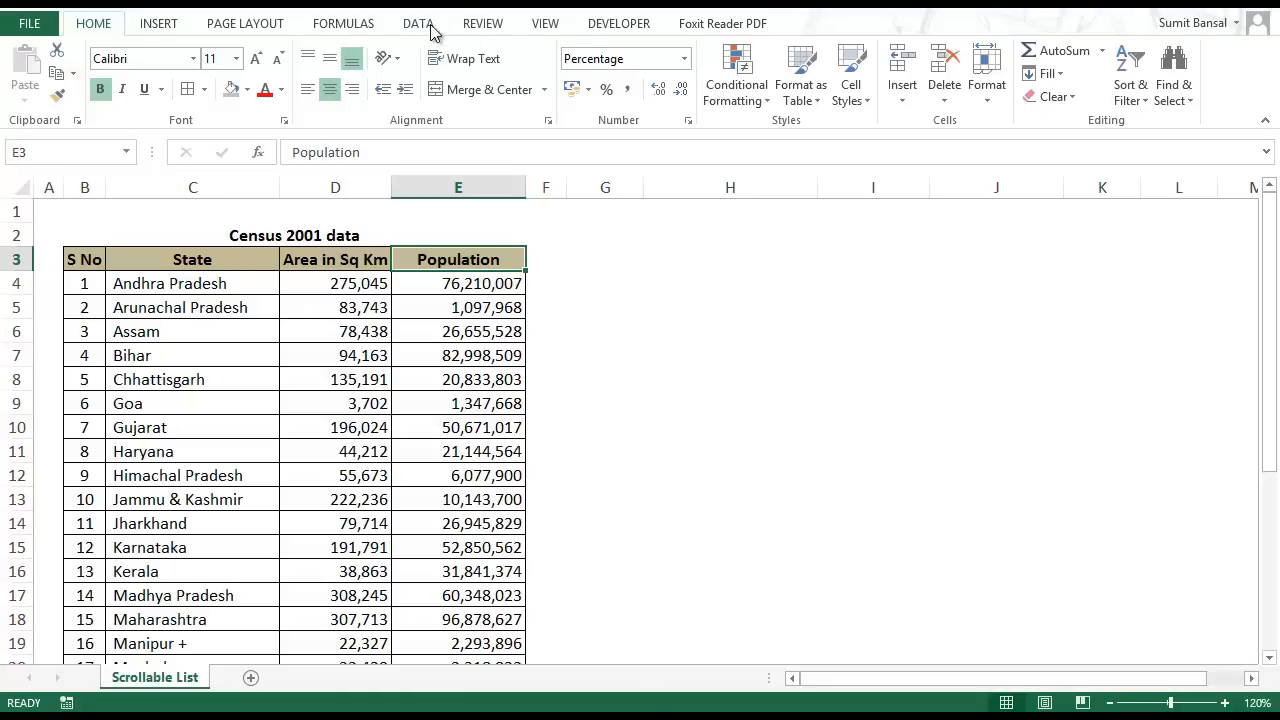
left_click(618, 23)
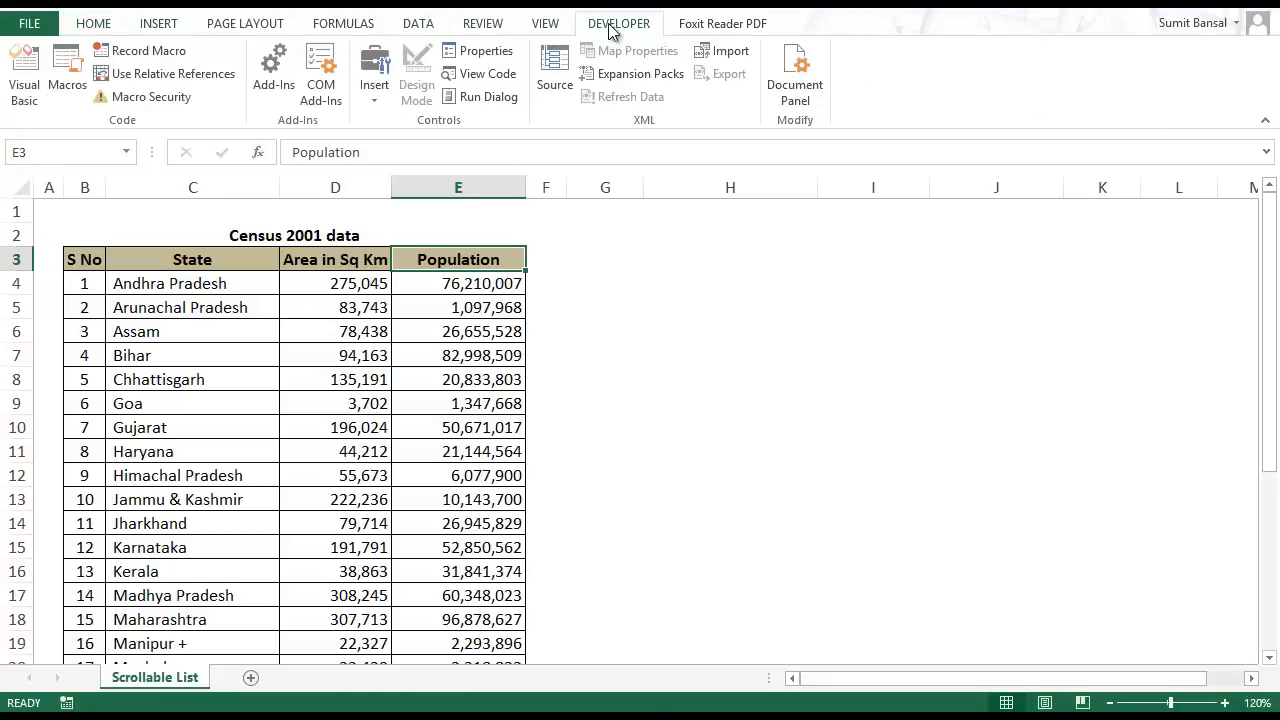
mouse_move(374, 70)
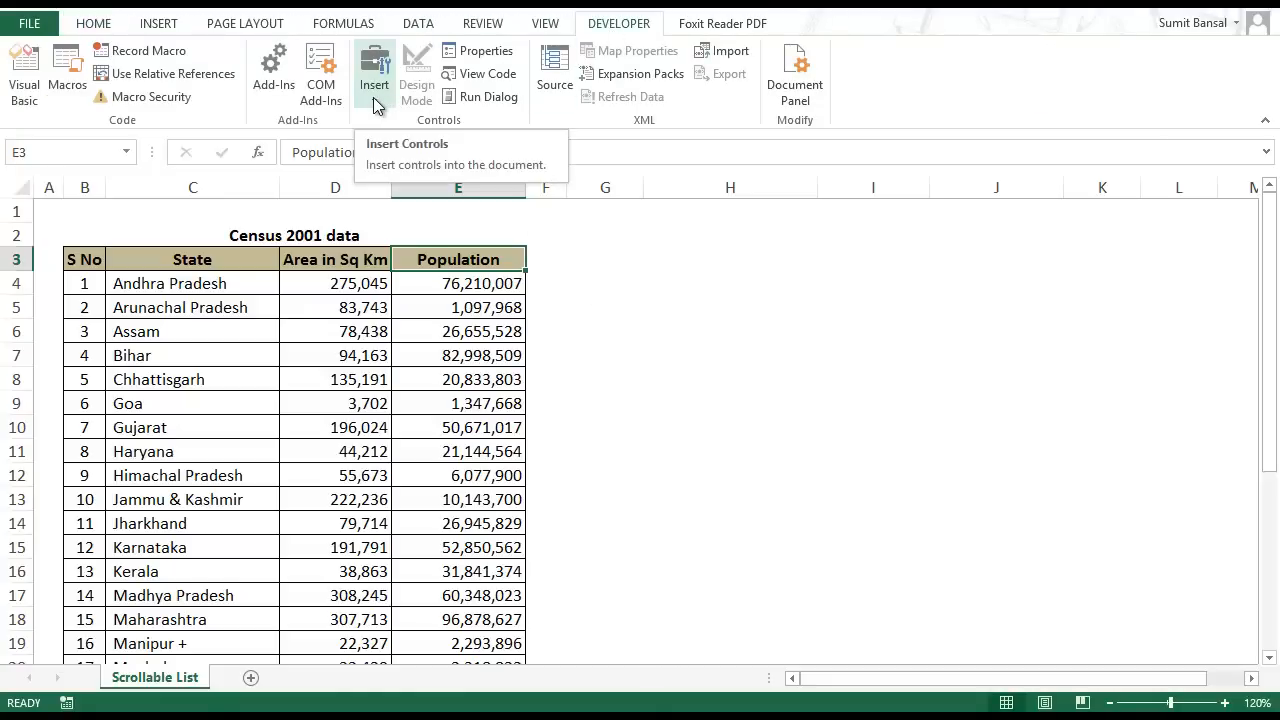
left_click(374, 70)
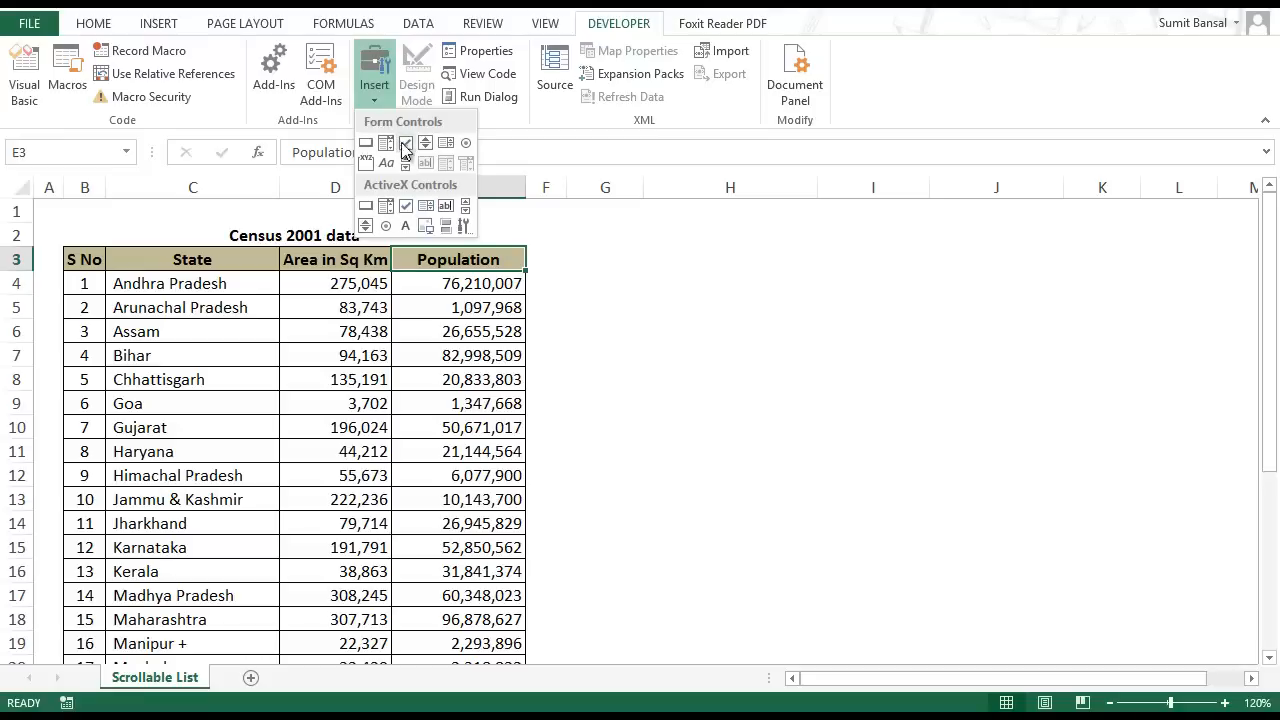
mouse_move(405, 163)
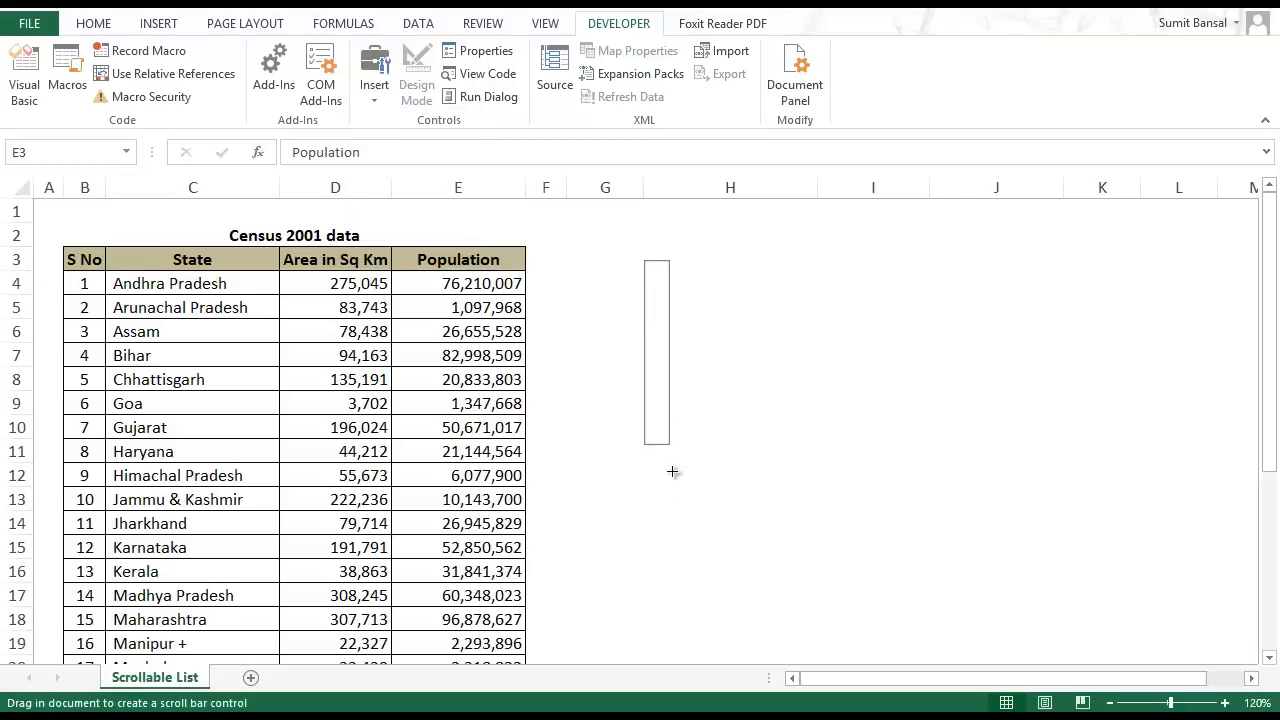
left_click_drag(656, 262, 656, 513)
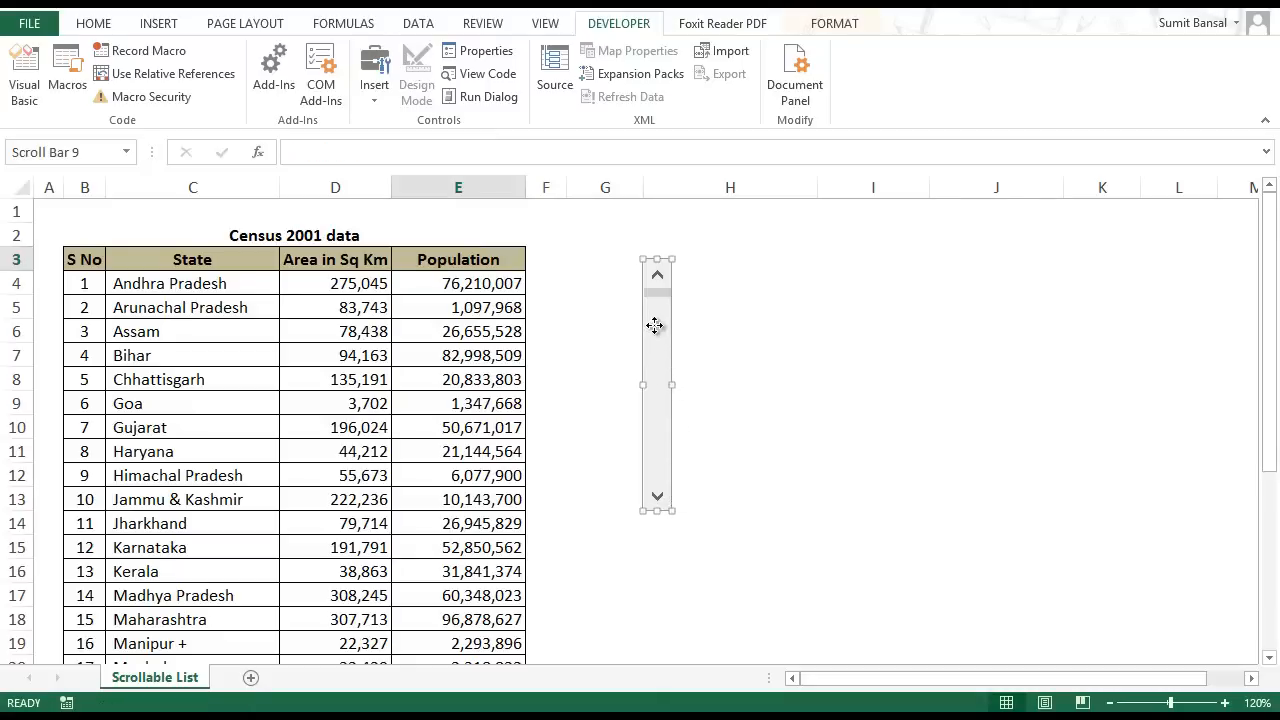
In the scroll bar's Format Control settings, set minimum value 1 and maximum value 18
right_click(655, 325)
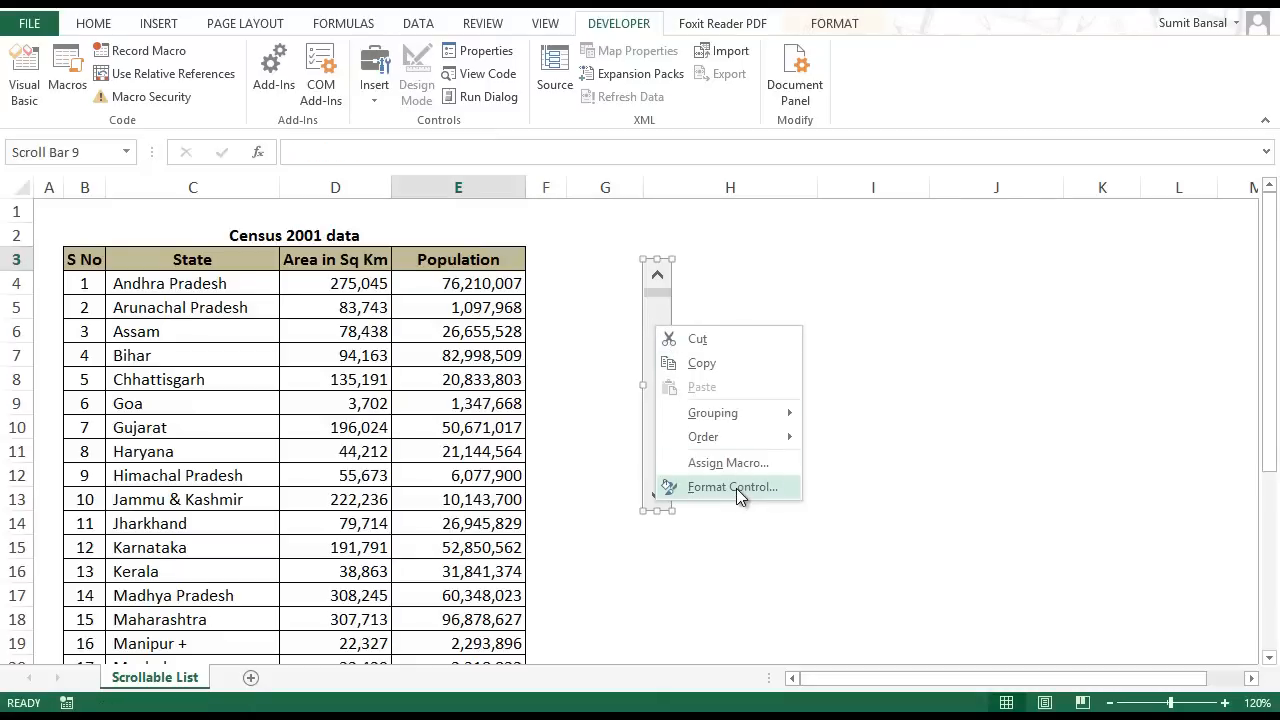
left_click(732, 487)
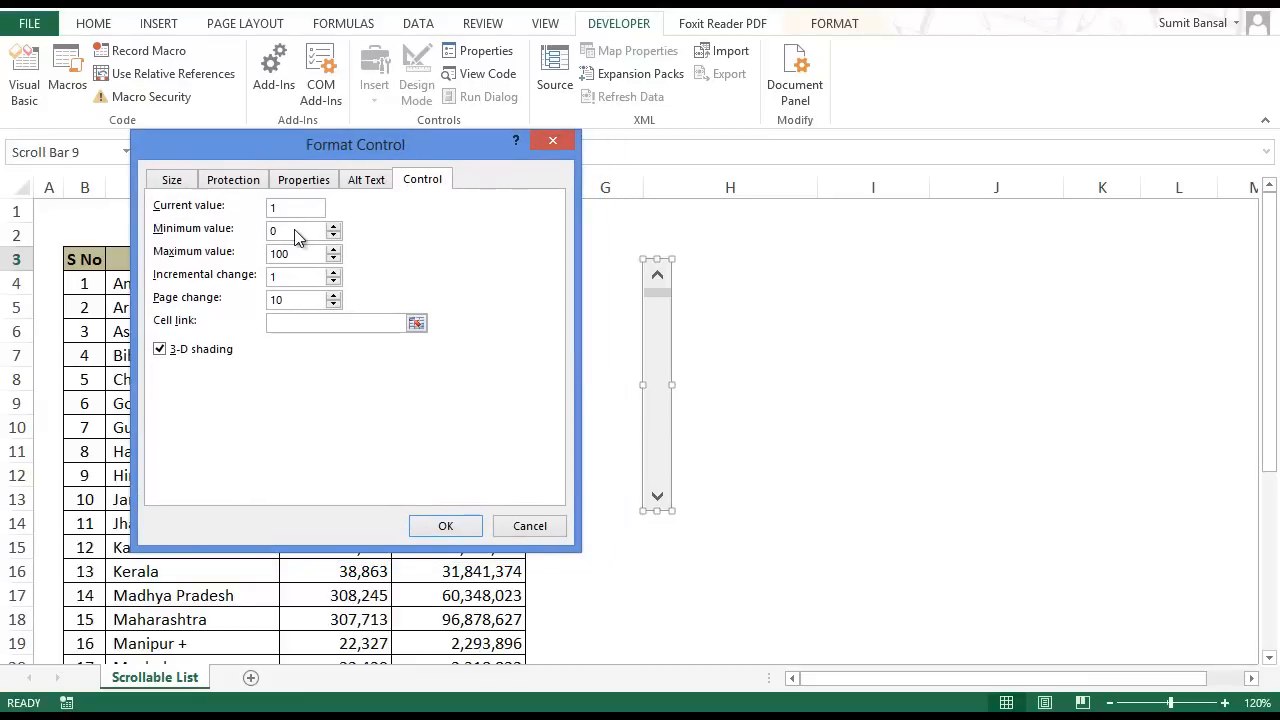
type("1")
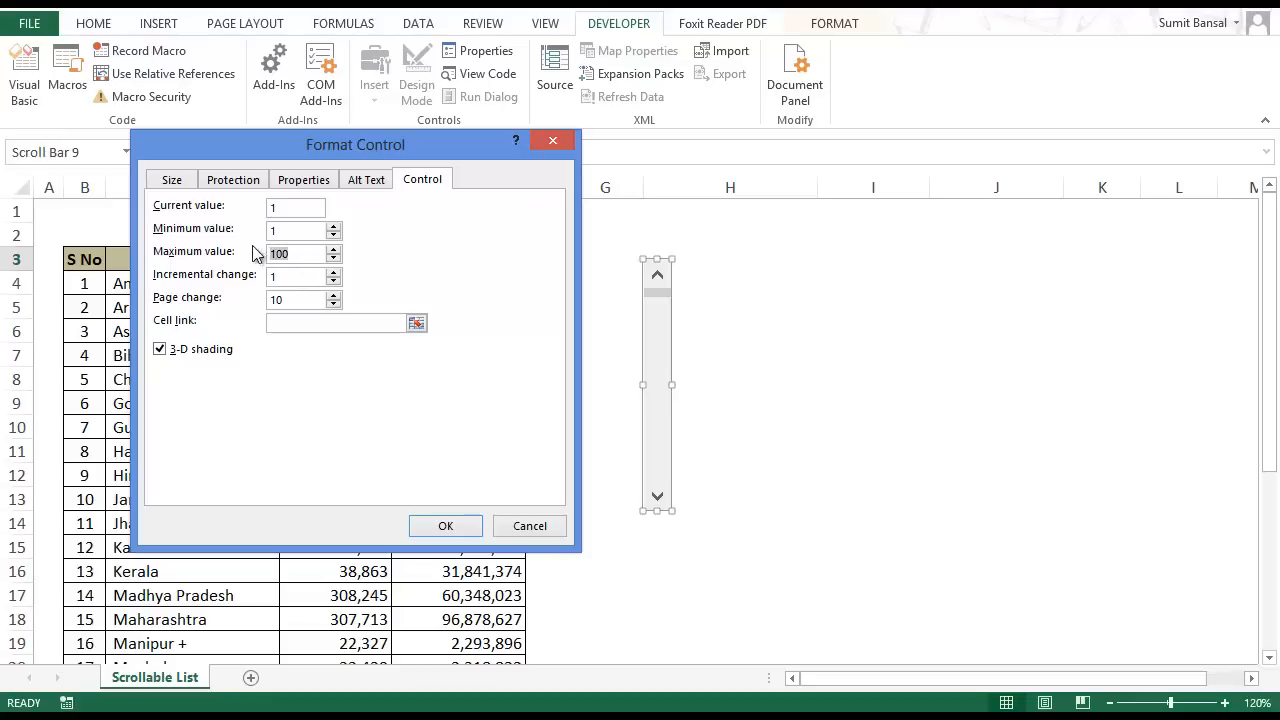
left_click_drag(355, 145, 471, 118)
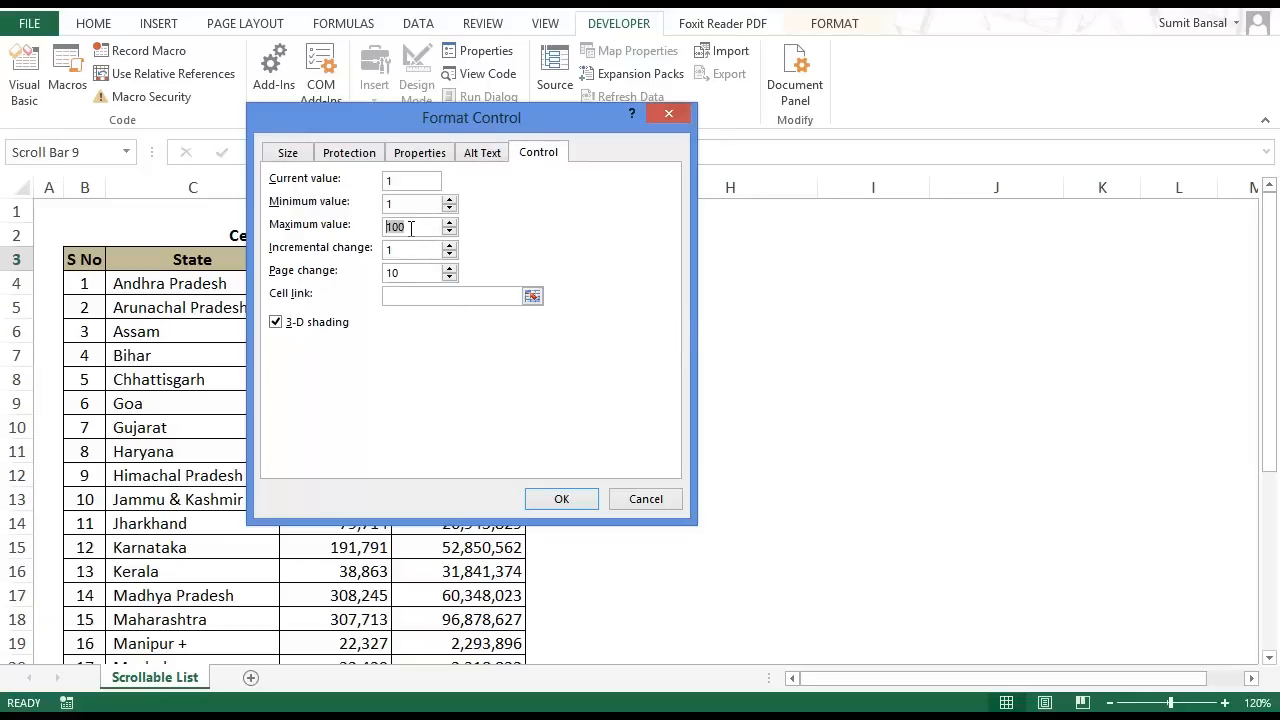
left_click(410, 227)
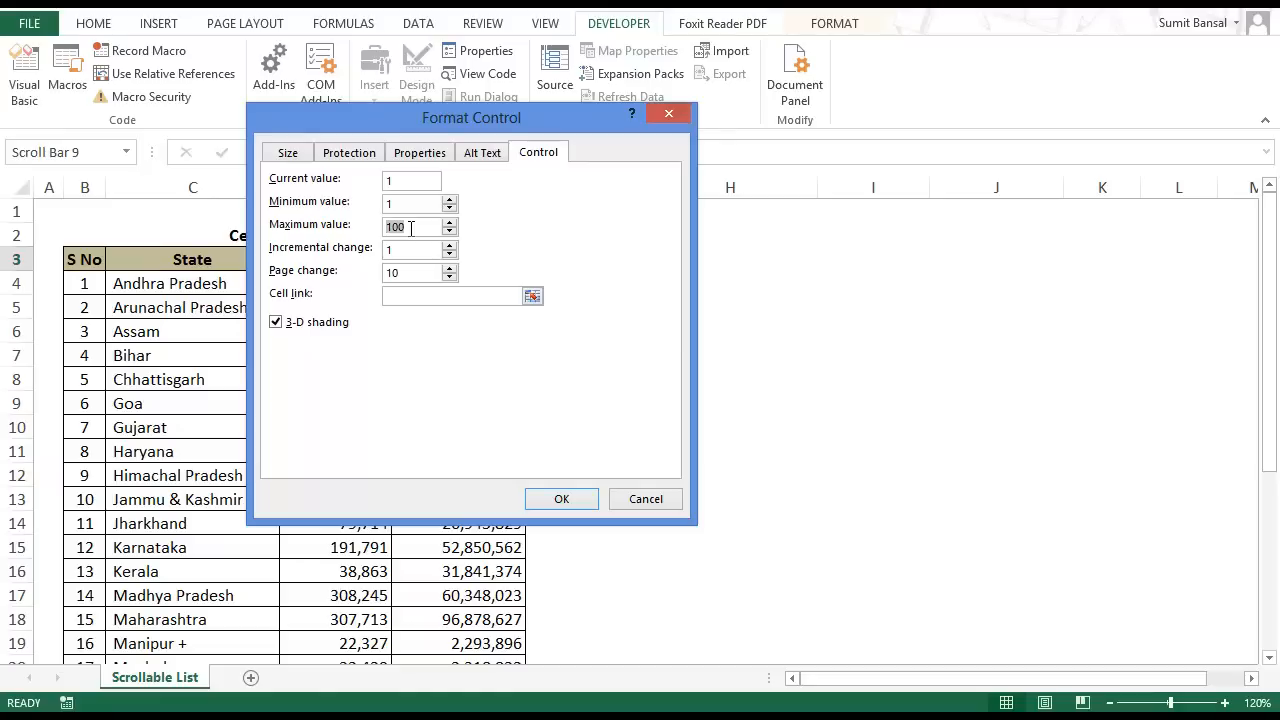
type("18")
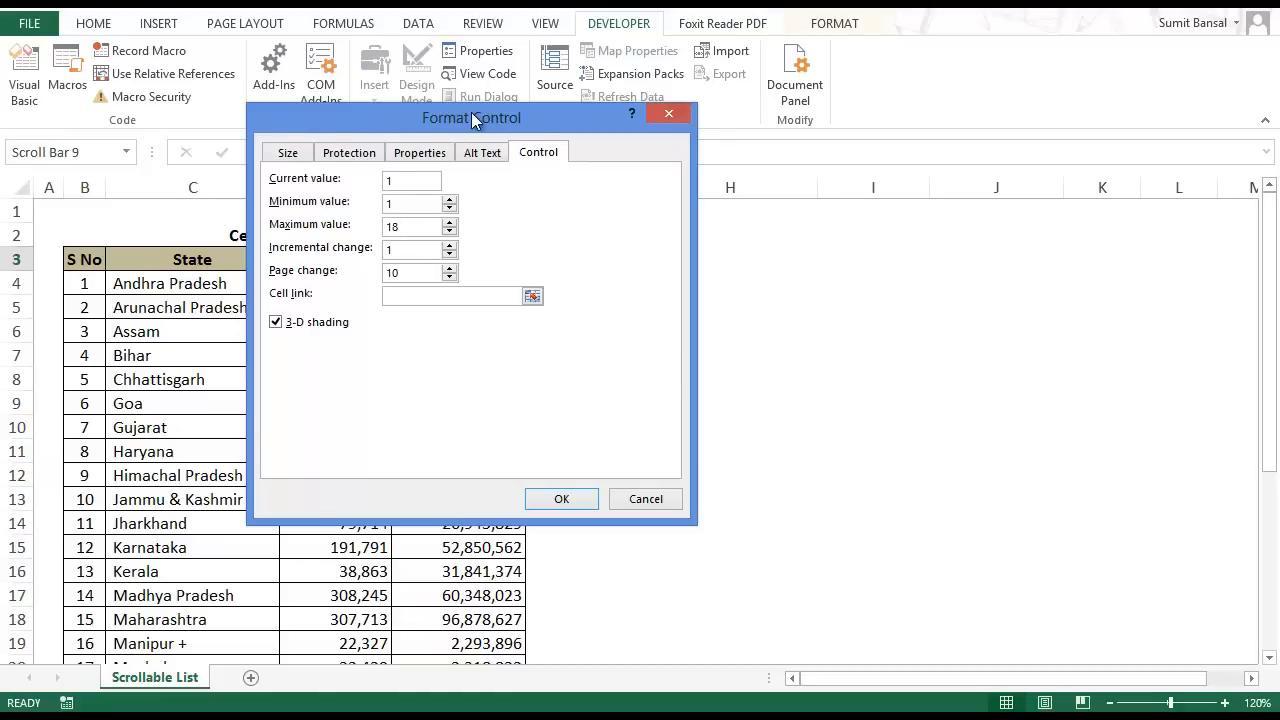
left_click_drag(471, 117, 358, 120)
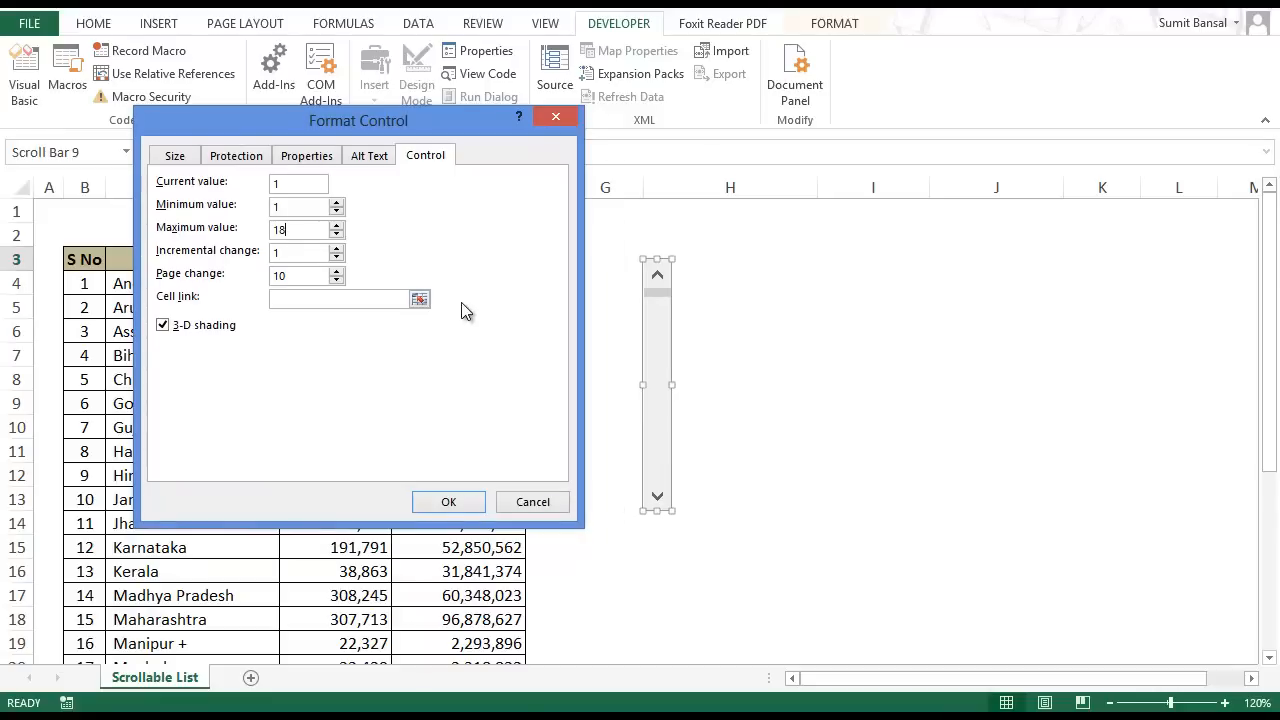
mouse_move(658, 503)
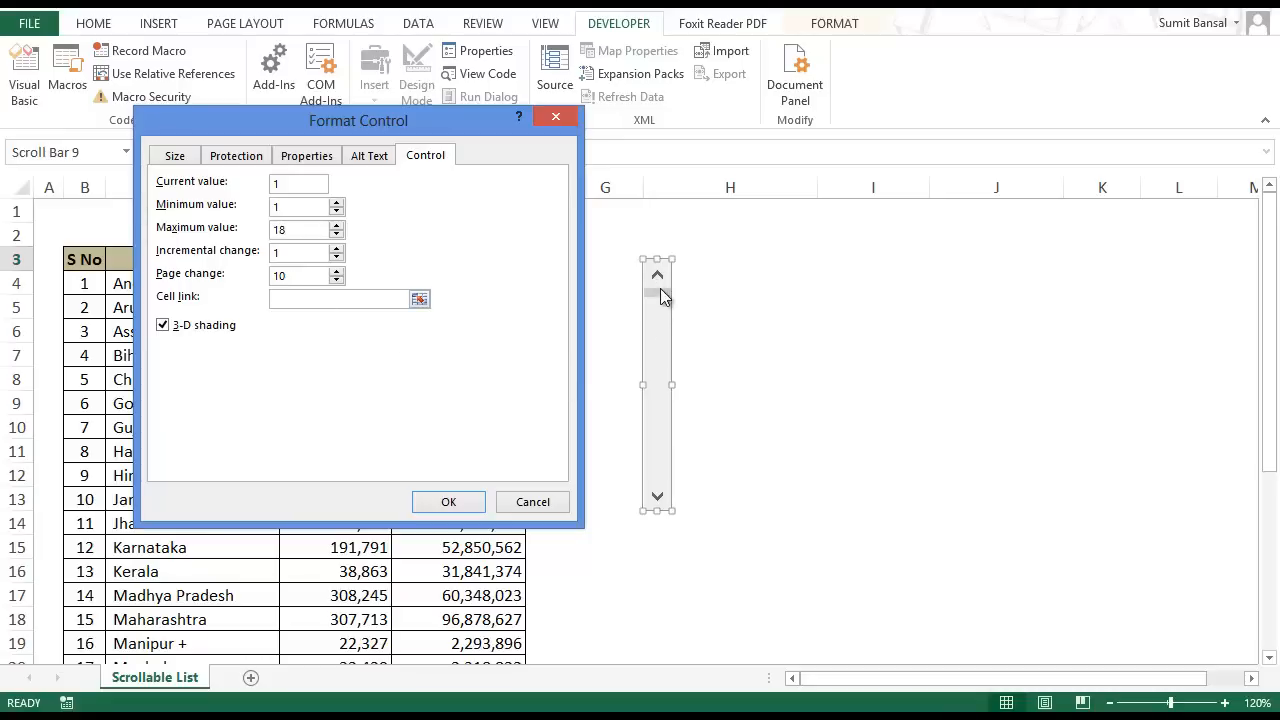
mouse_move(660, 365)
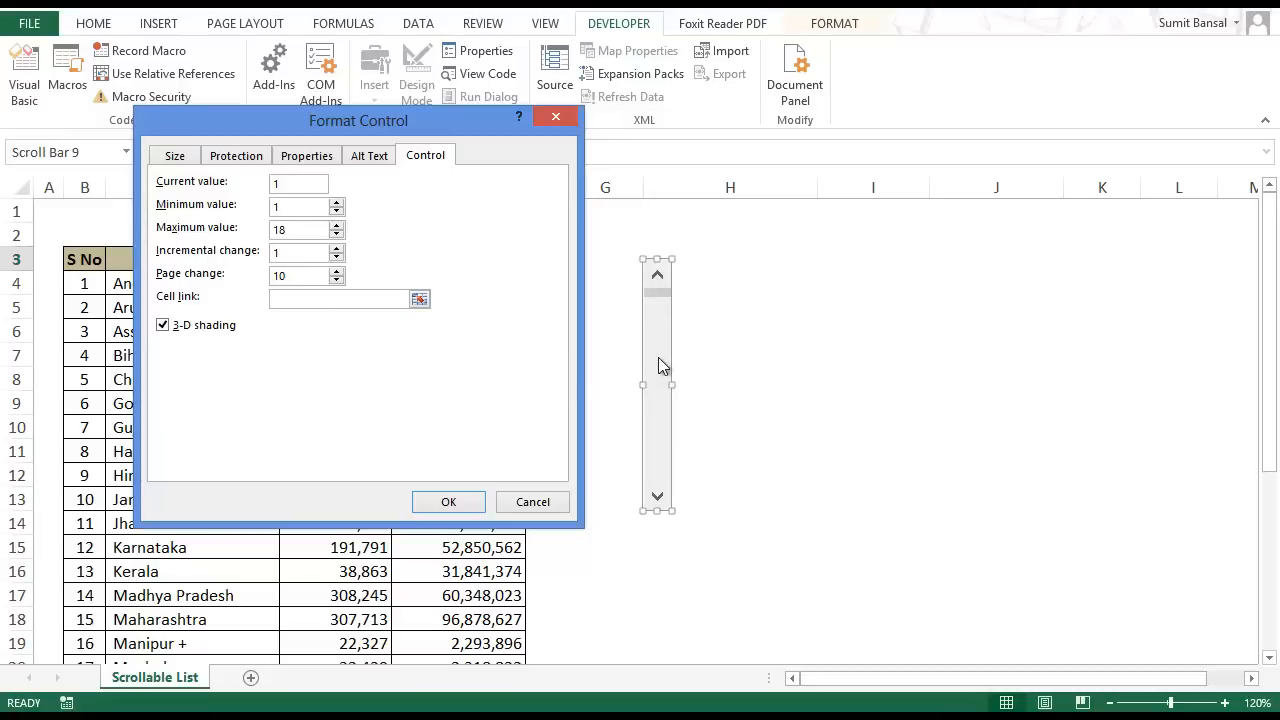
mouse_move(638, 382)
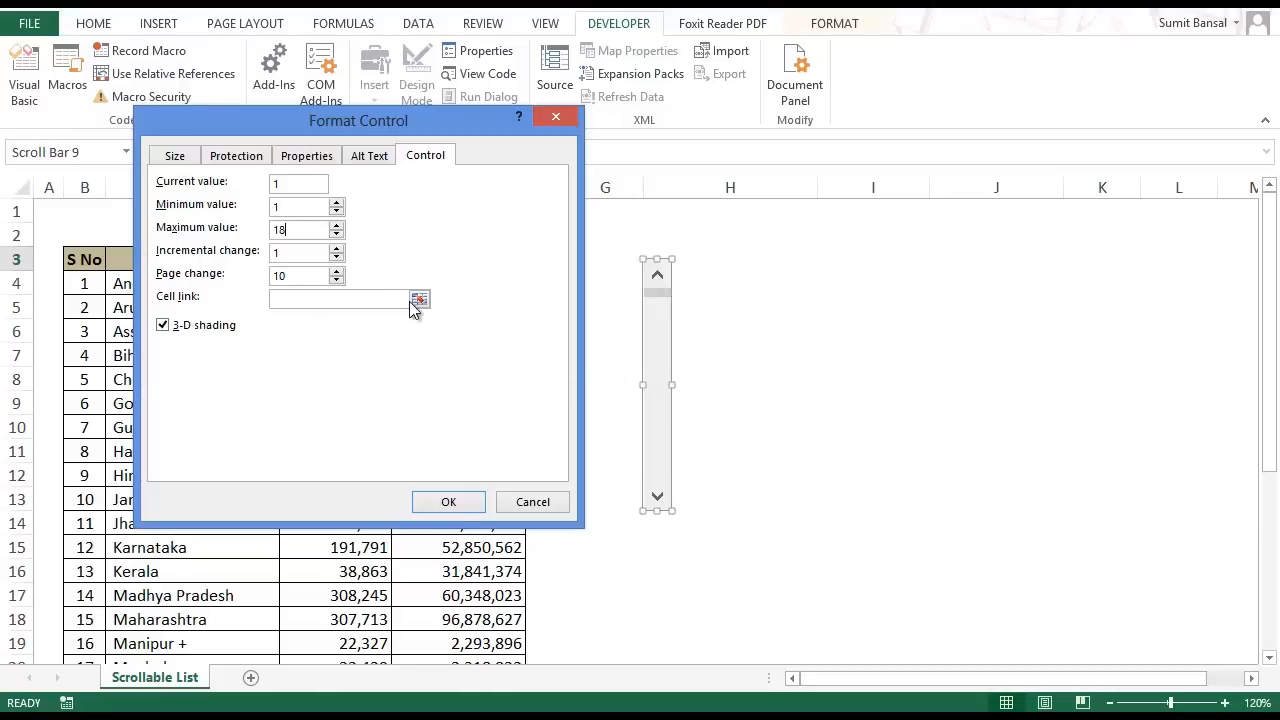
Set the scroll bar's cell link to $L$2 and confirm
left_click(419, 299)
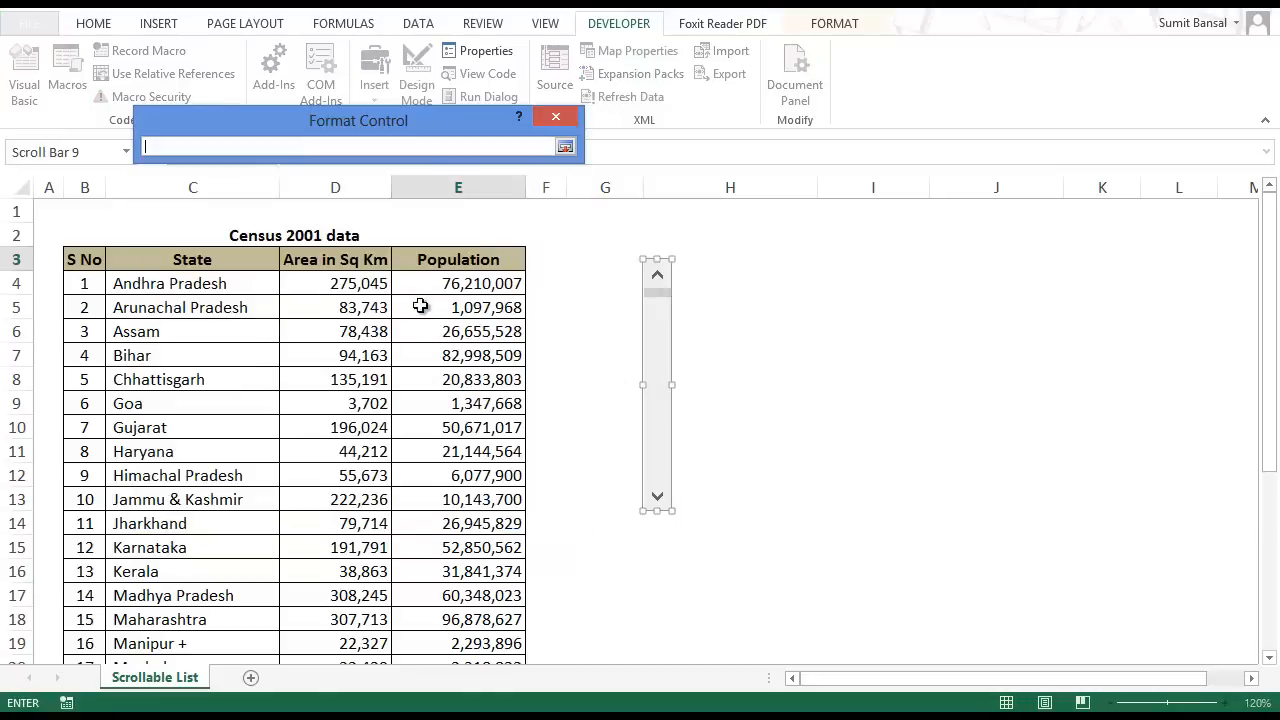
left_click(1178, 235)
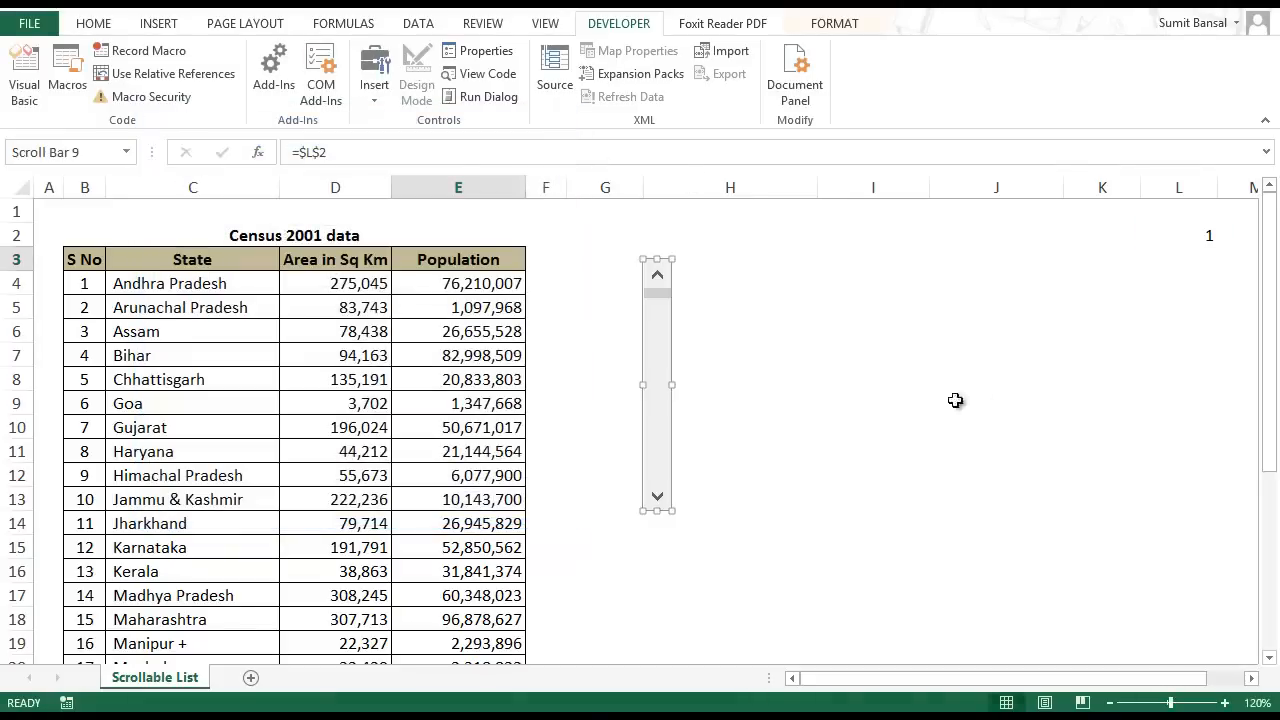
left_click(745, 330)
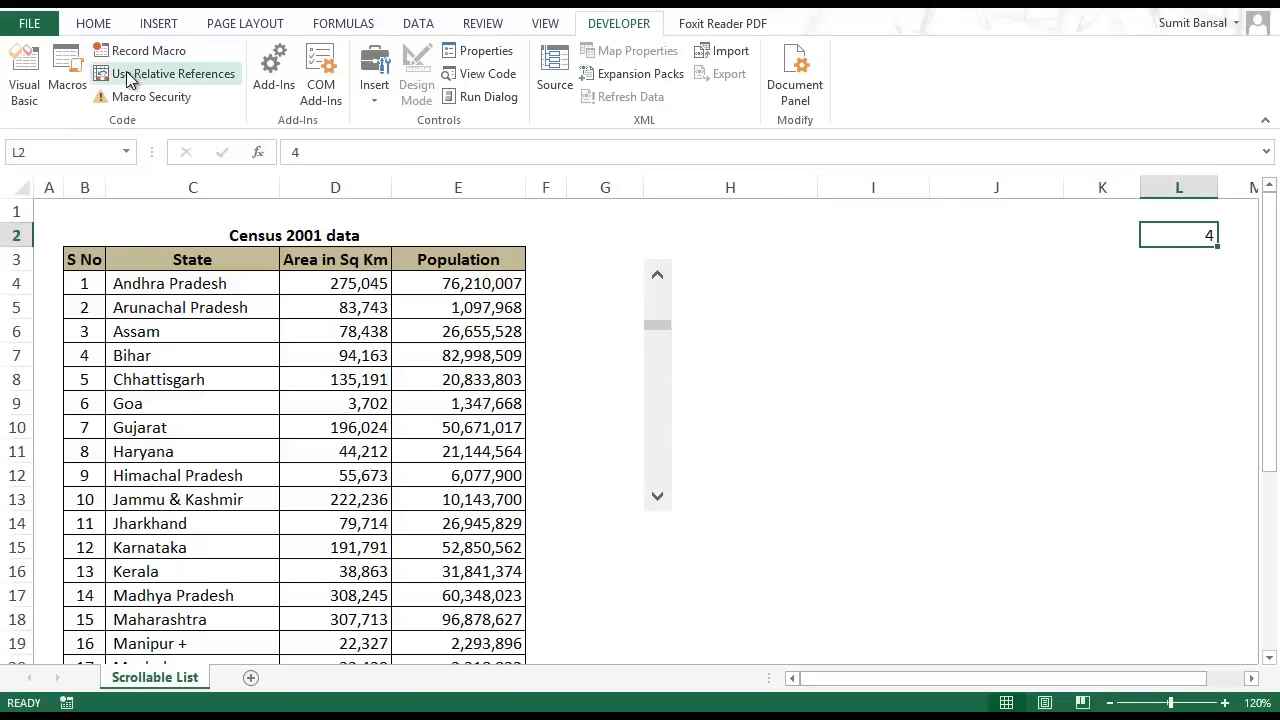
Step the scroll bar up twice, then back down until L2 reads 1
left_click(93, 23)
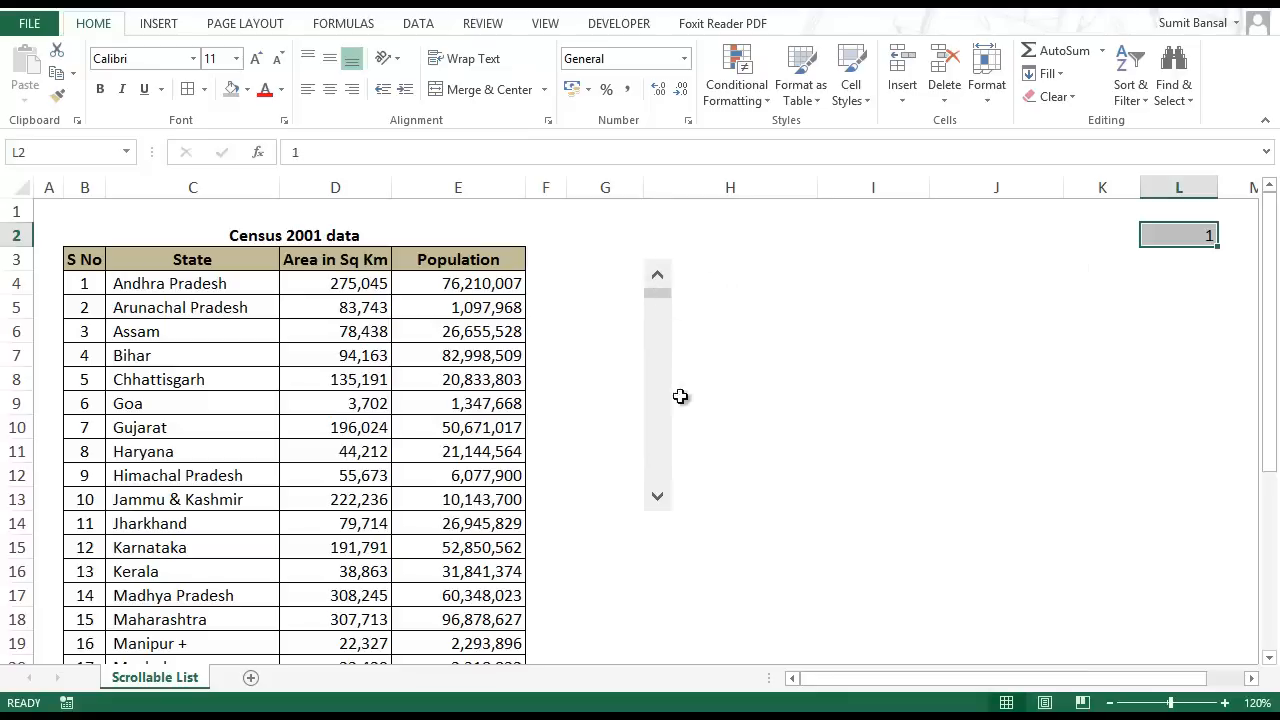
mouse_move(657, 497)
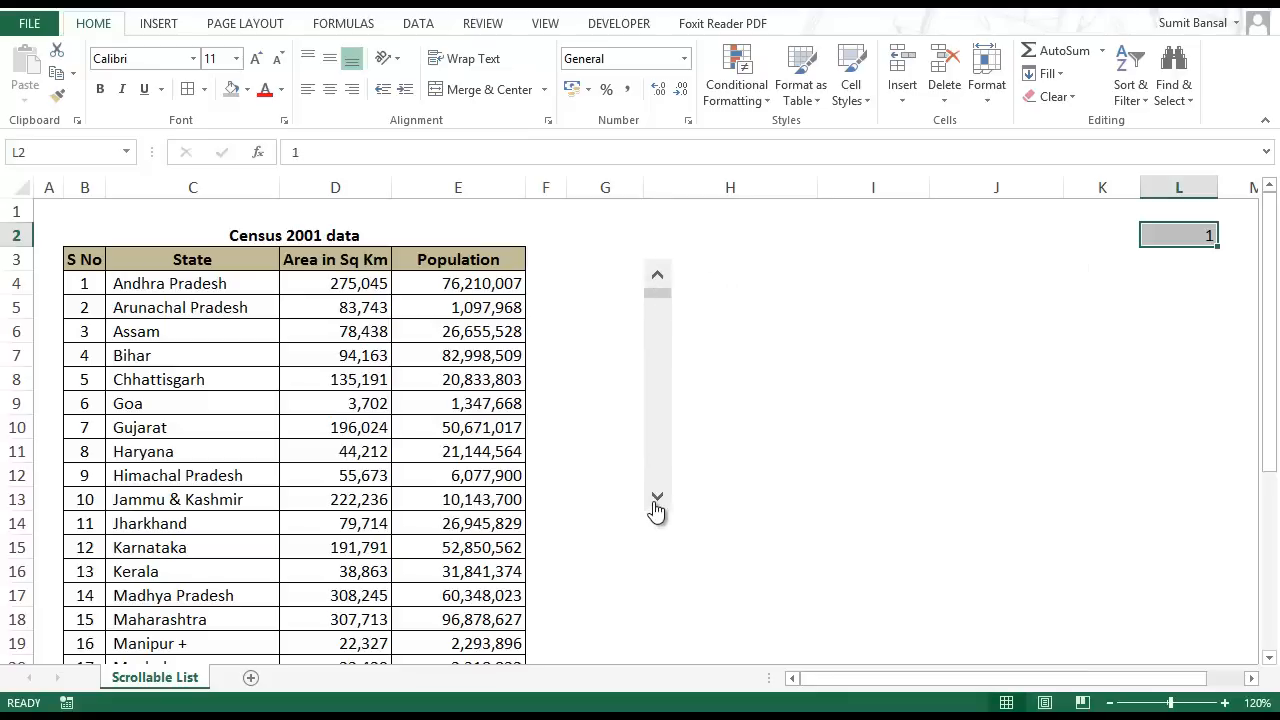
left_click(657, 497)
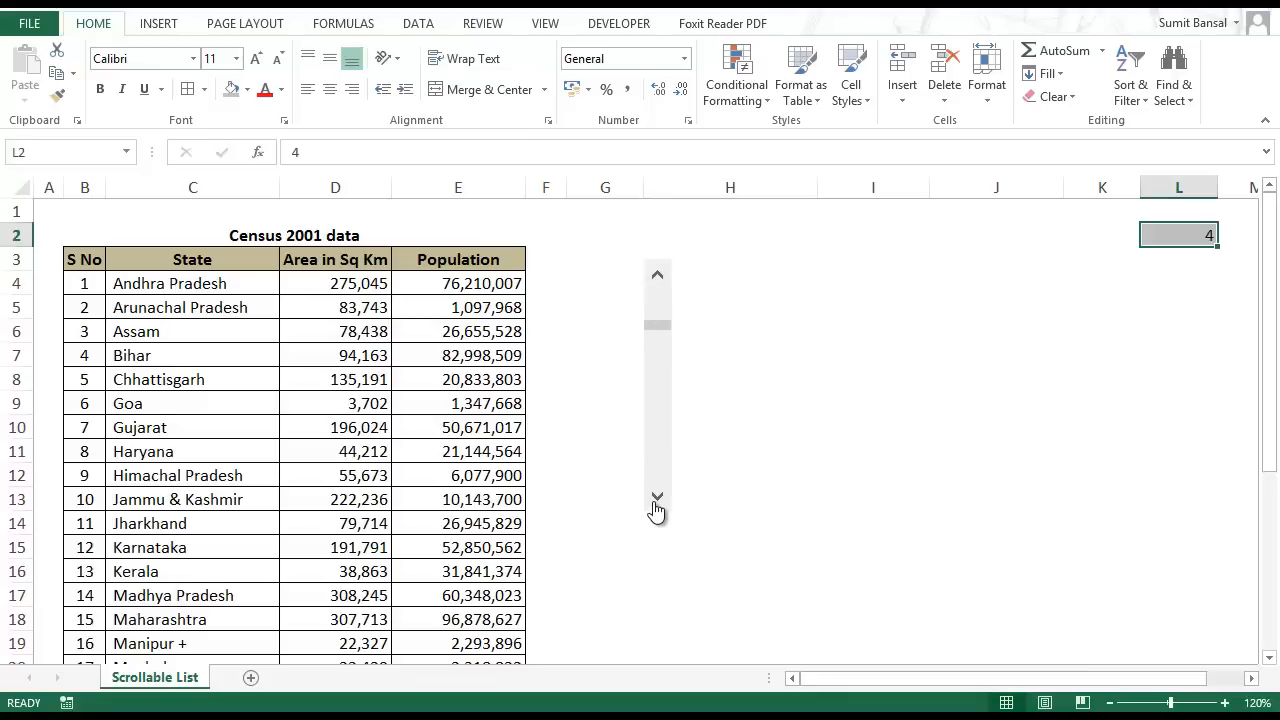
left_click(657, 497)
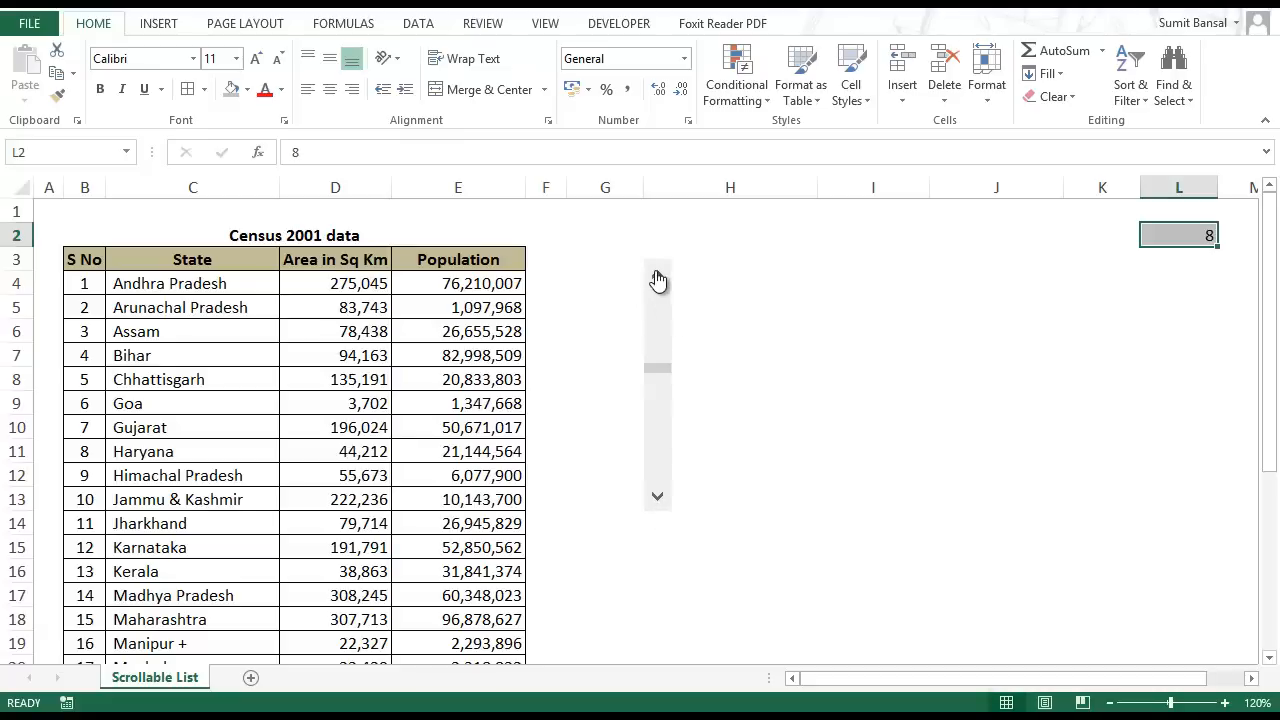
left_click(657, 278)
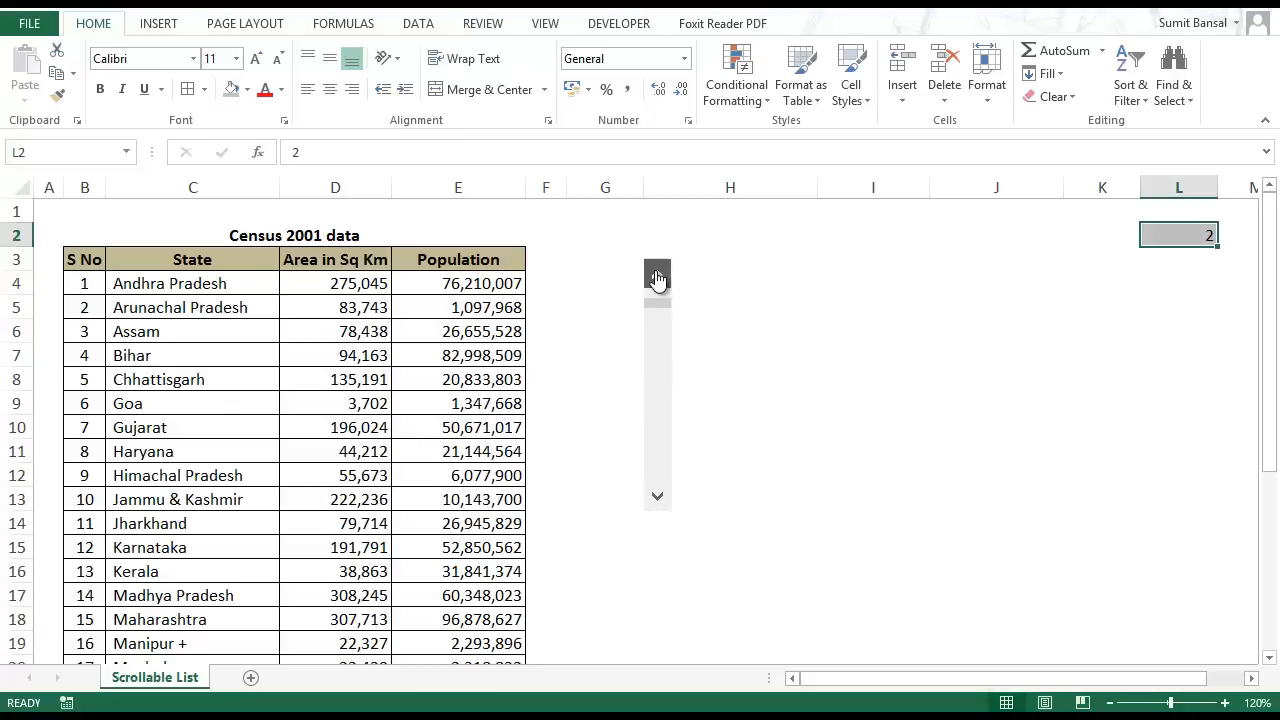
left_click(657, 276)
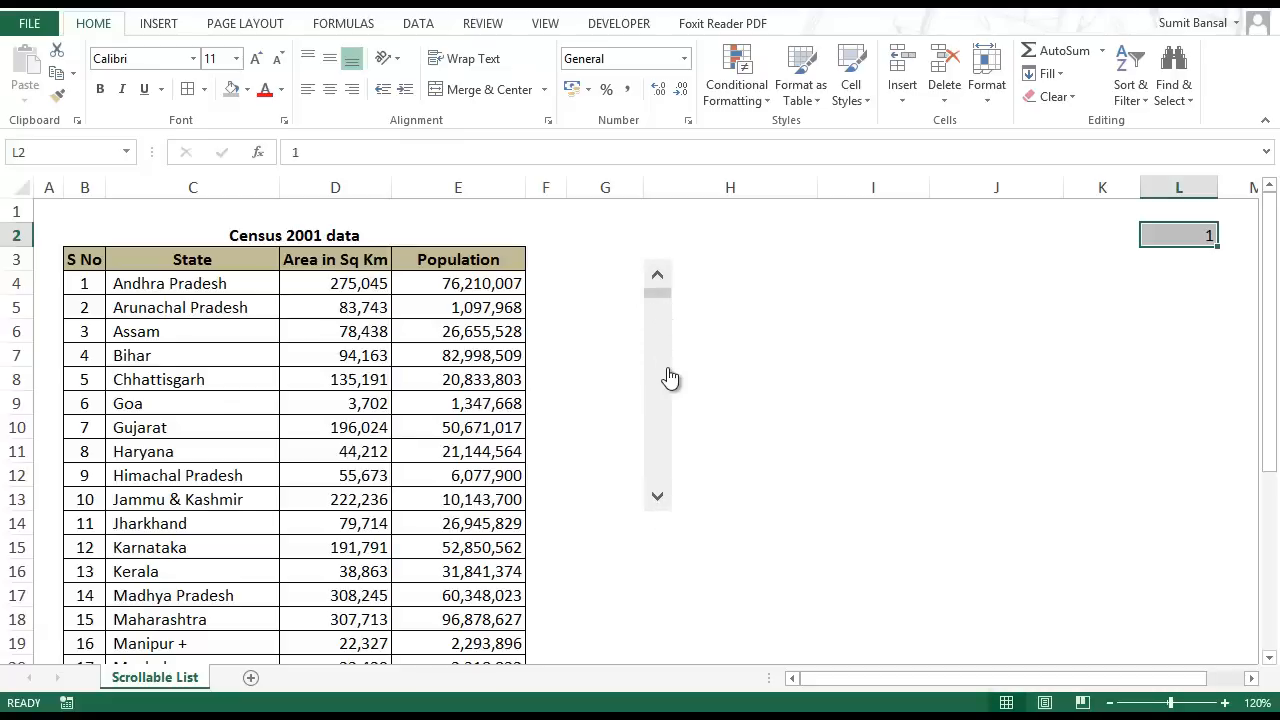
mouse_move(660, 400)
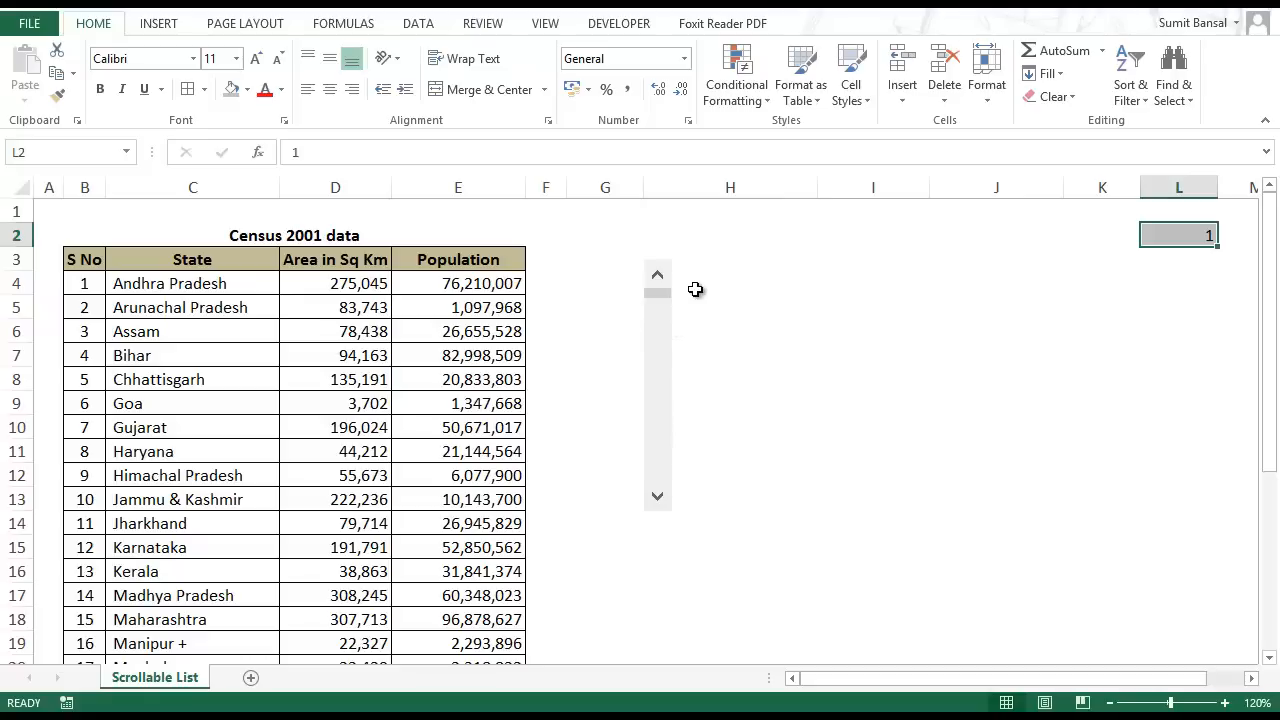
mouse_move(707, 307)
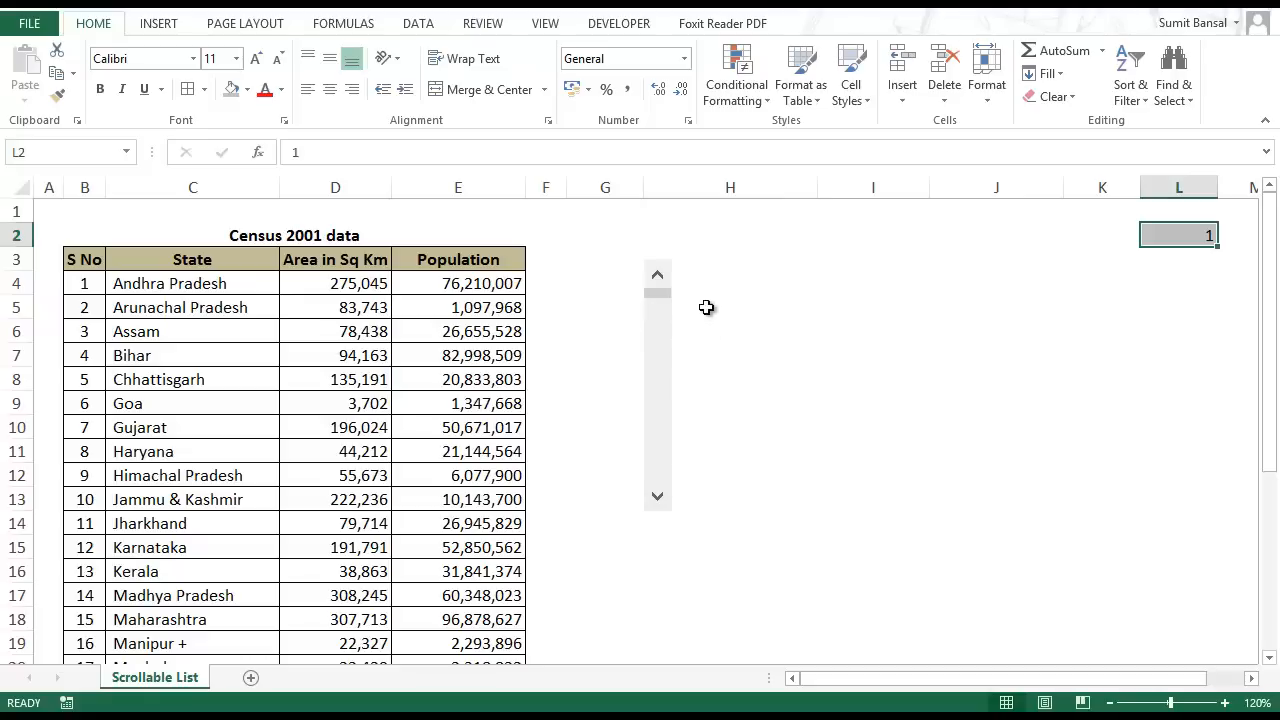
mouse_move(670, 322)
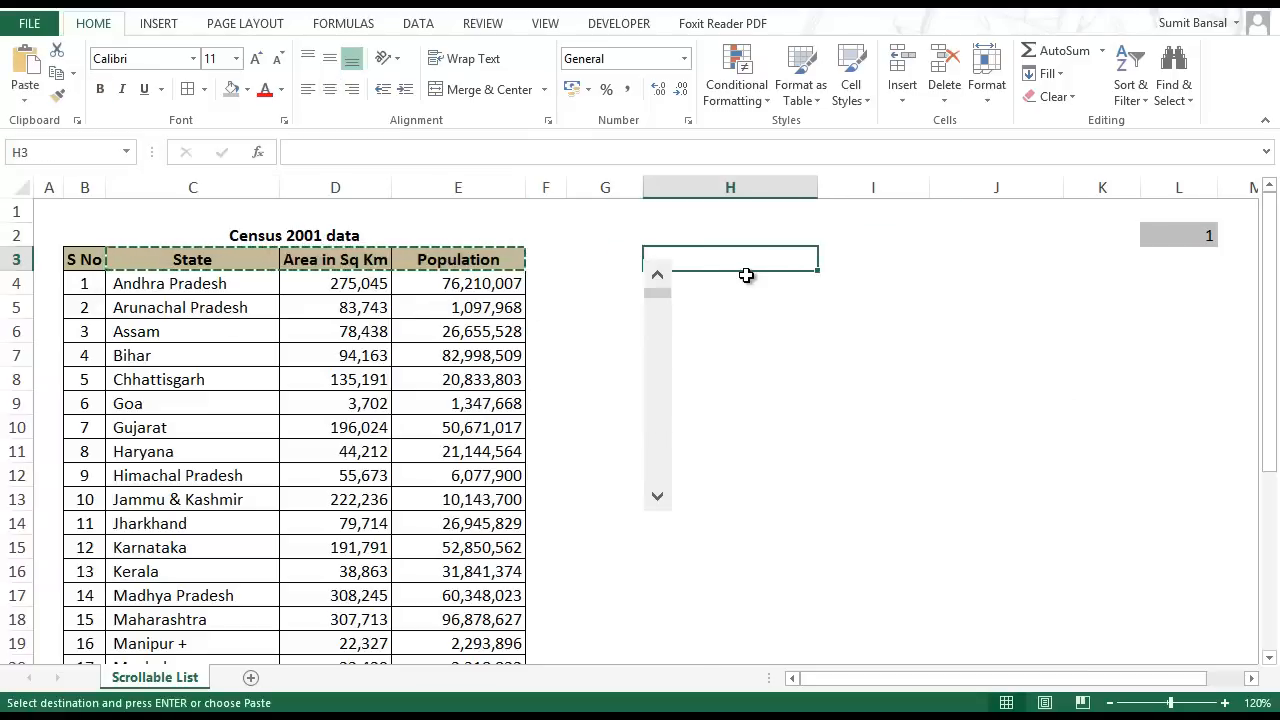
Paste the State, Area in Sq Km and Population headers into H3, then select H4
right_click(657, 275)
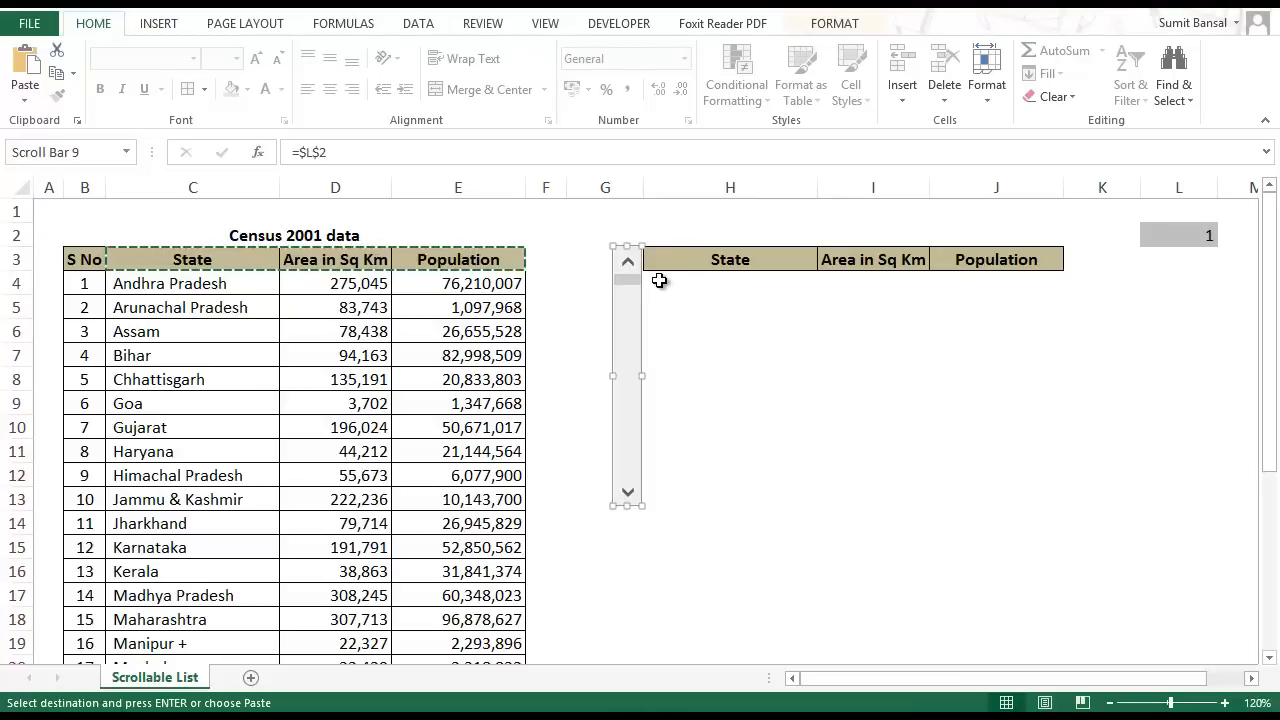
left_click(663, 291)
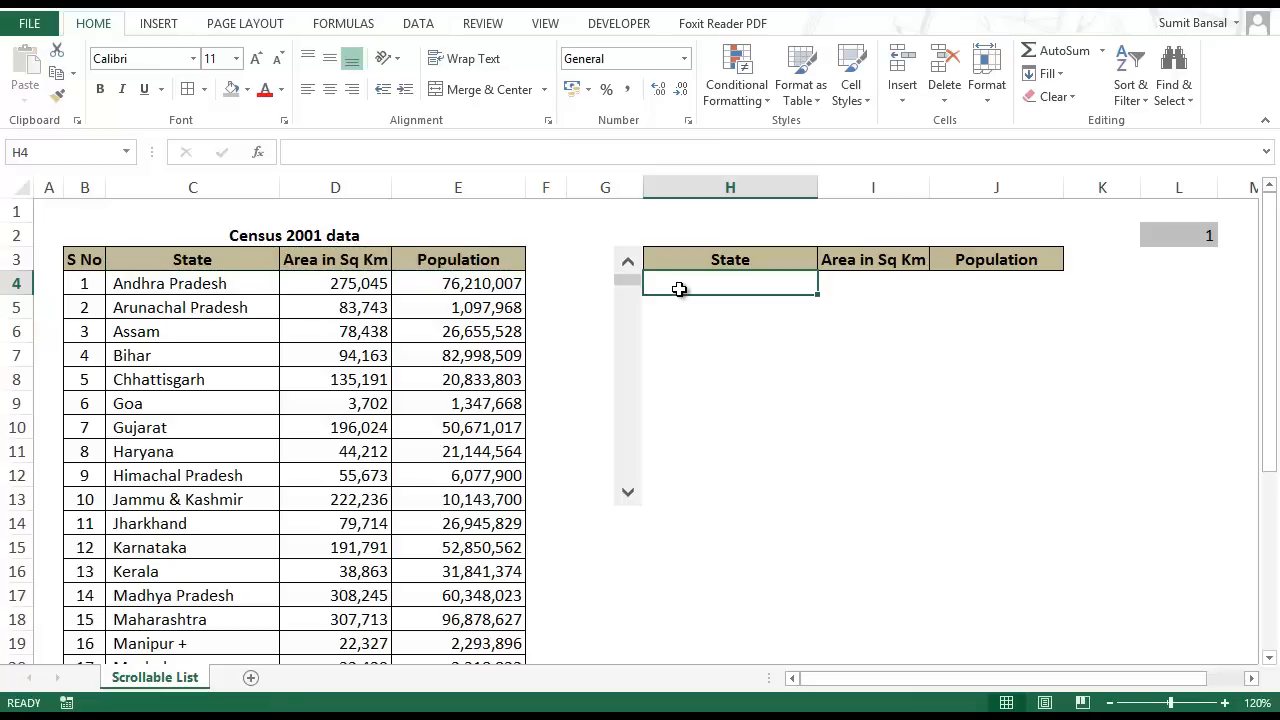
Start an OFFSET formula in H4 using State header C3 as the reference
type("=")
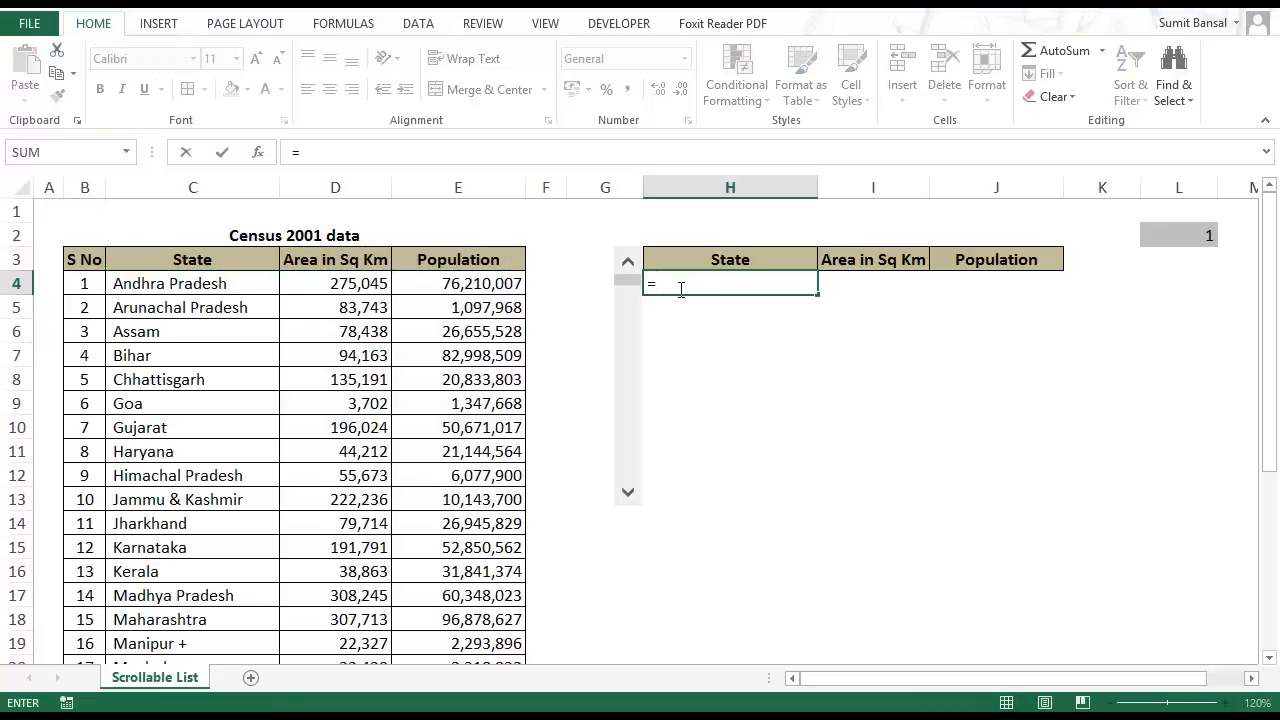
type("off")
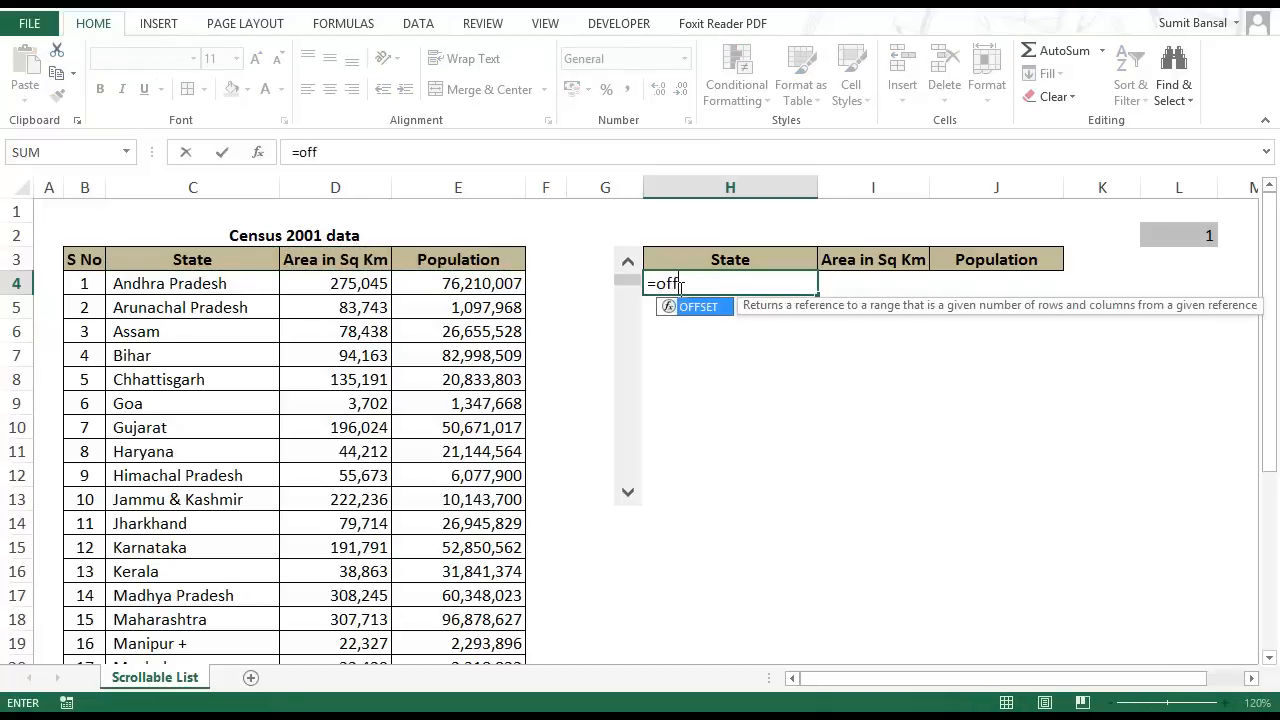
type("set")
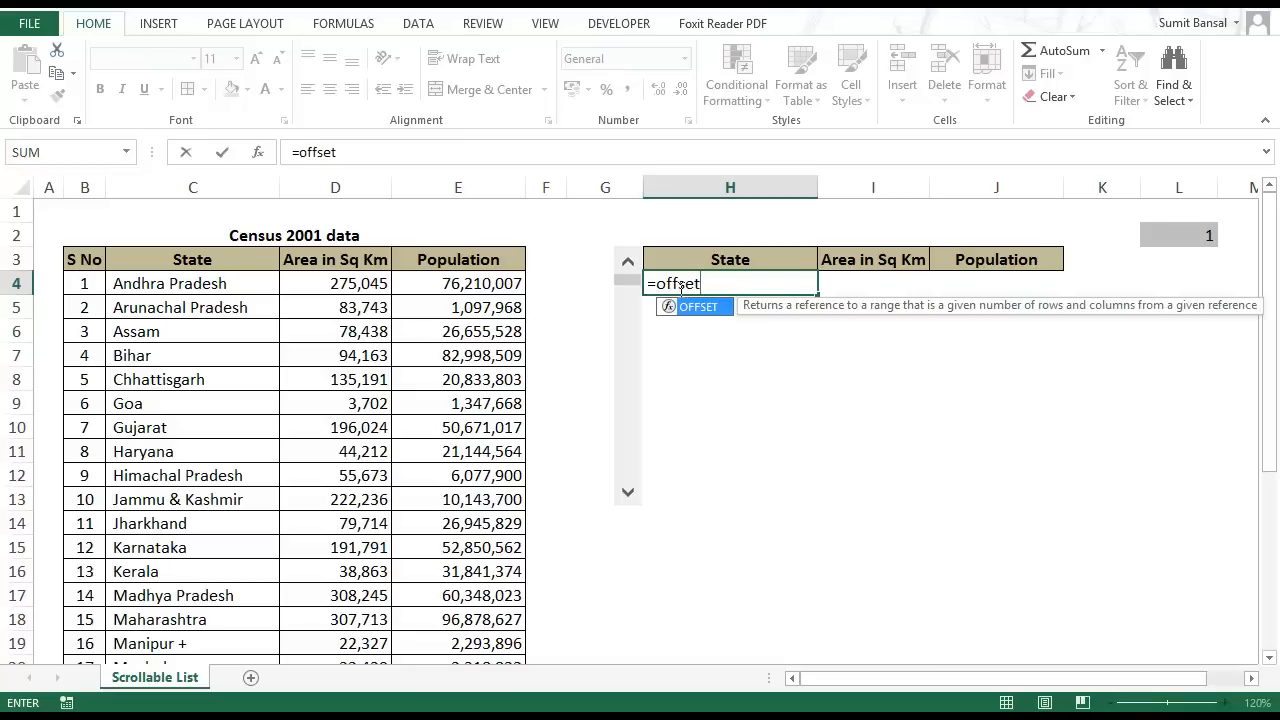
type("(")
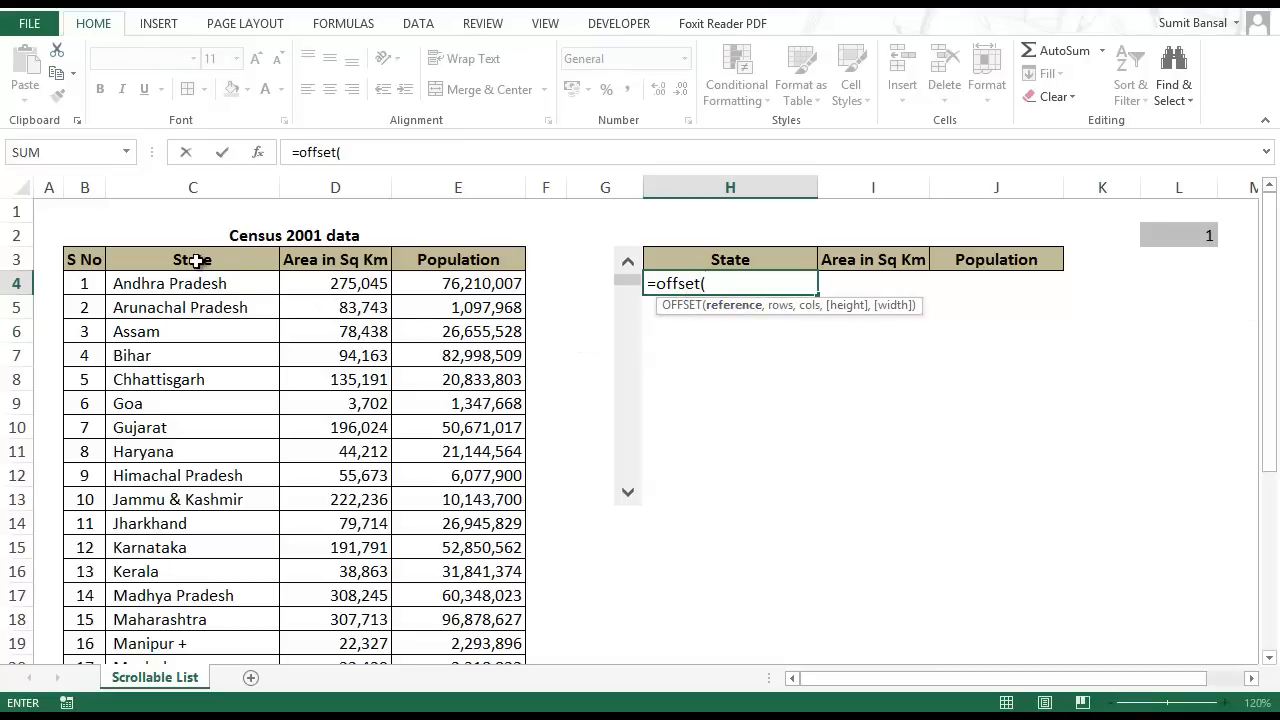
left_click(192, 259)
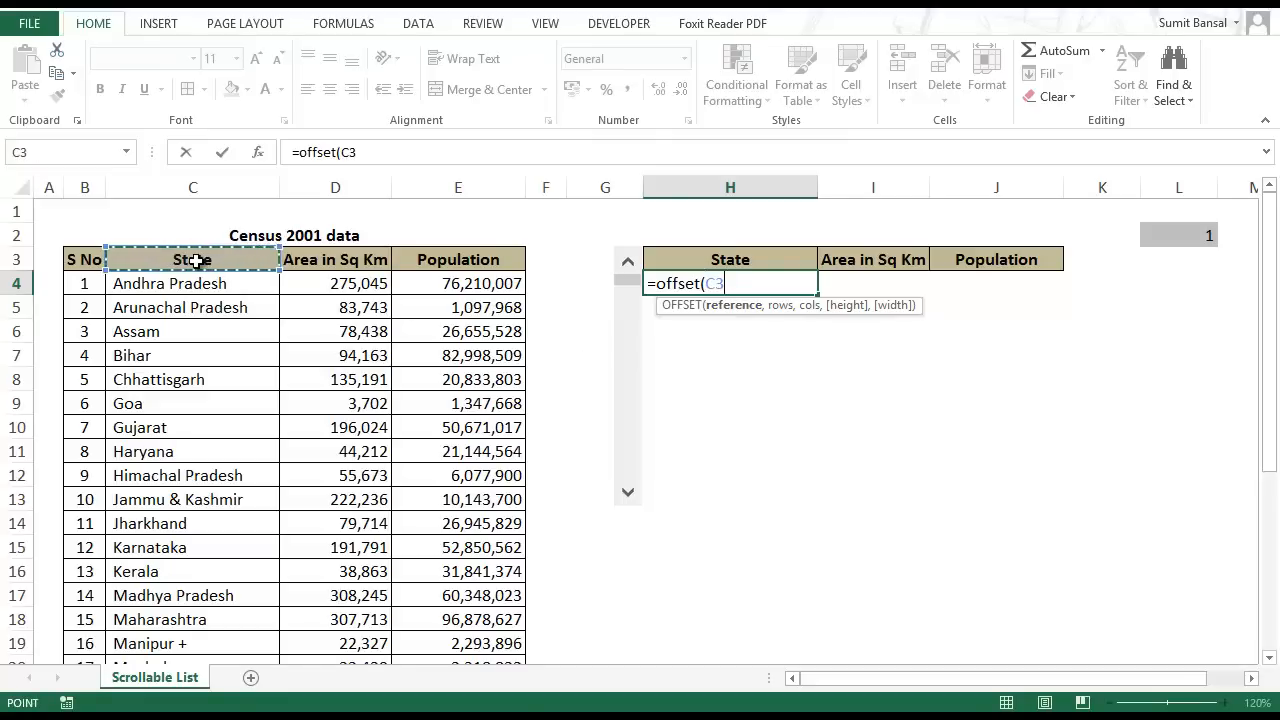
type(",")
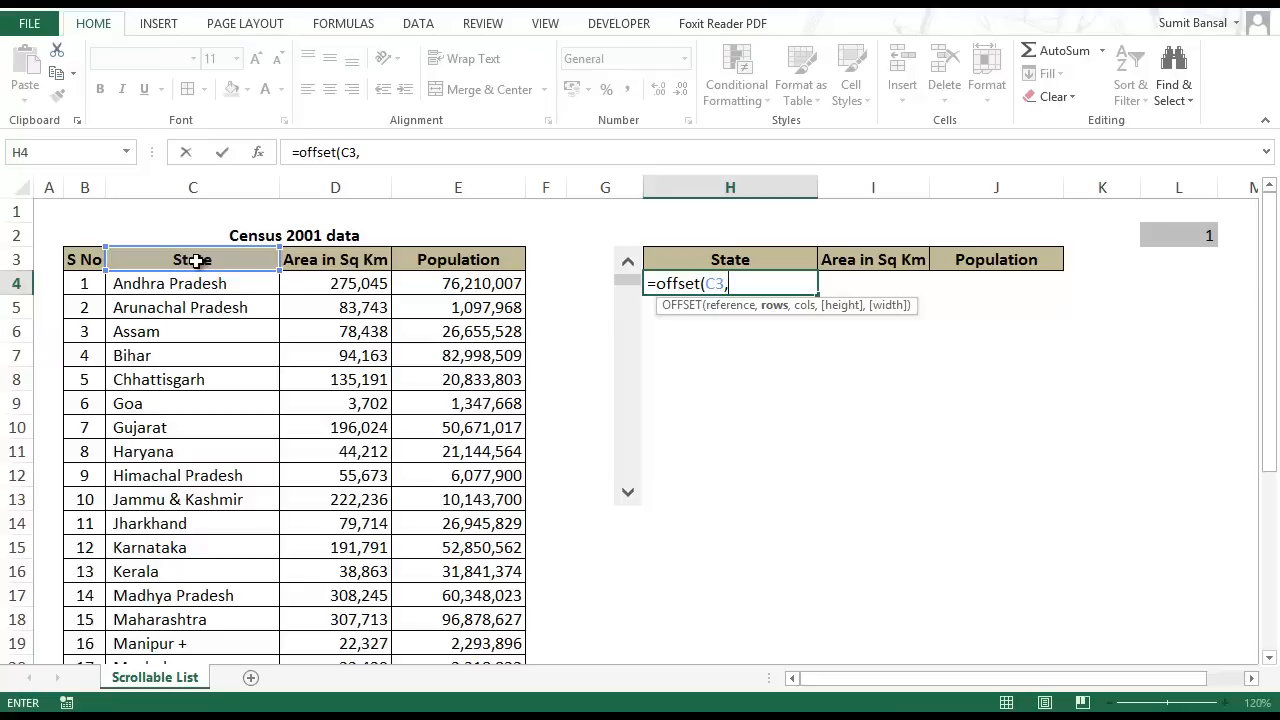
mouse_move(205, 261)
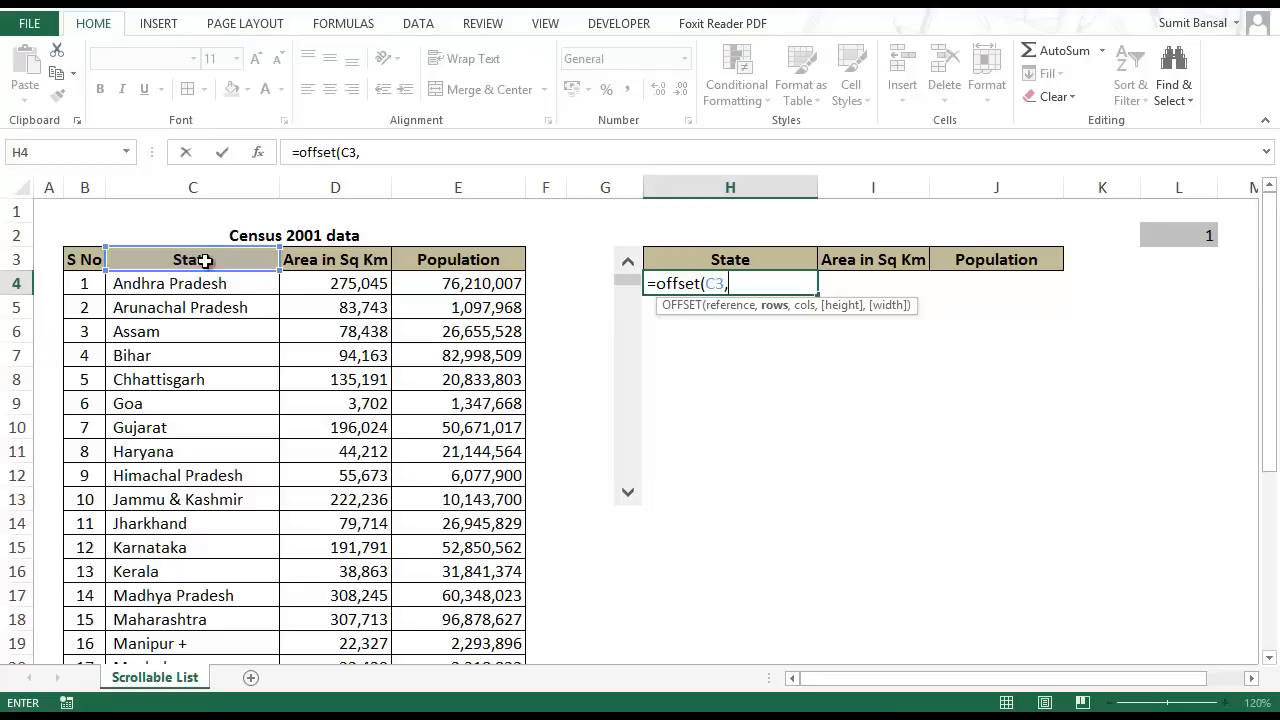
mouse_move(262, 297)
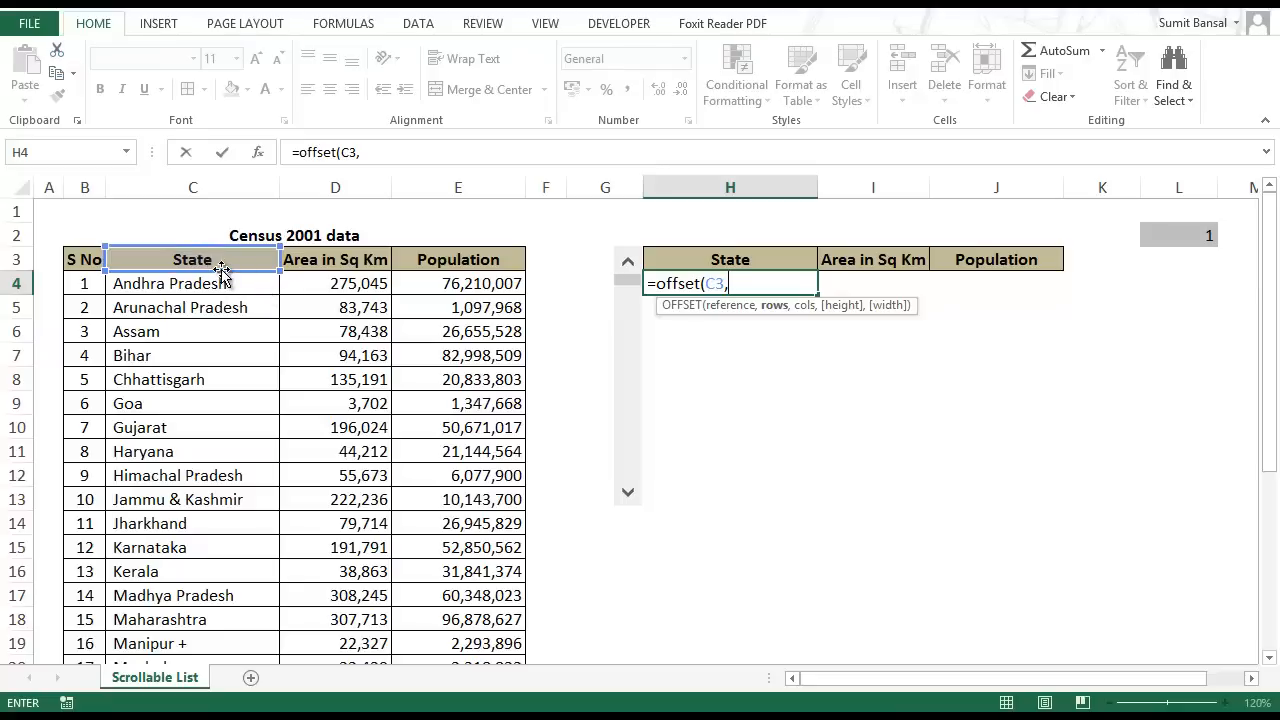
type("00")
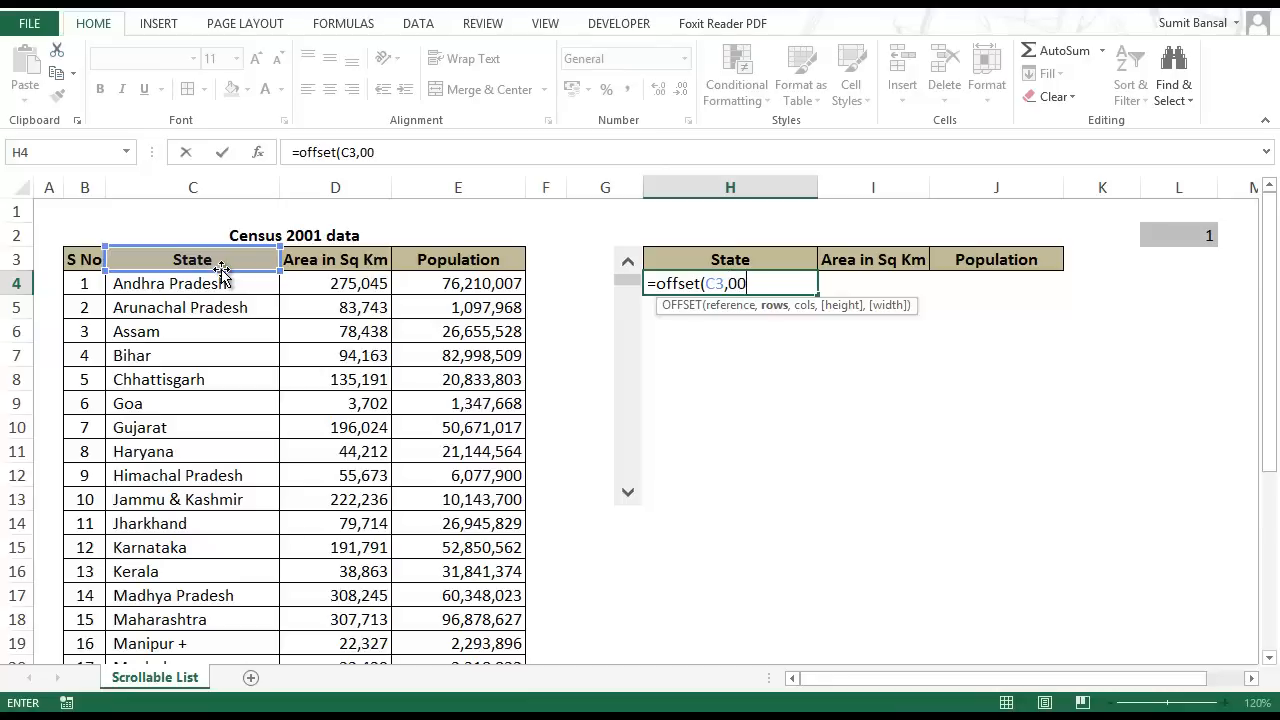
type(",0)")
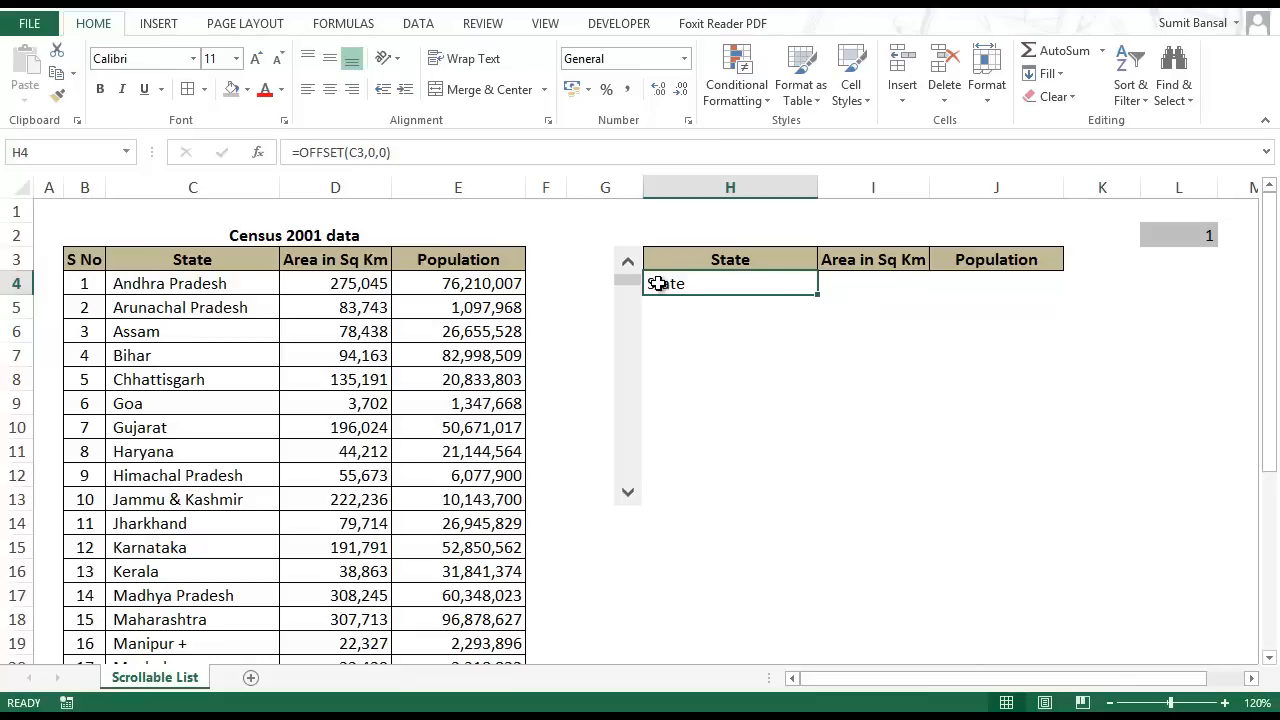
Replace the formula's row offset with the absolute reference $L$2
double_click(730, 283)
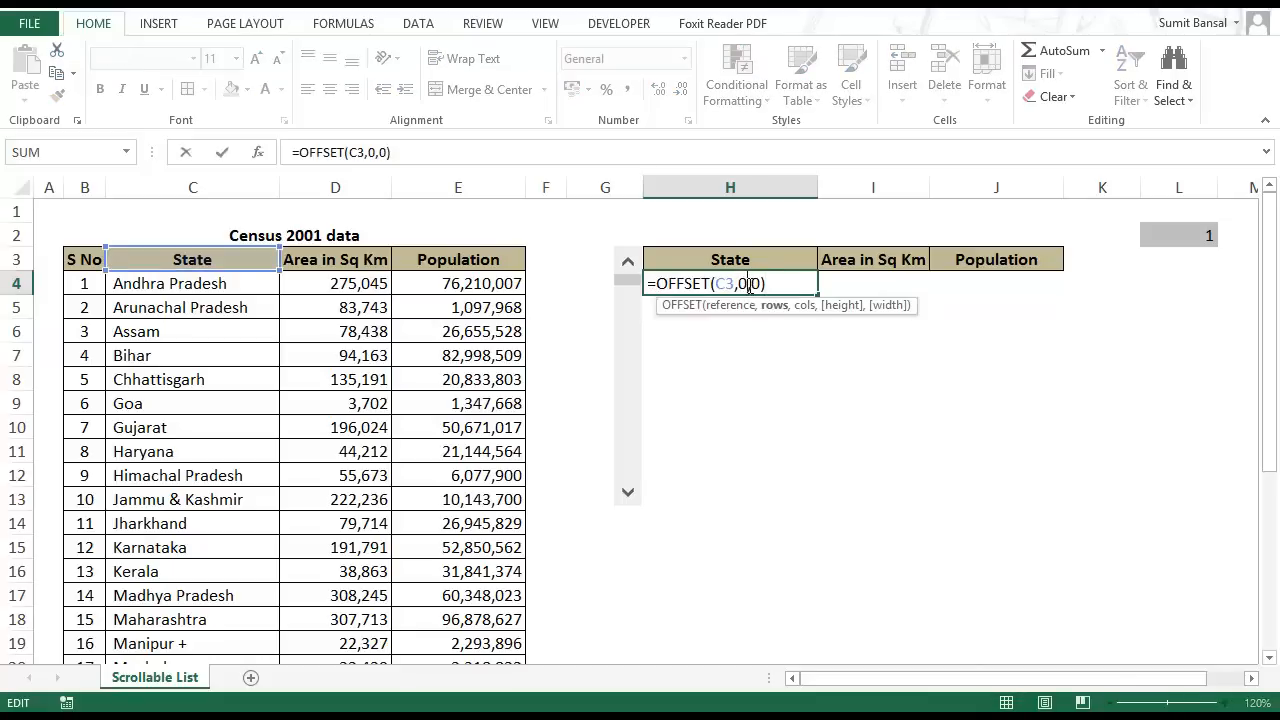
key("Backspace")
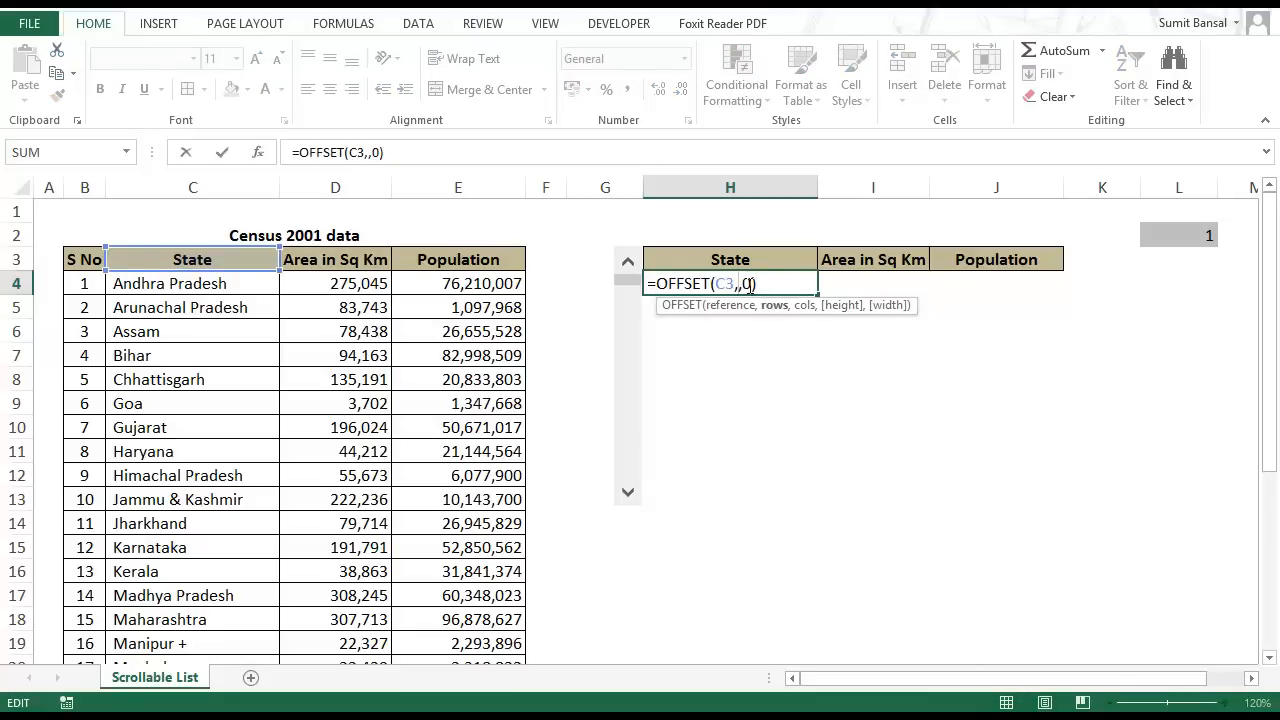
type("1")
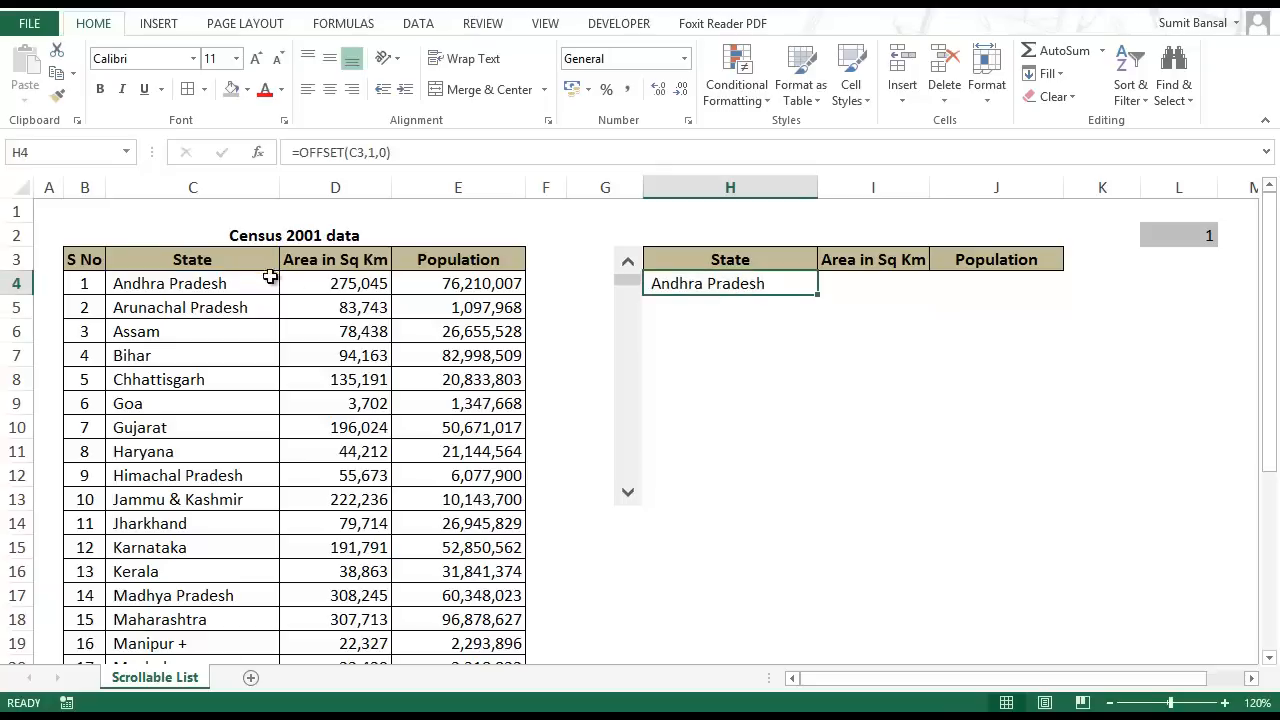
mouse_move(242, 288)
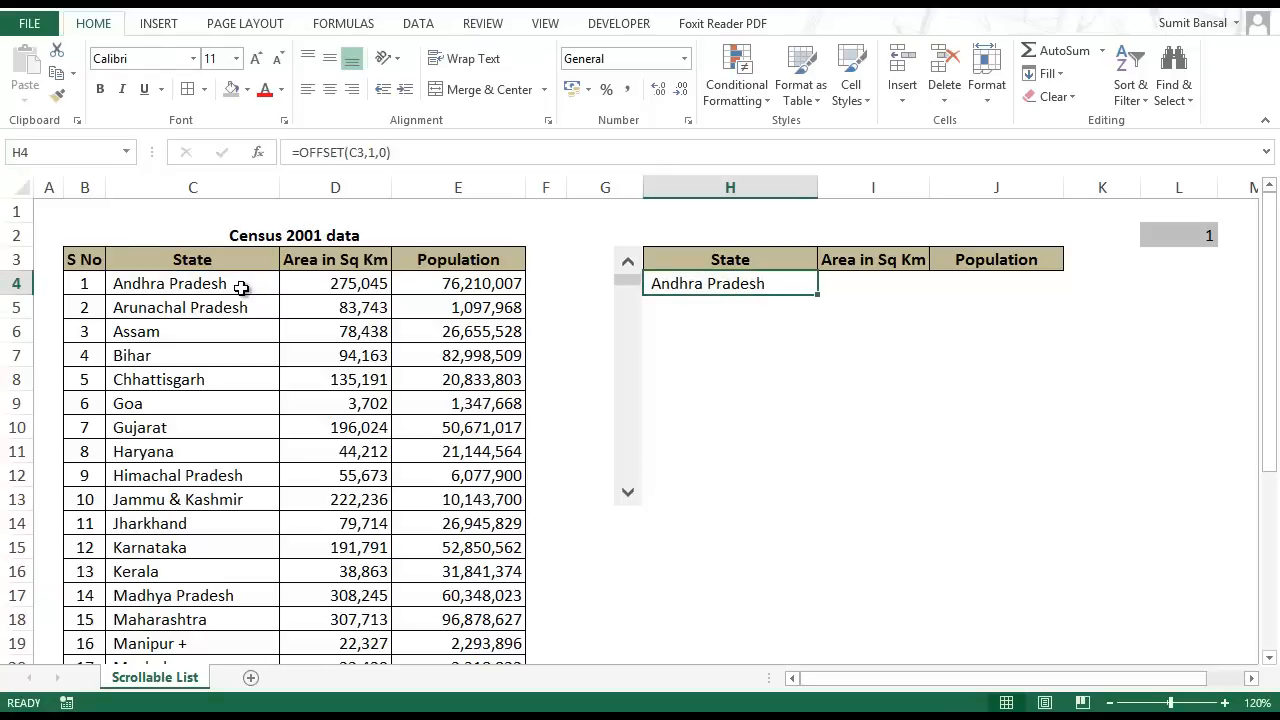
mouse_move(299, 302)
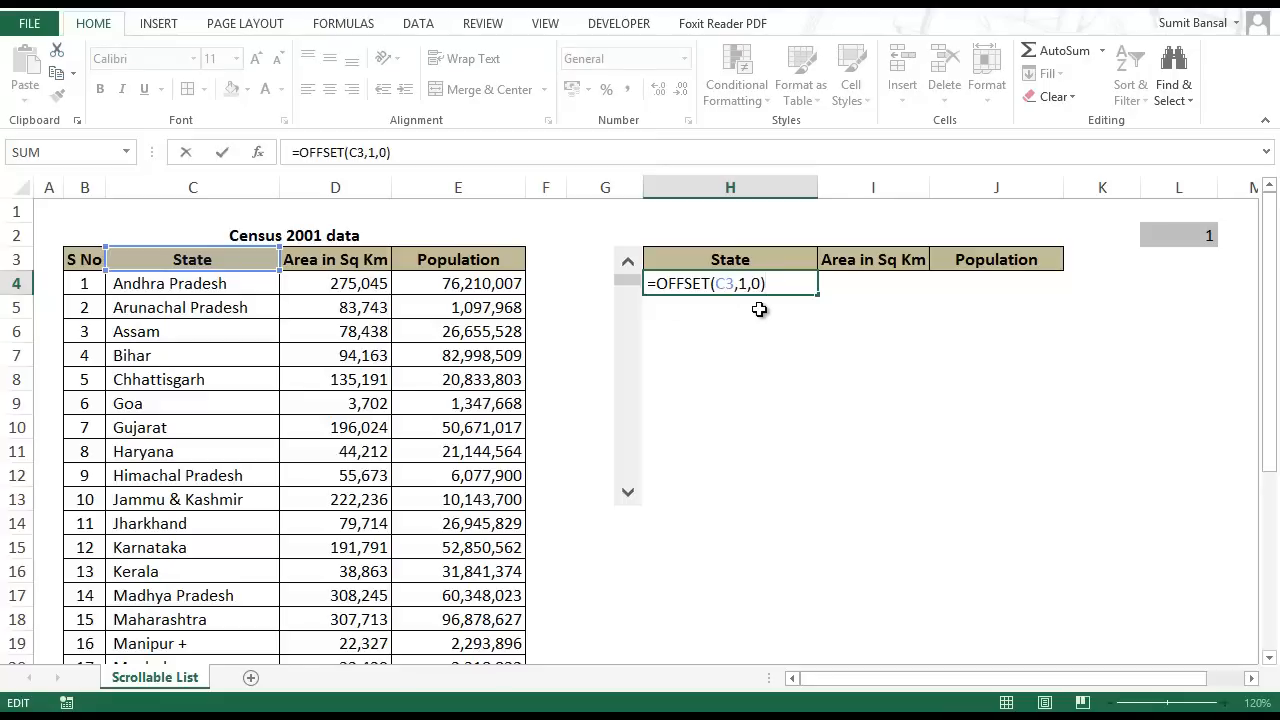
left_click(756, 283)
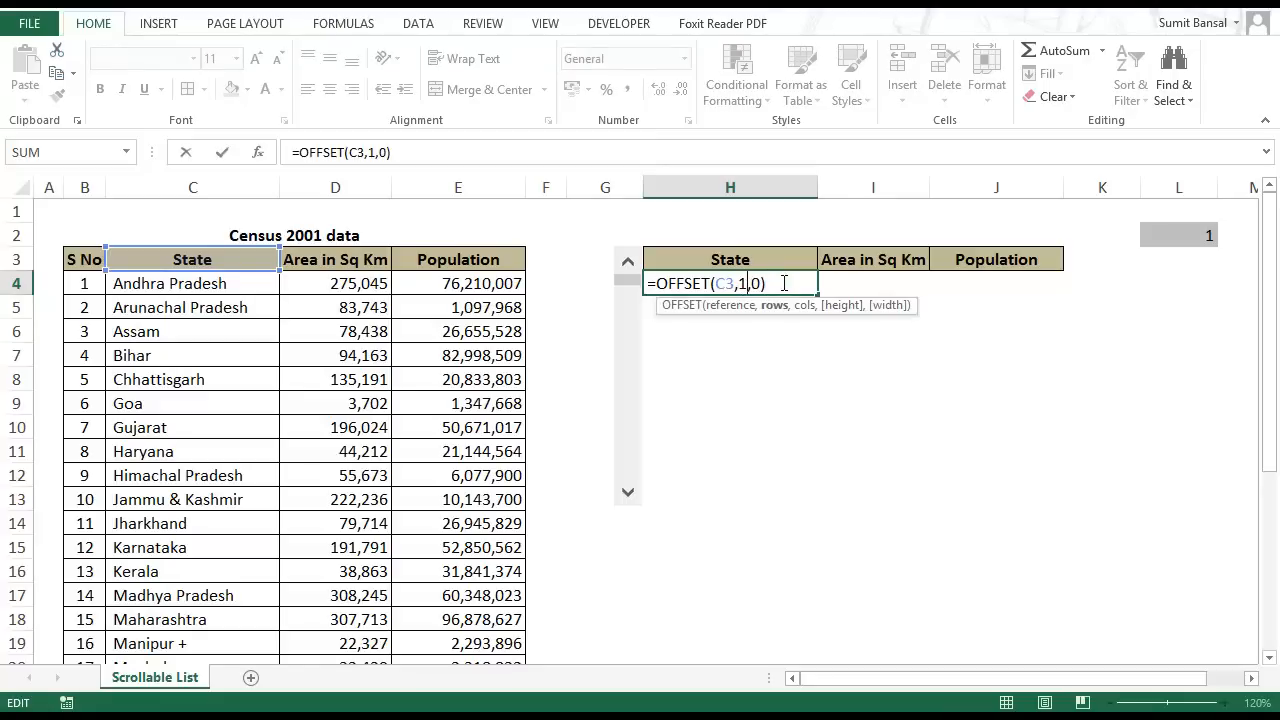
key("Backspace")
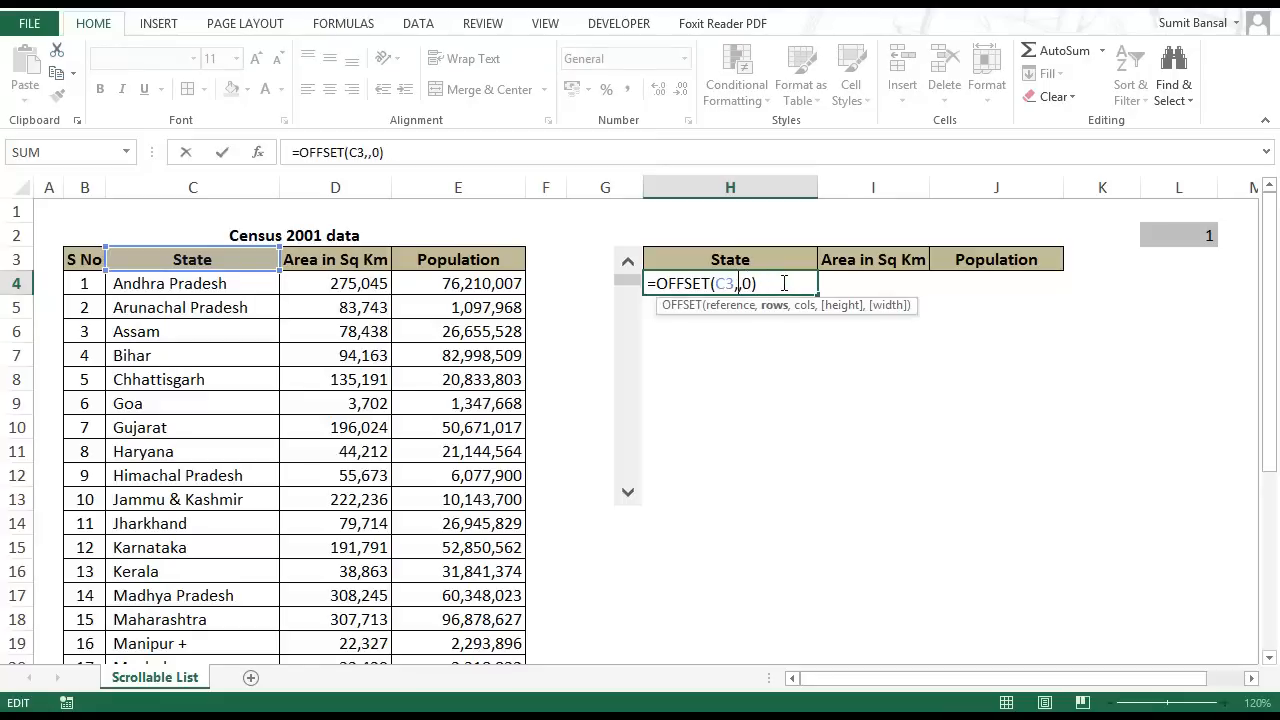
left_click(1178, 235)
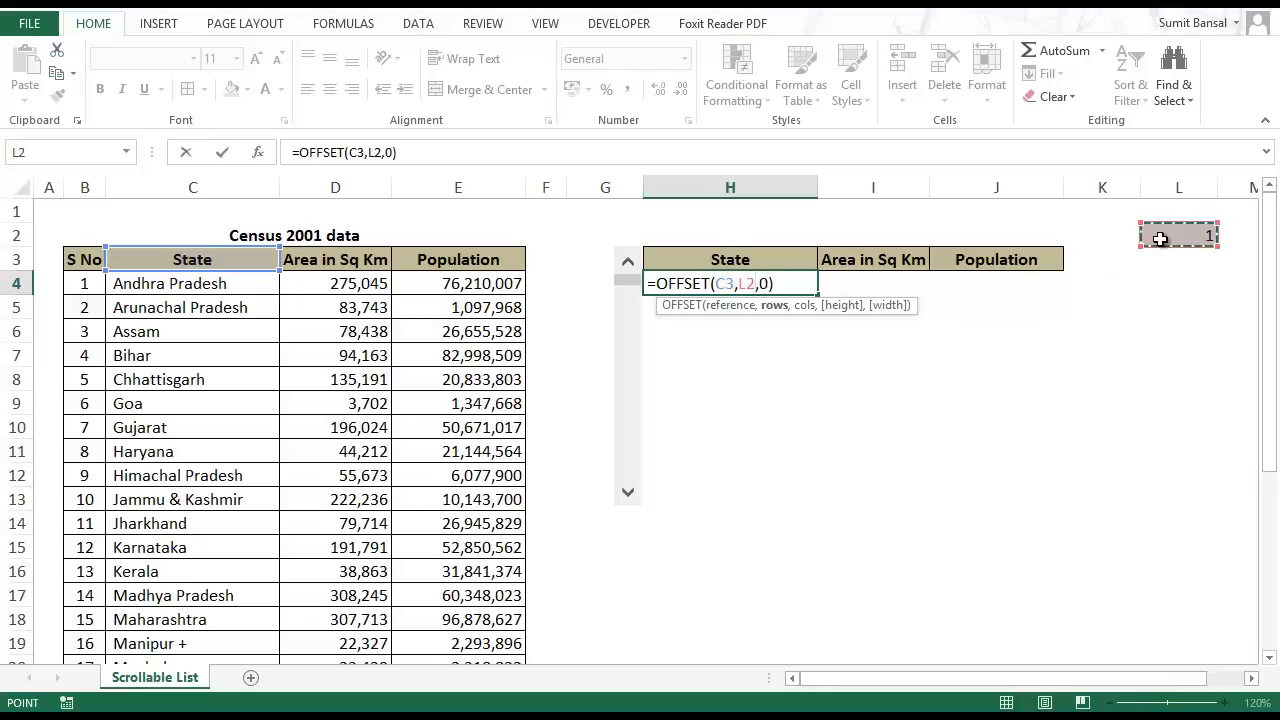
key("f4")
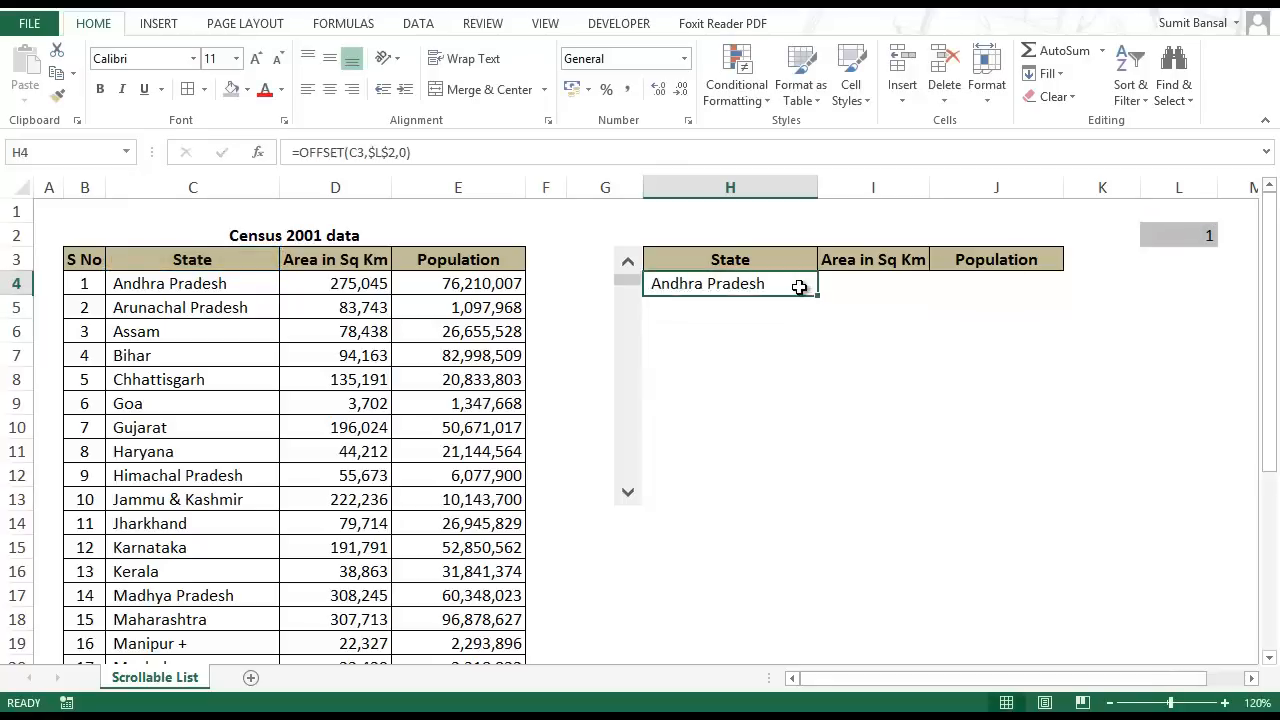
Fill H4's OFFSET formula down to H13 and check H5's references
double_click(707, 283)
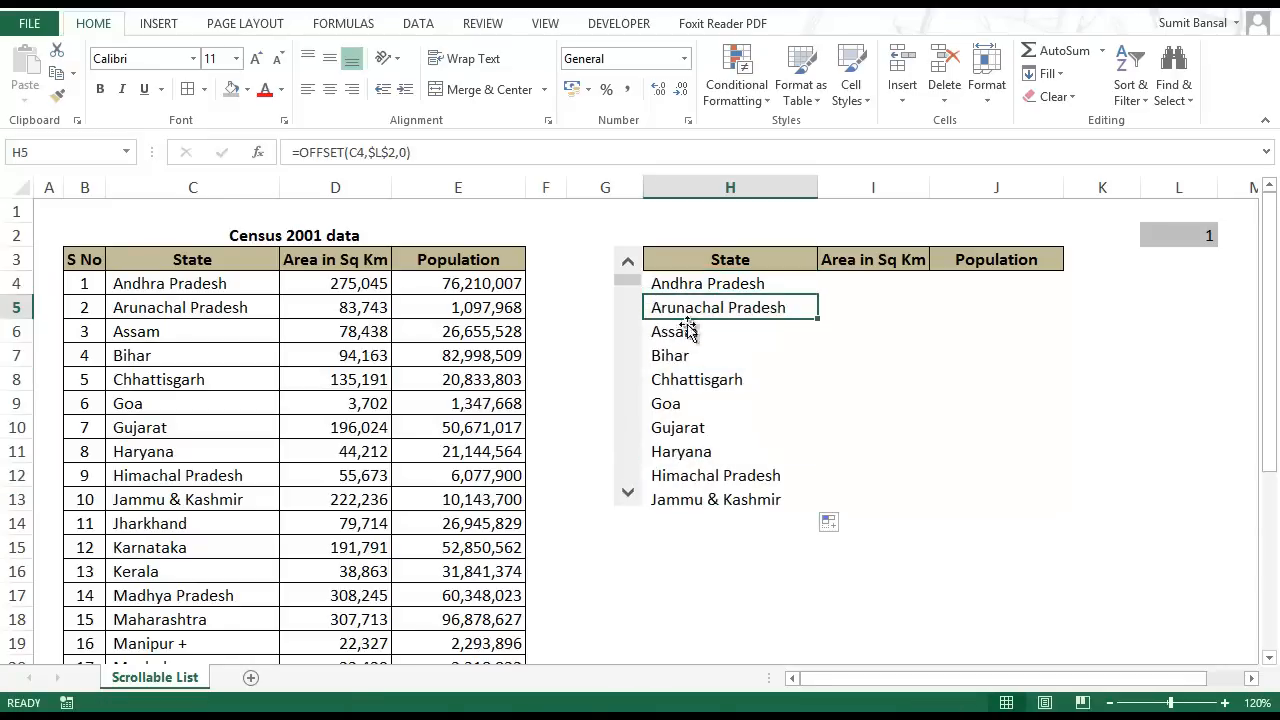
mouse_move(765, 382)
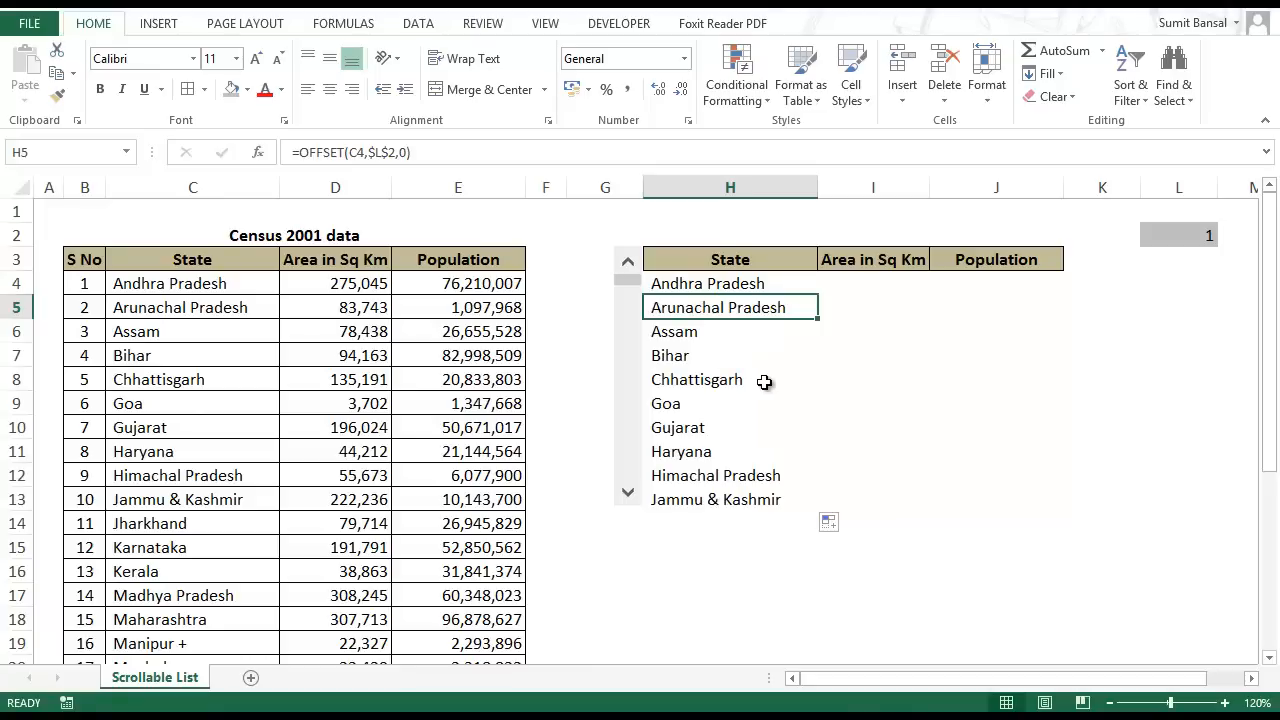
double_click(730, 307)
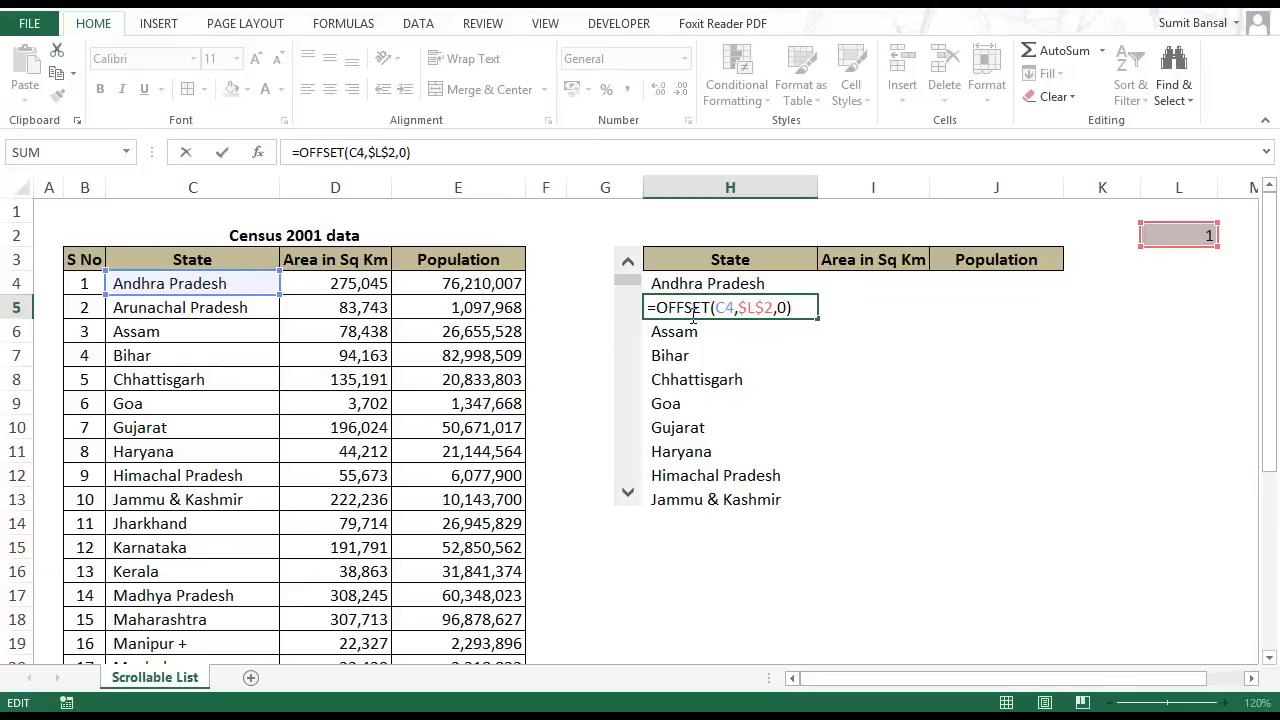
mouse_move(1121, 254)
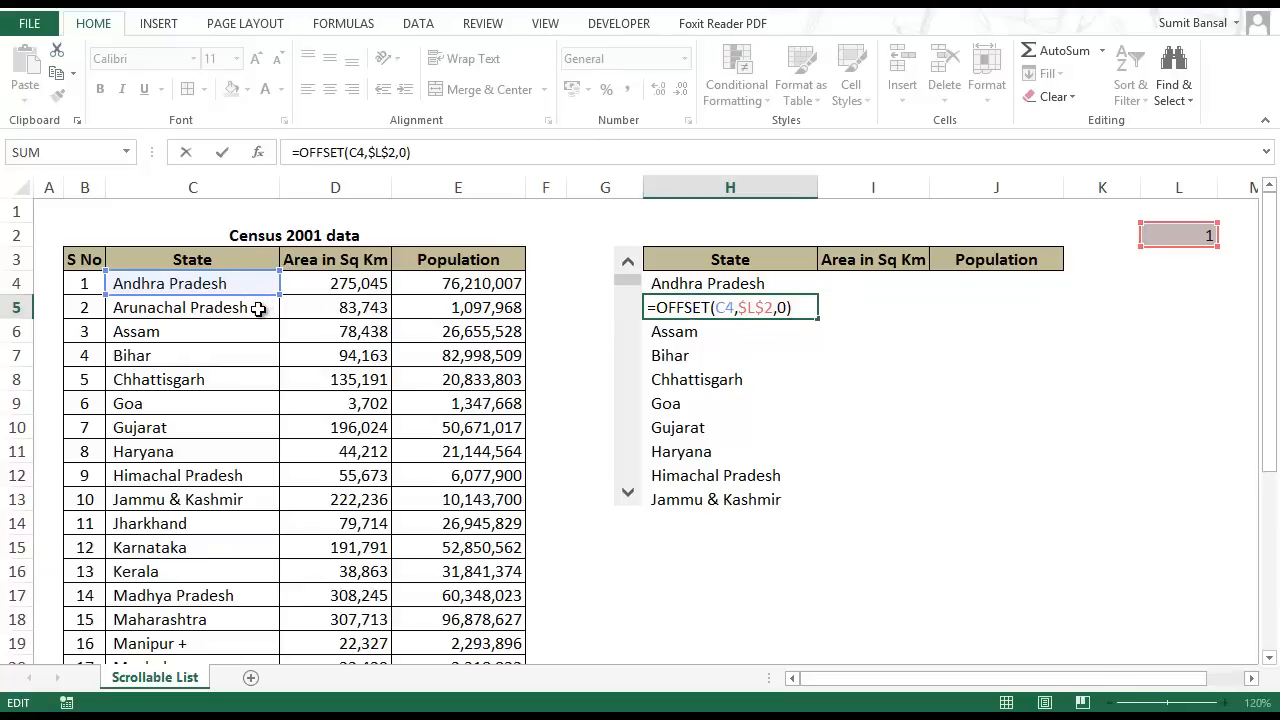
mouse_move(243, 311)
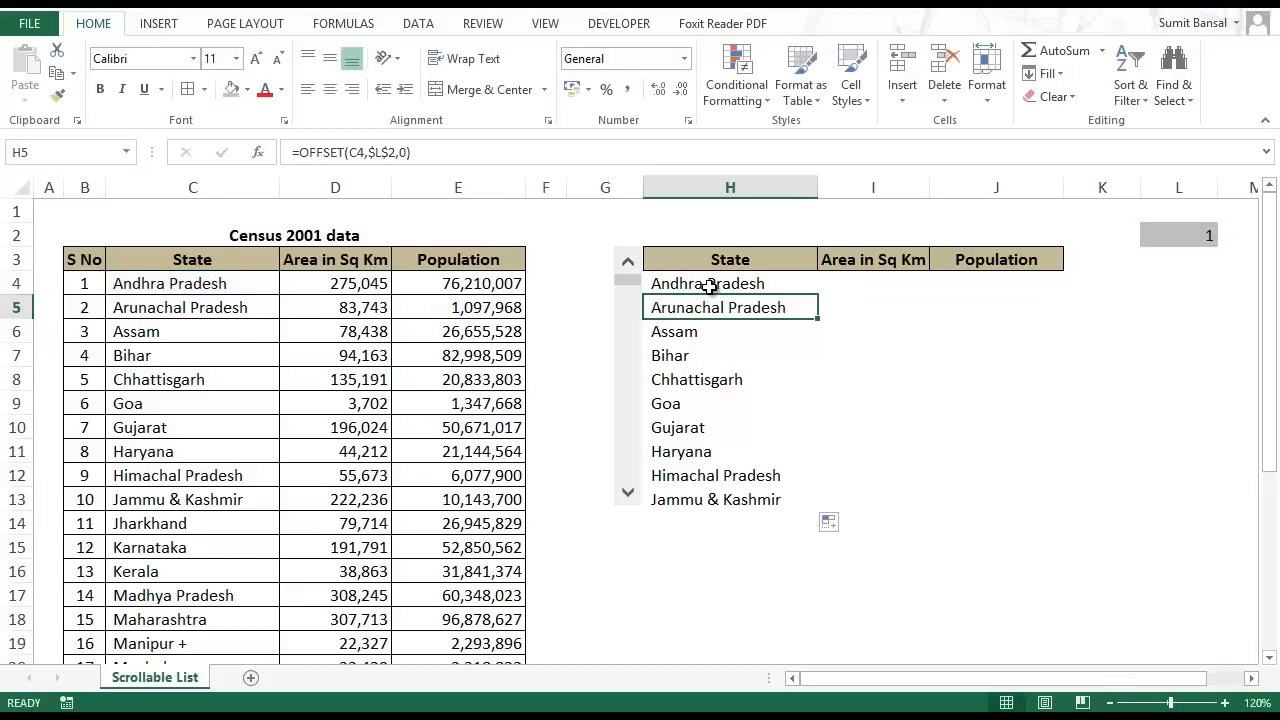
Select H4 to begin the H4:J13 block for filling across
left_click(708, 283)
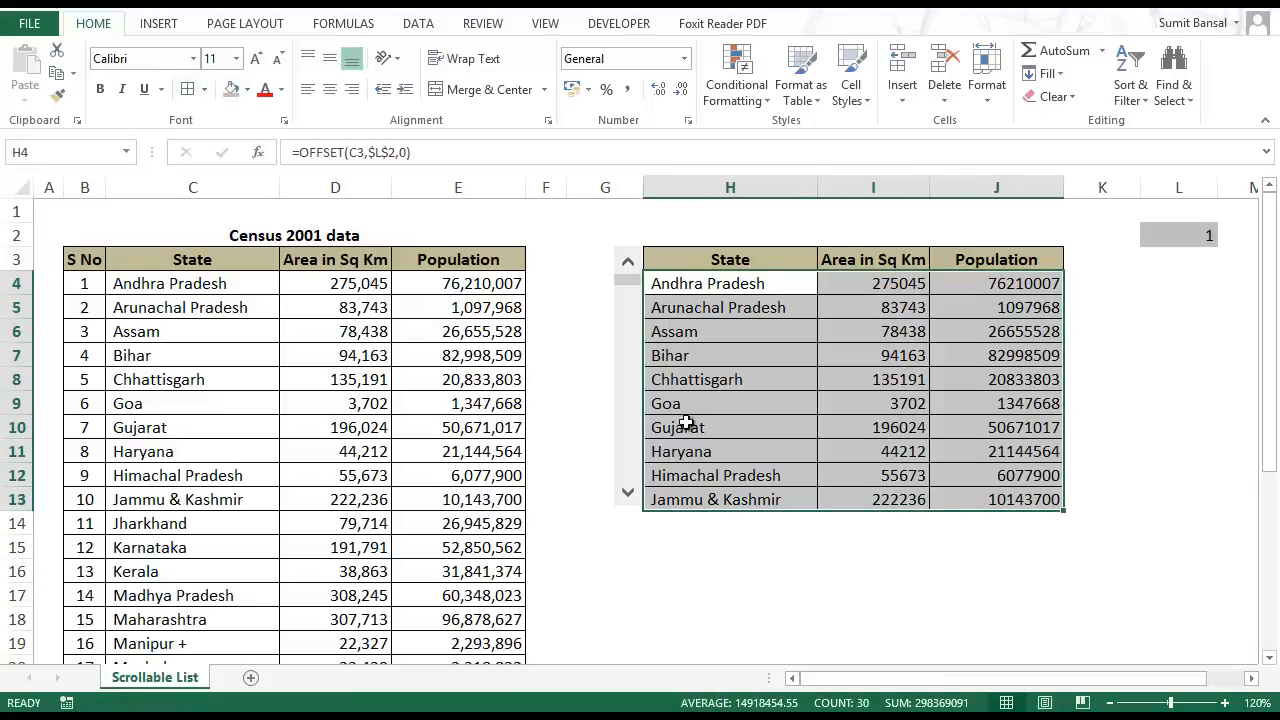
mouse_move(640, 520)
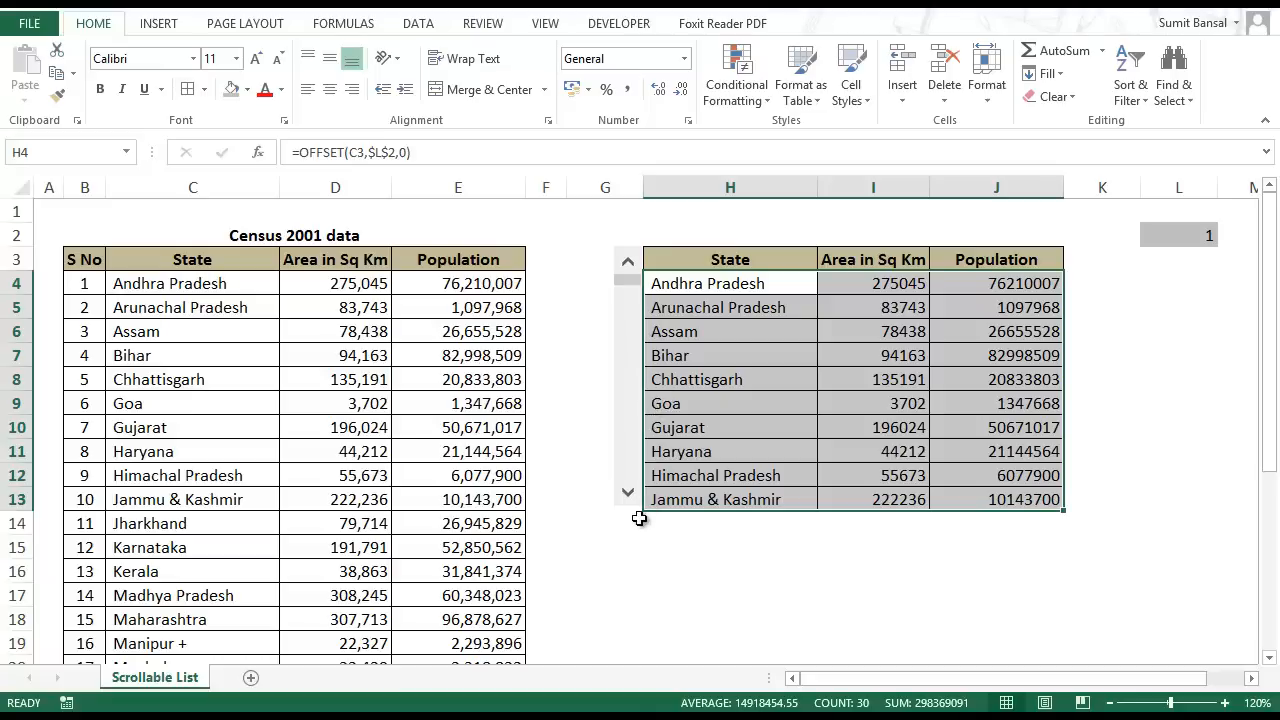
left_click(628, 492)
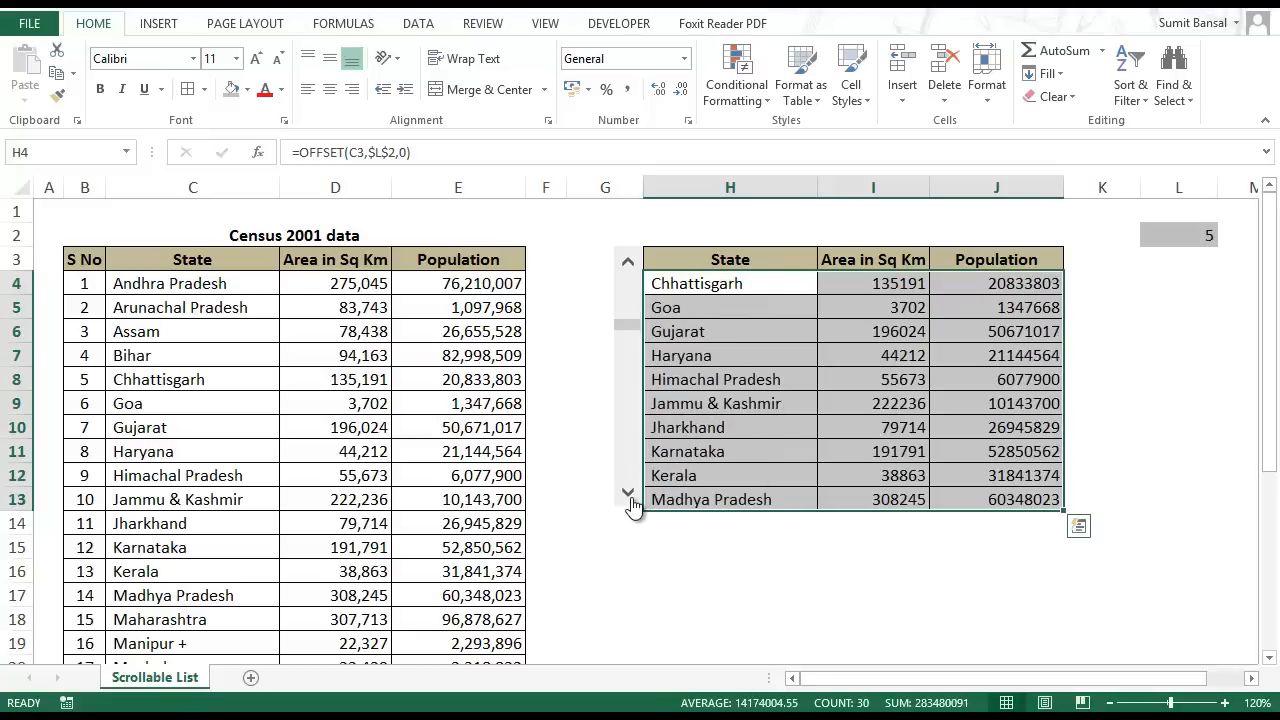
left_click(628, 492)
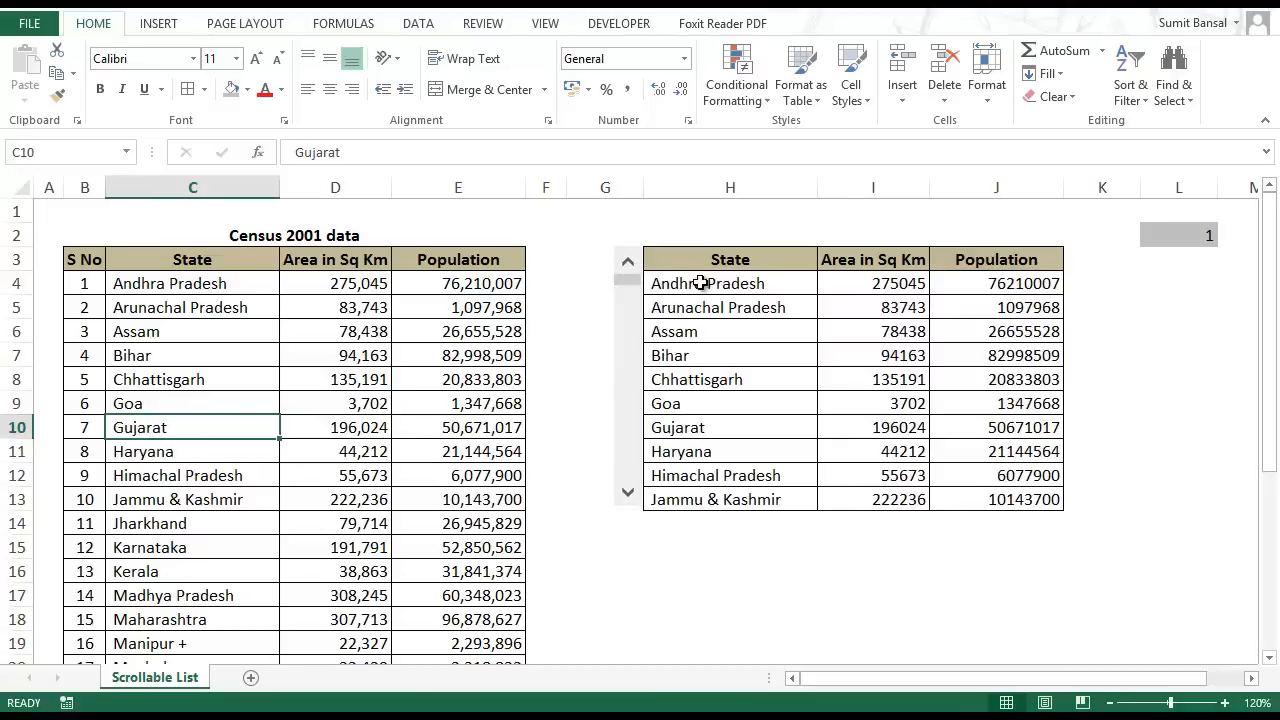
left_click(707, 283)
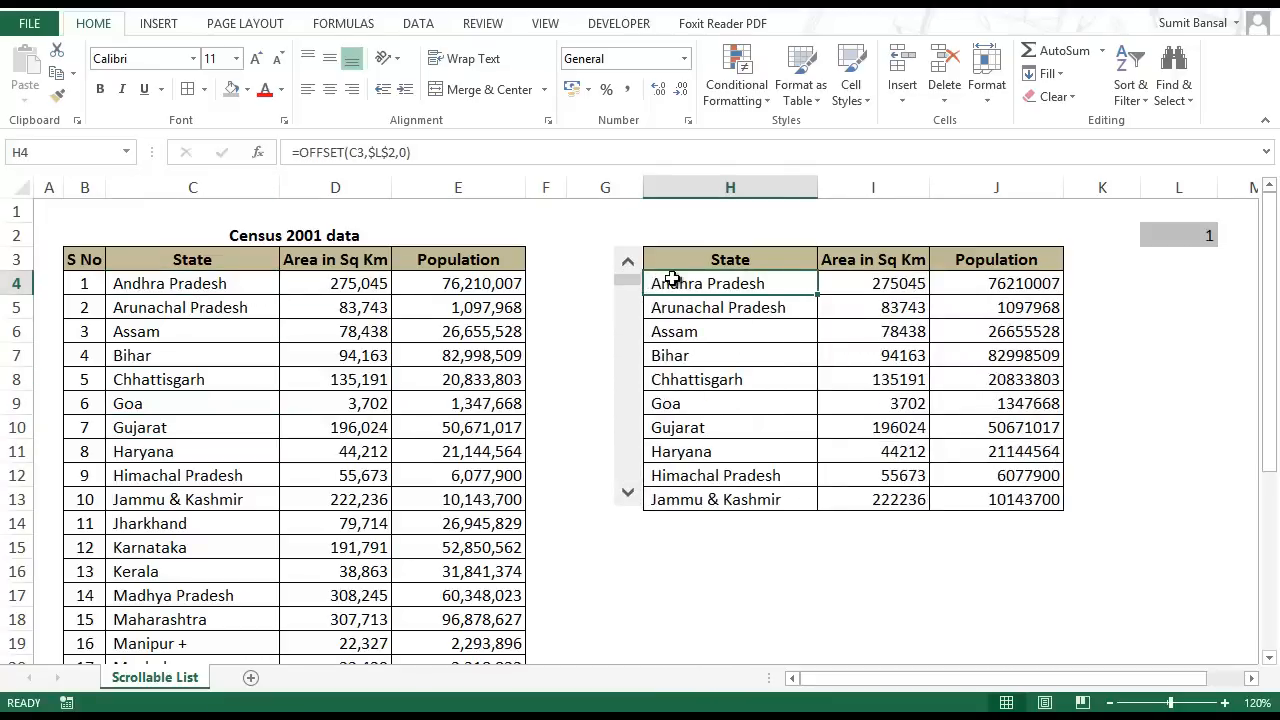
mouse_move(693, 300)
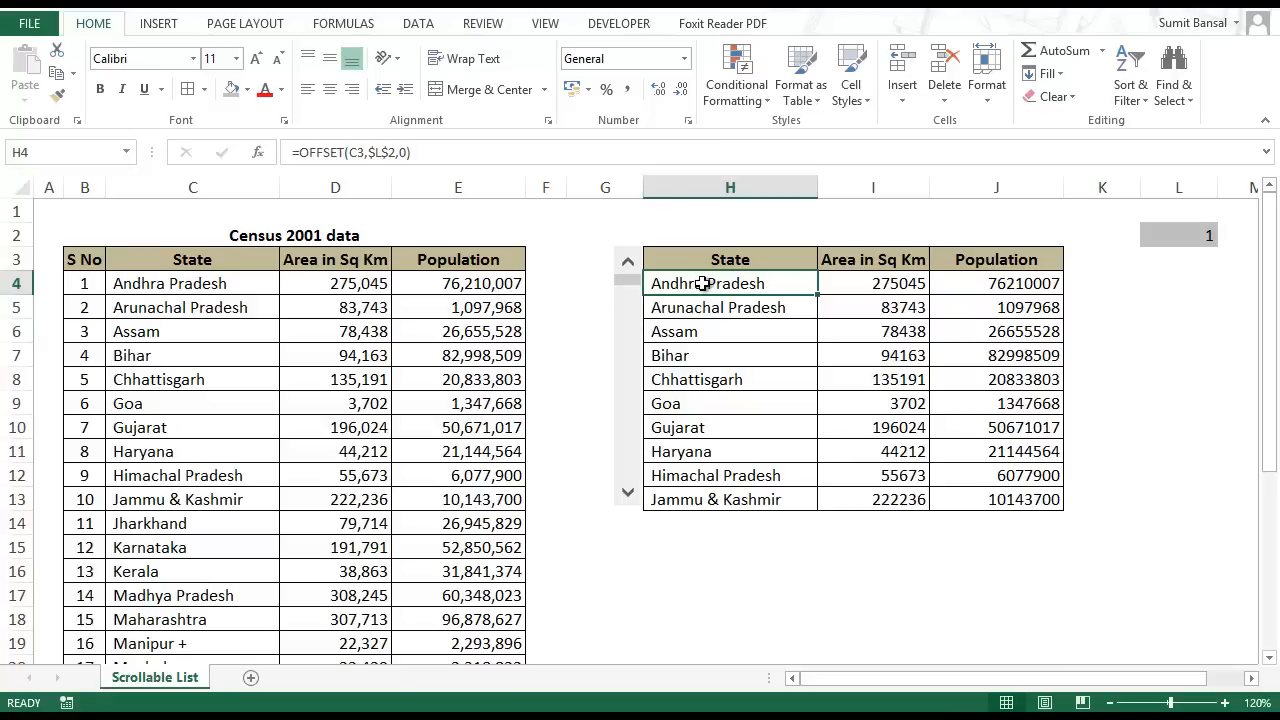
mouse_move(688, 300)
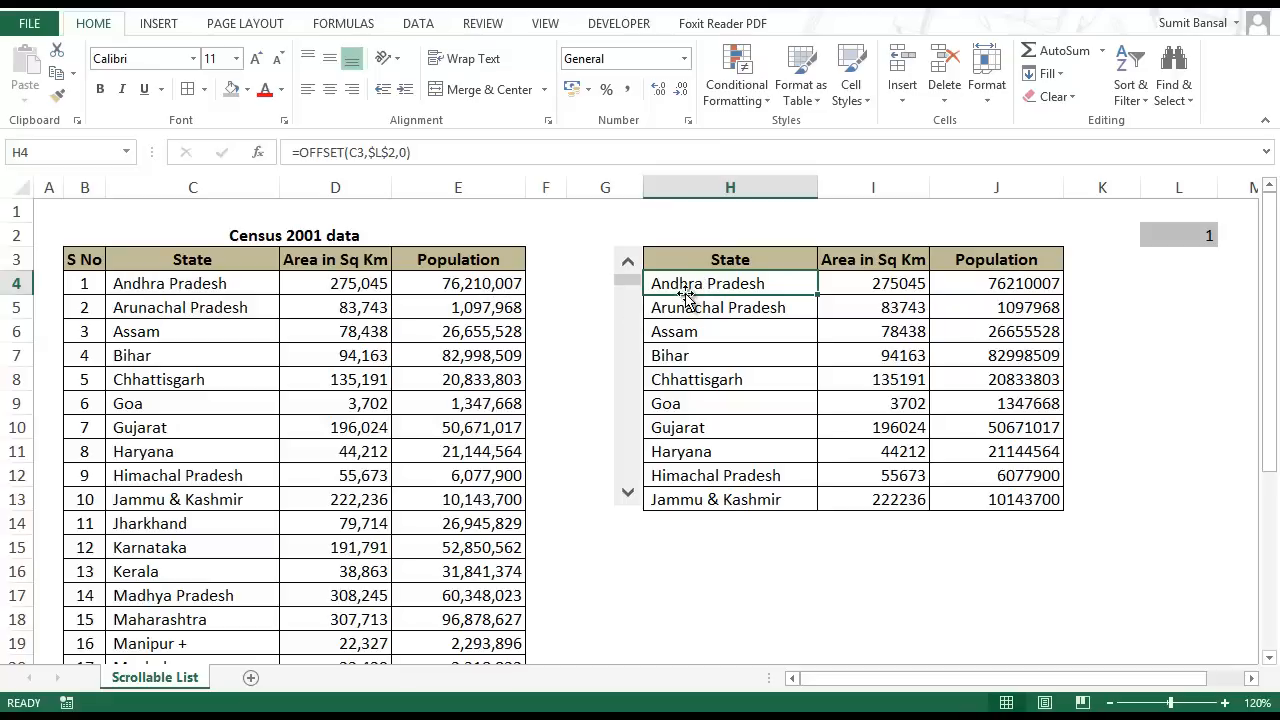
mouse_move(722, 328)
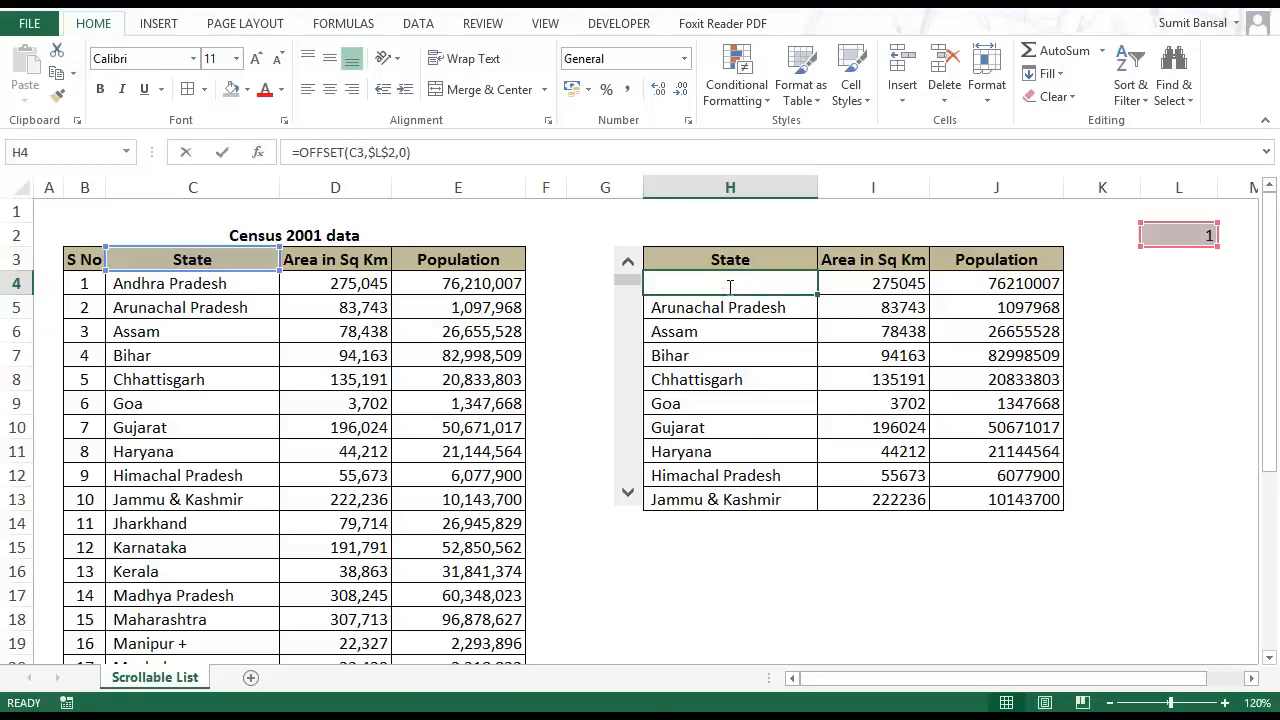
Open H4's formula and start typing INDEX in place of OFFSET
double_click(730, 283)
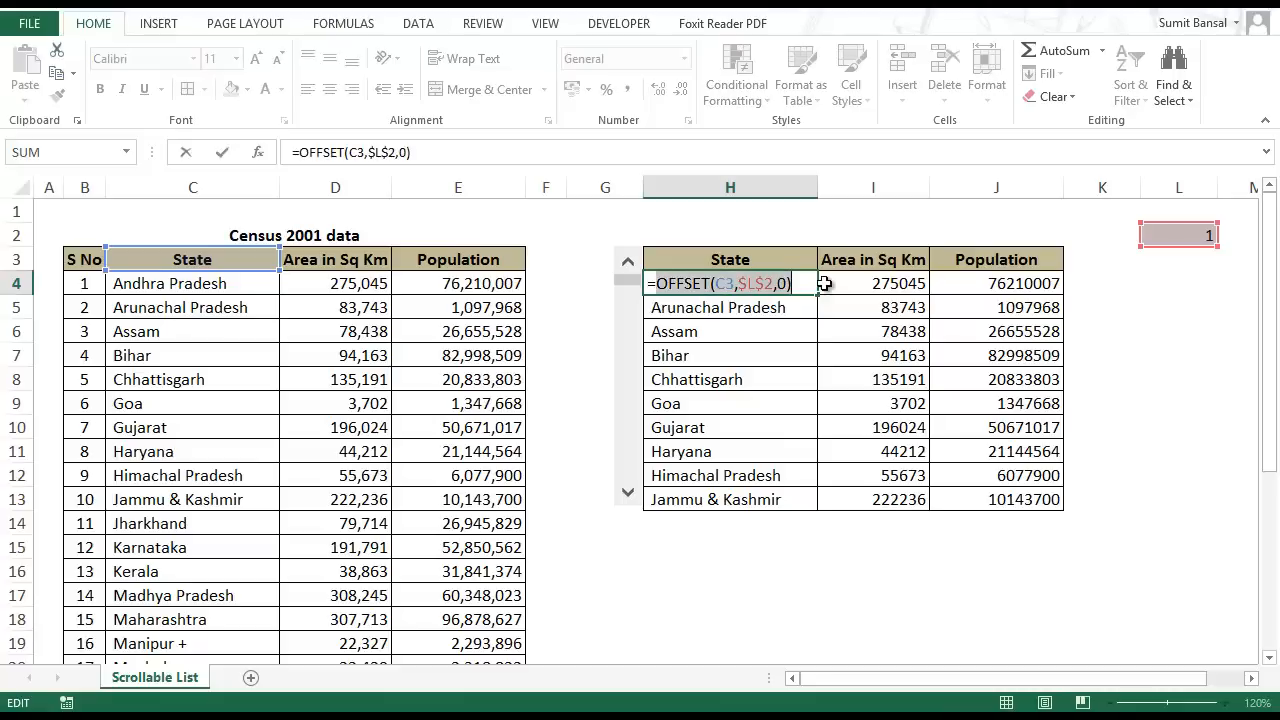
type("In")
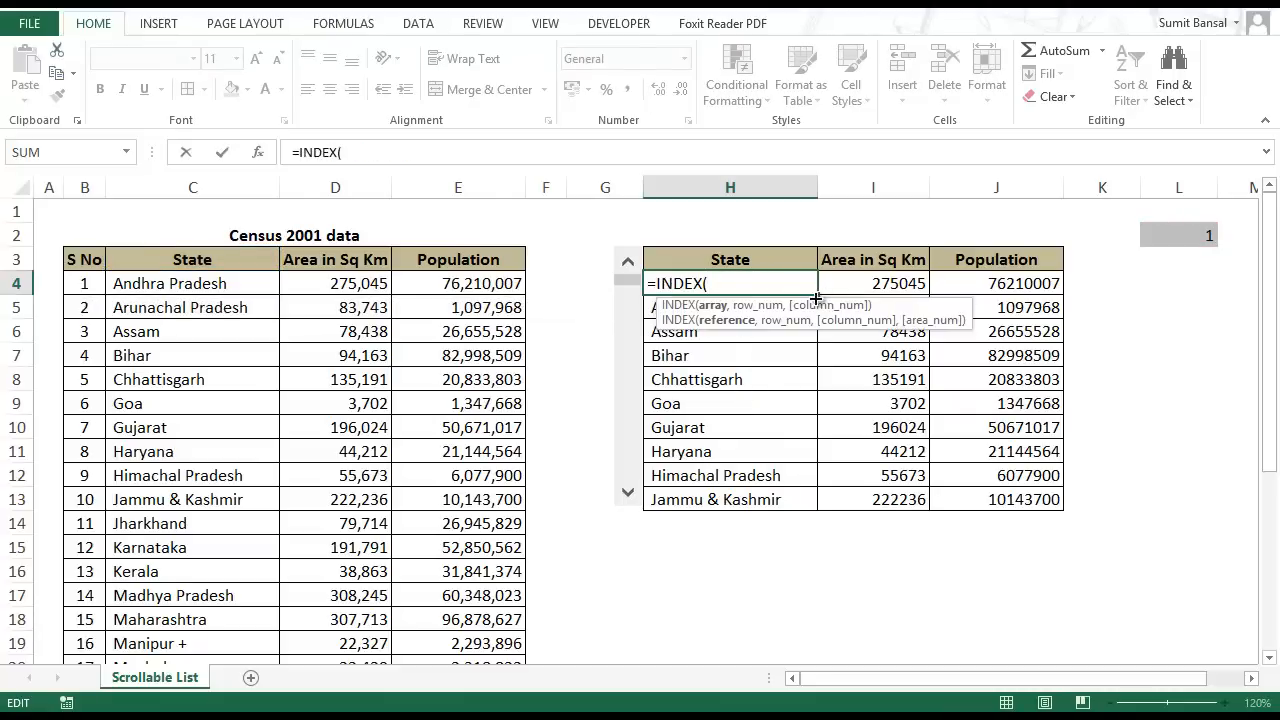
mouse_move(720, 318)
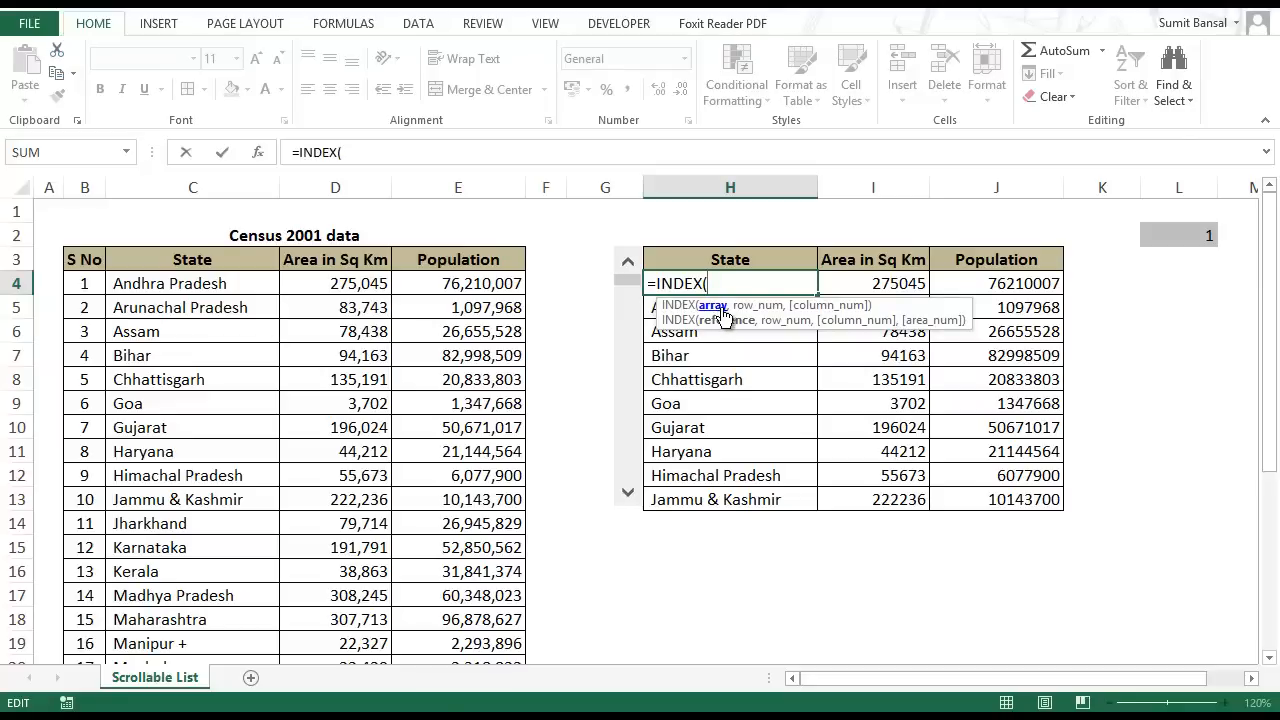
mouse_move(832, 305)
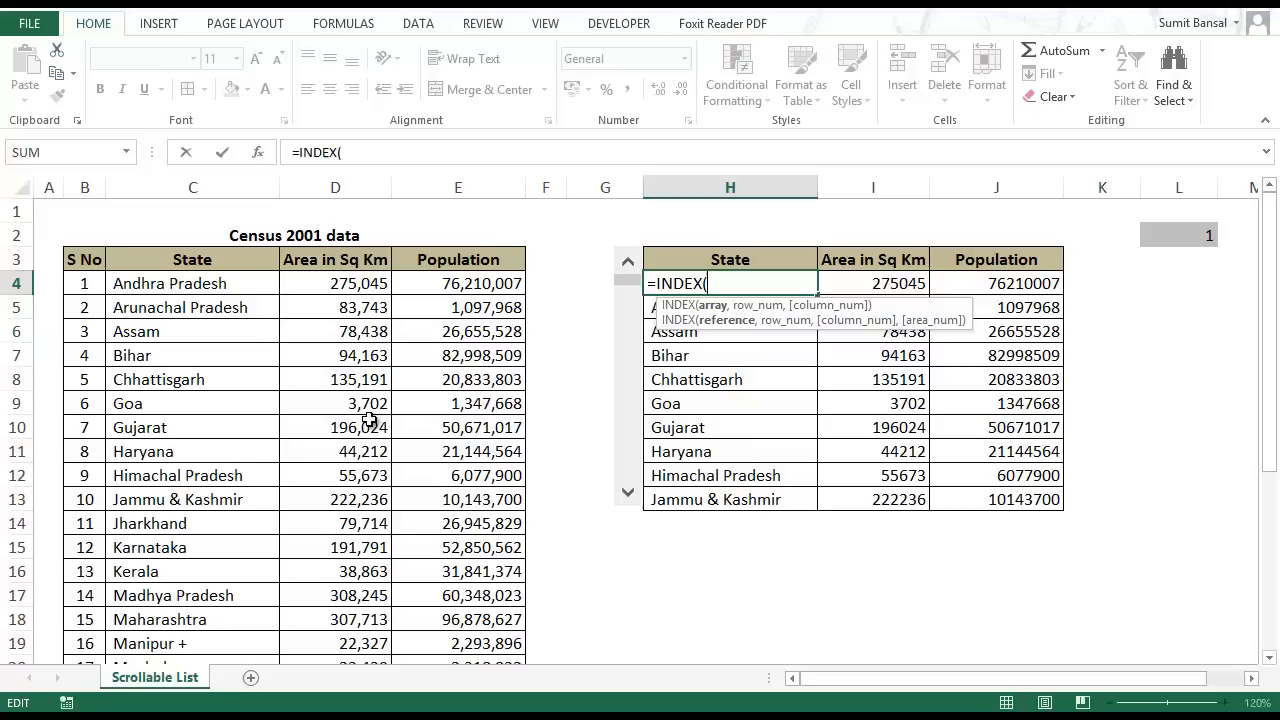
mouse_move(238, 287)
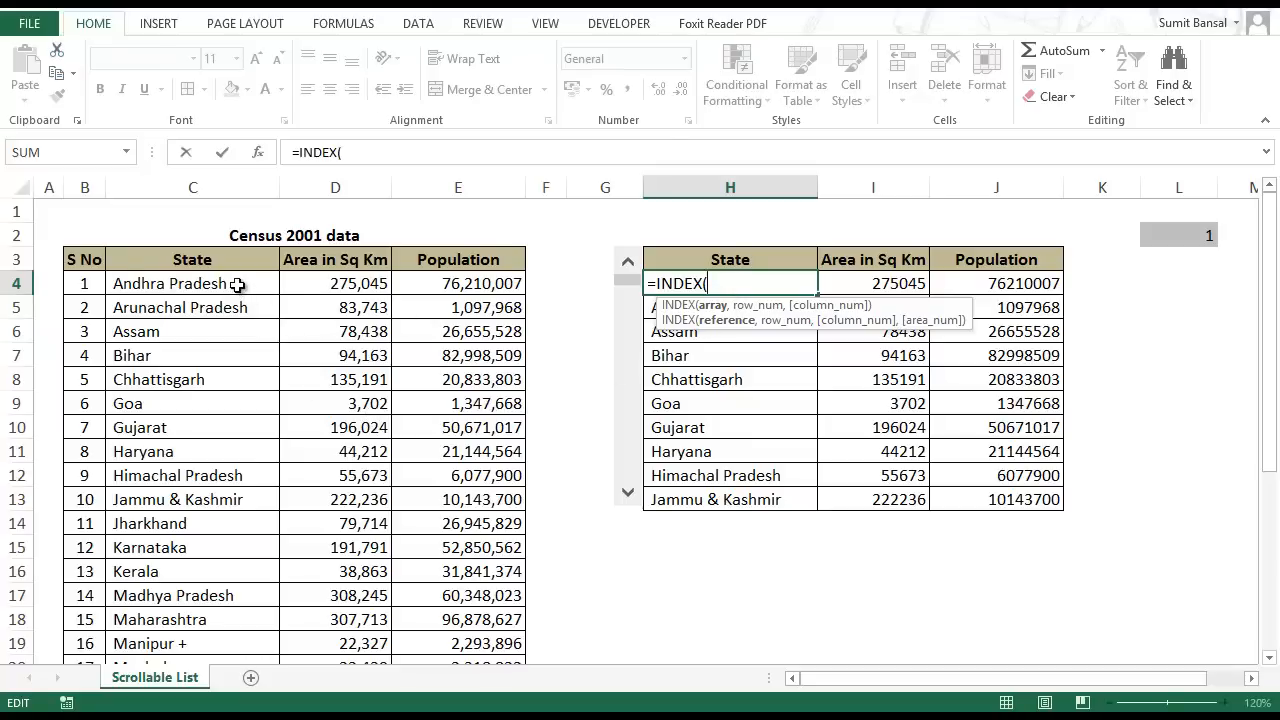
Complete H4's formula as =INDEX($C$4:$E$31,$L$2,1)
left_click(192, 283)
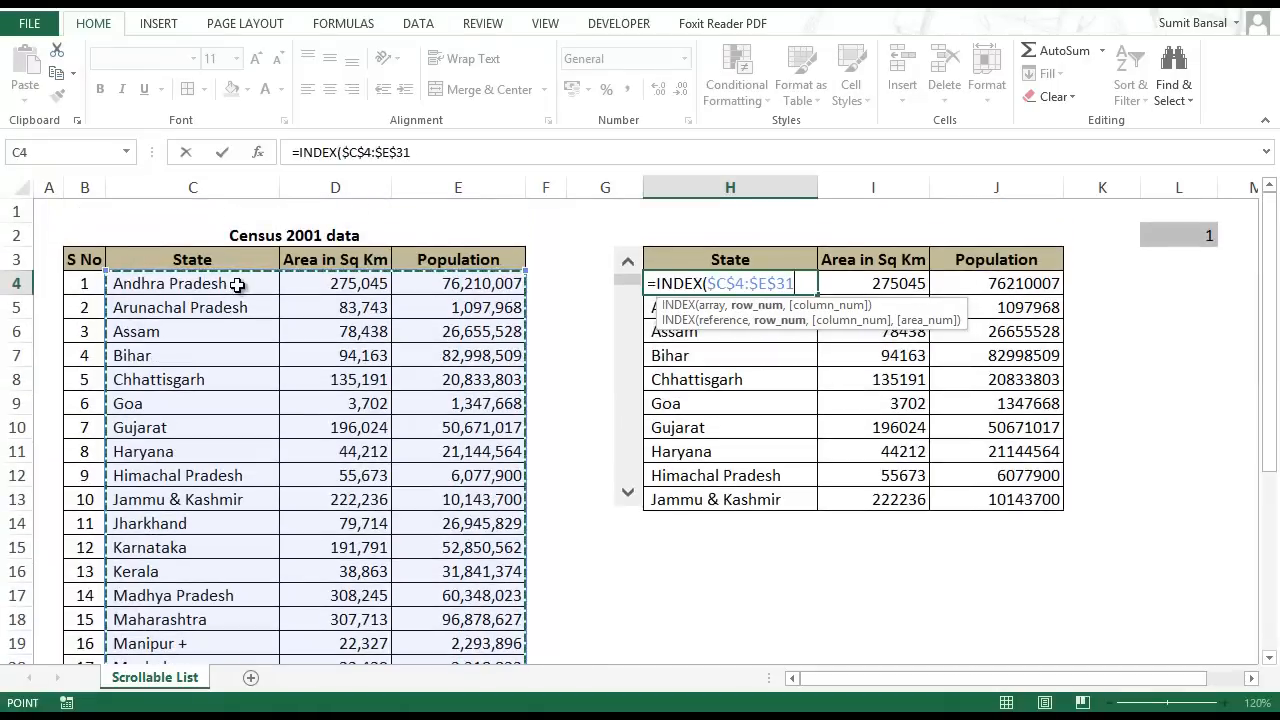
type(",")
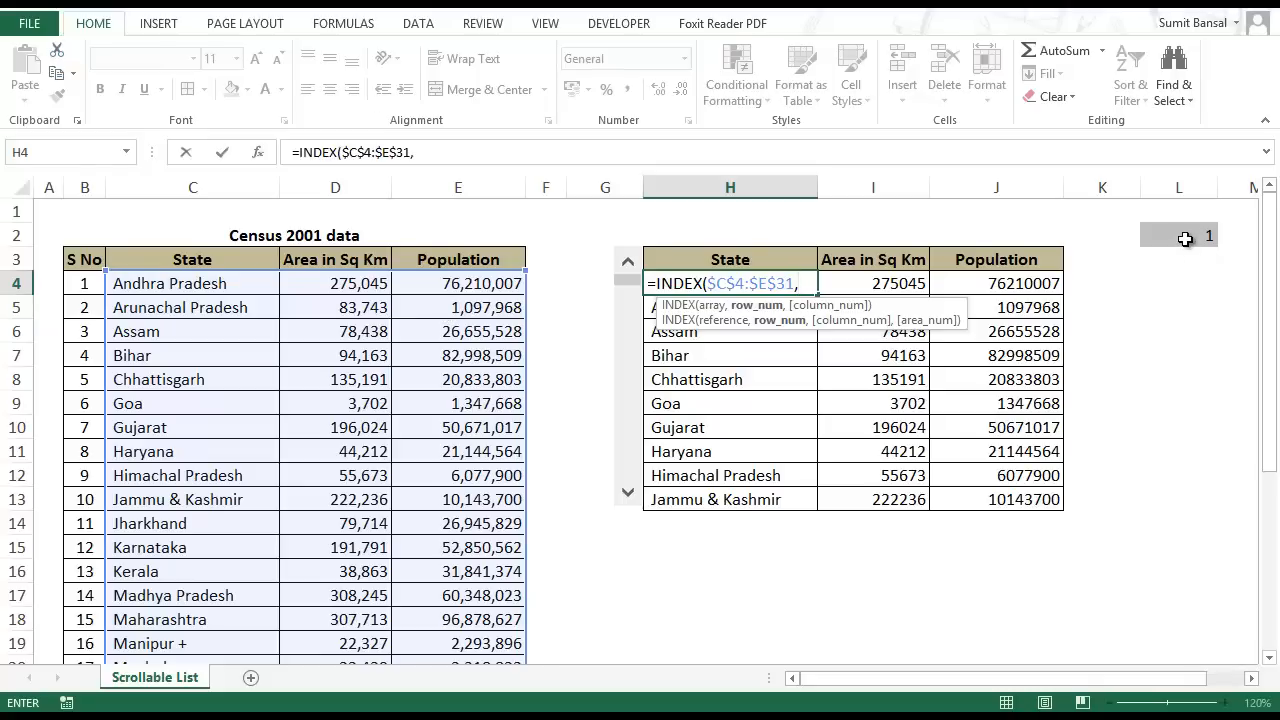
left_click(1178, 234)
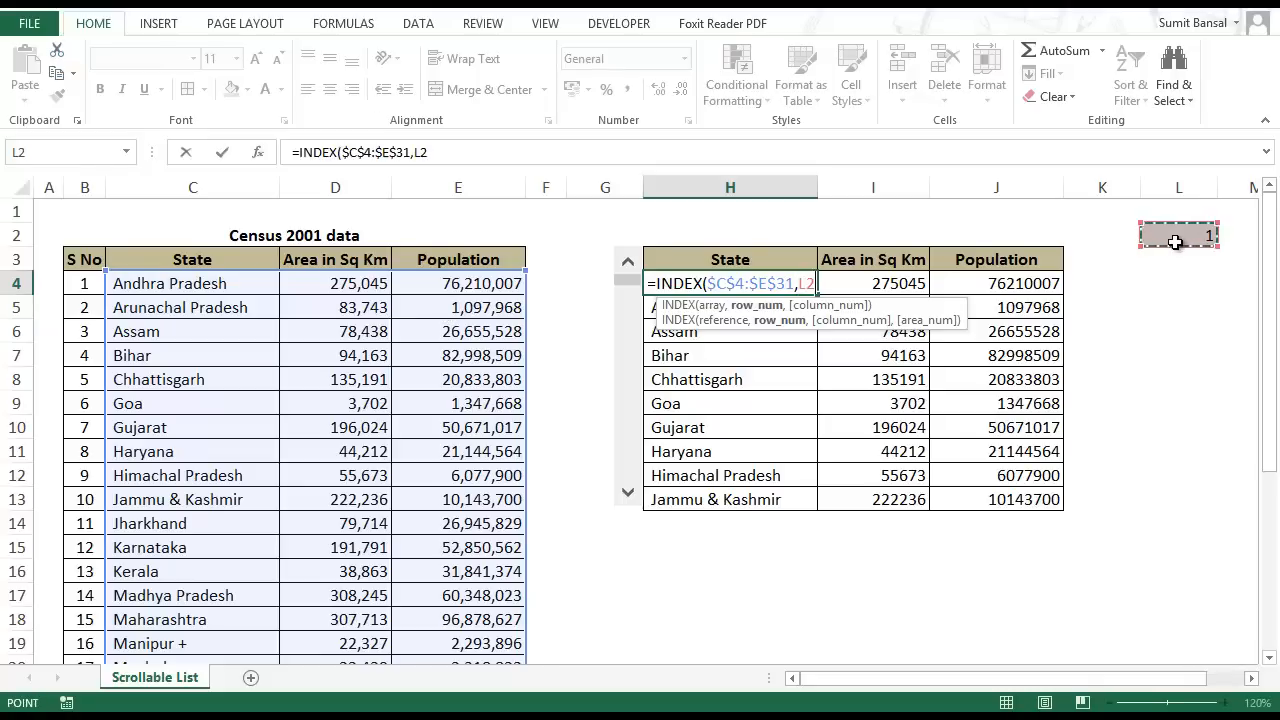
key("f4")
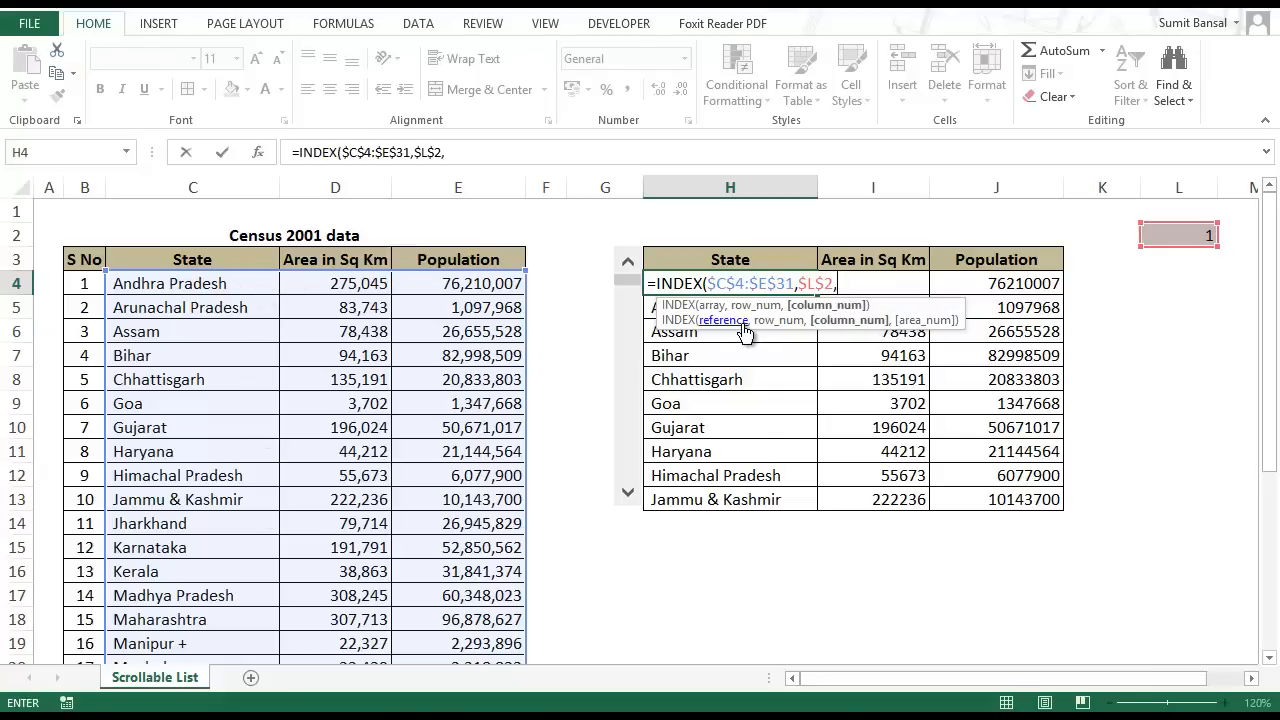
type("1")
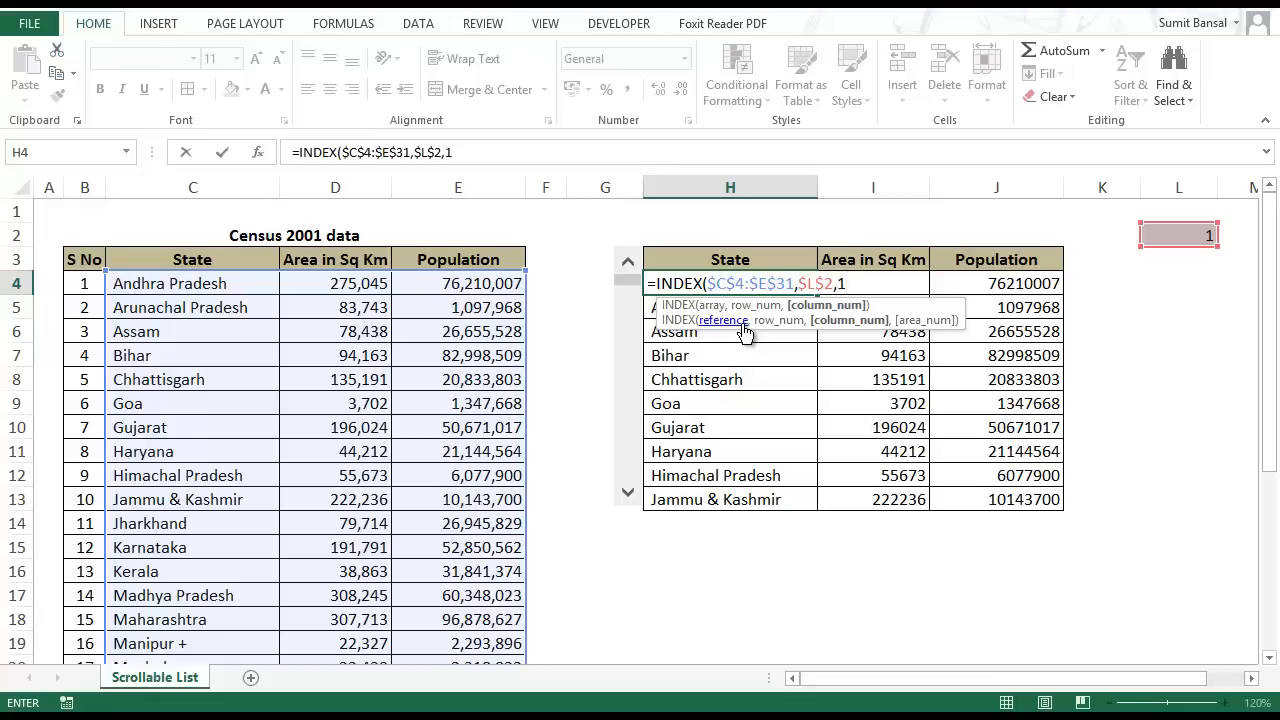
mouse_move(838, 310)
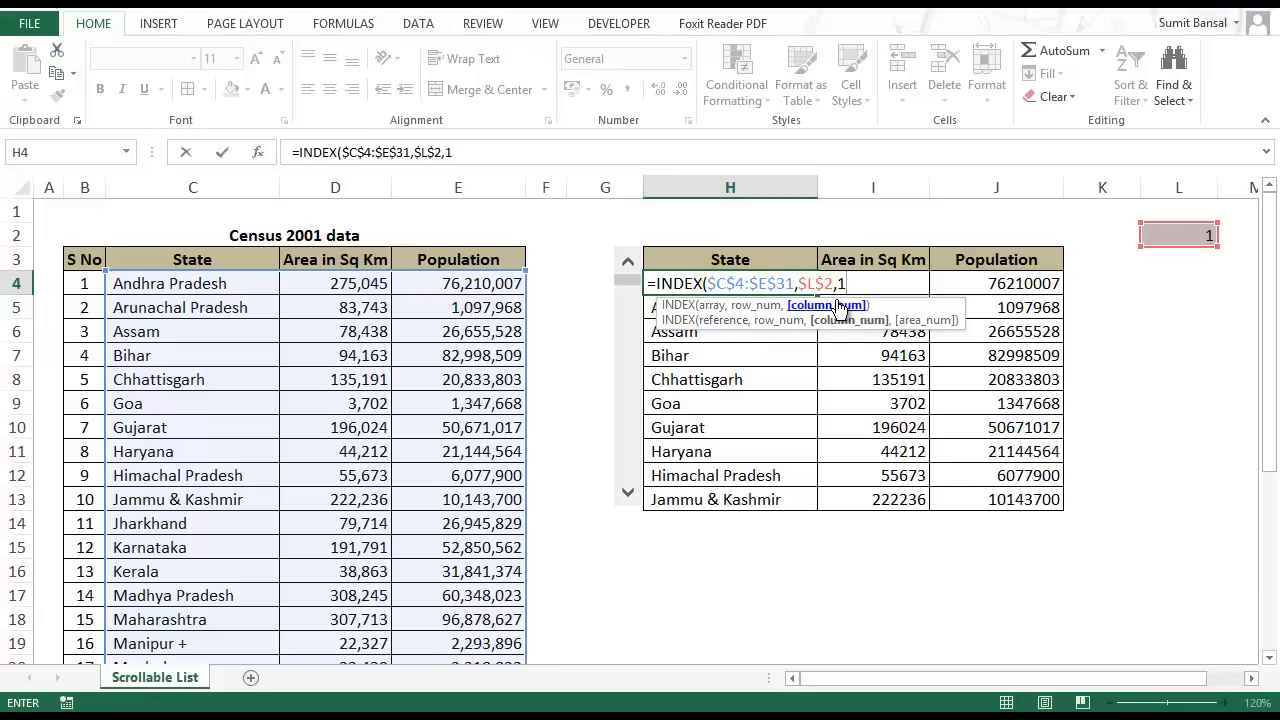
type(")")
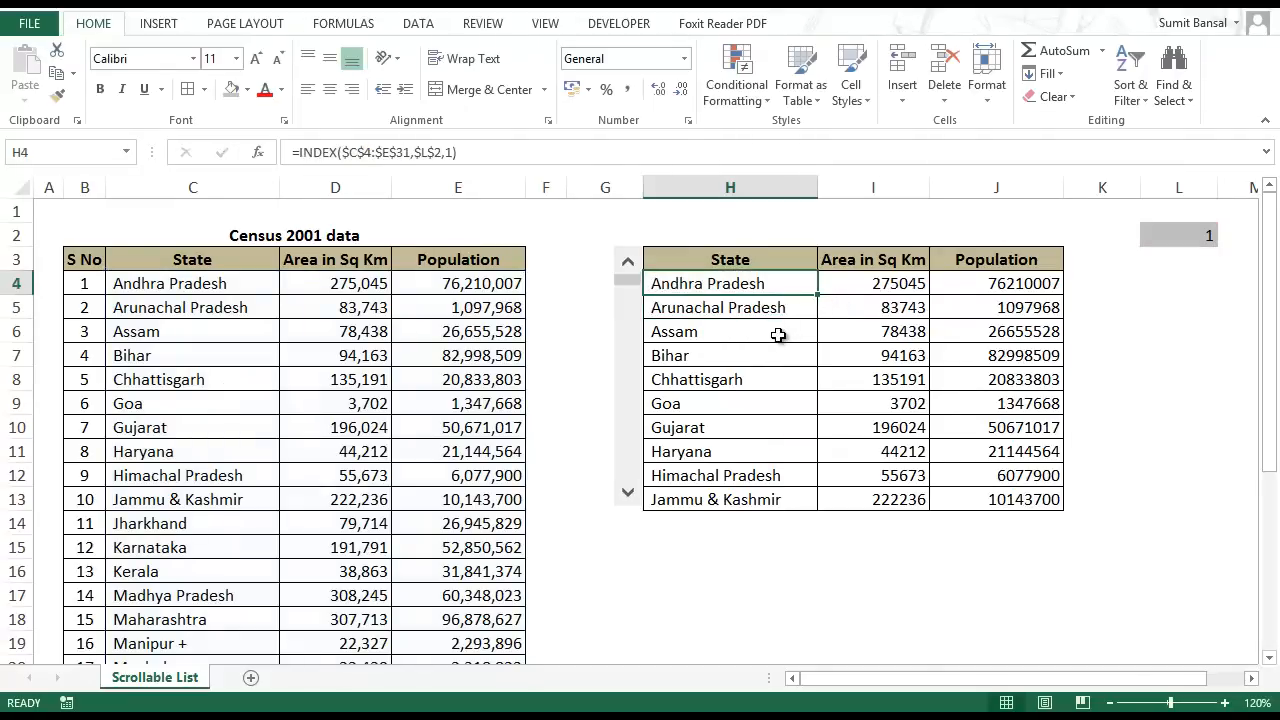
Reopen H4's INDEX formula over C4:E31 with row L2 and column 1 for review
double_click(730, 283)
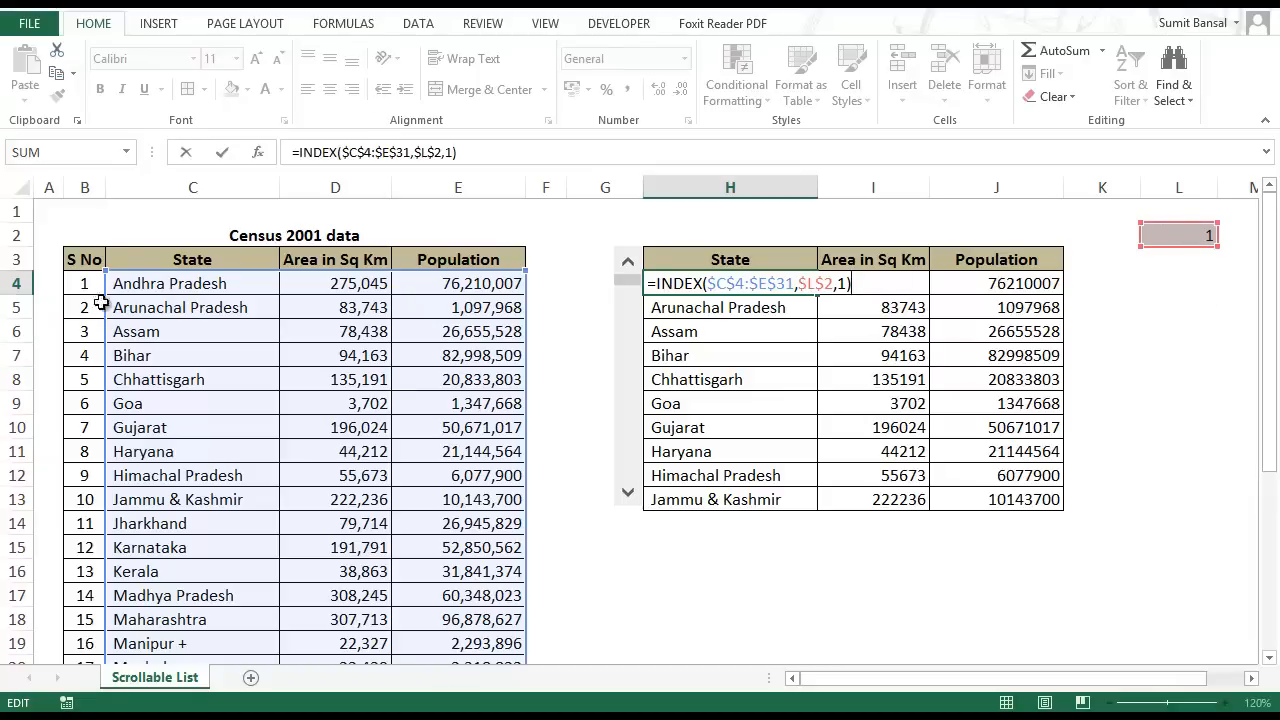
mouse_move(406, 283)
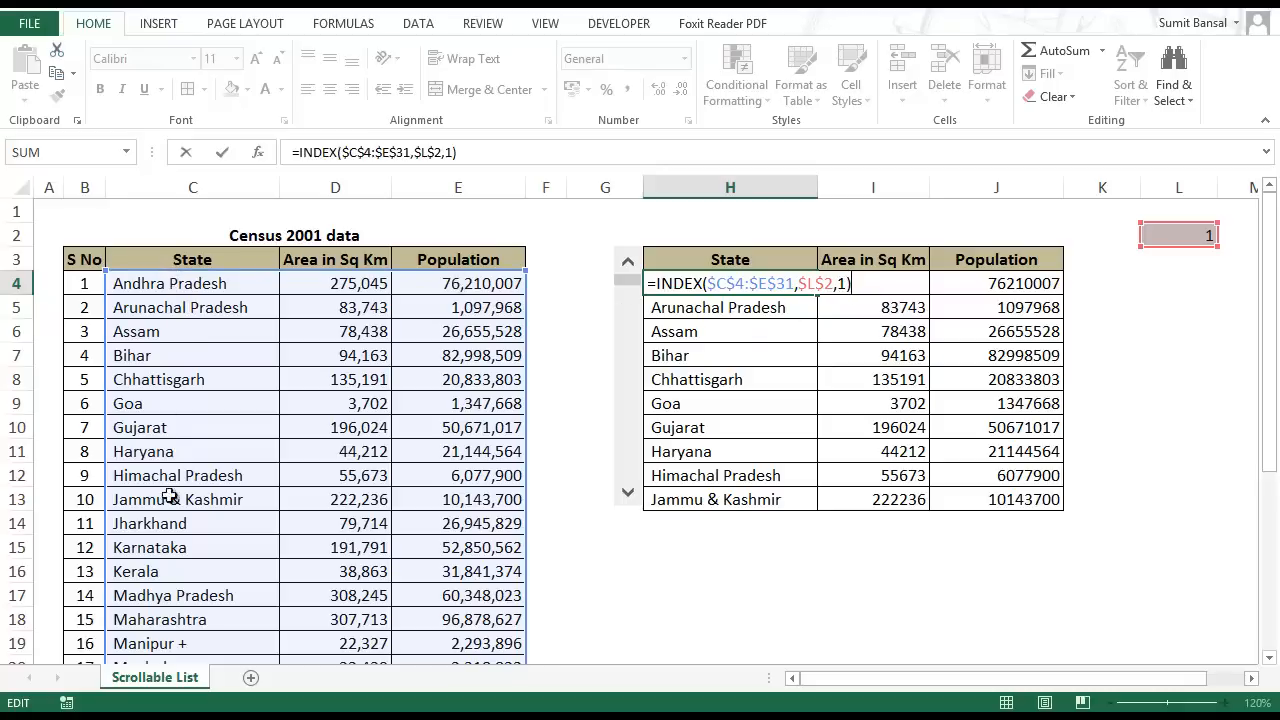
mouse_move(197, 284)
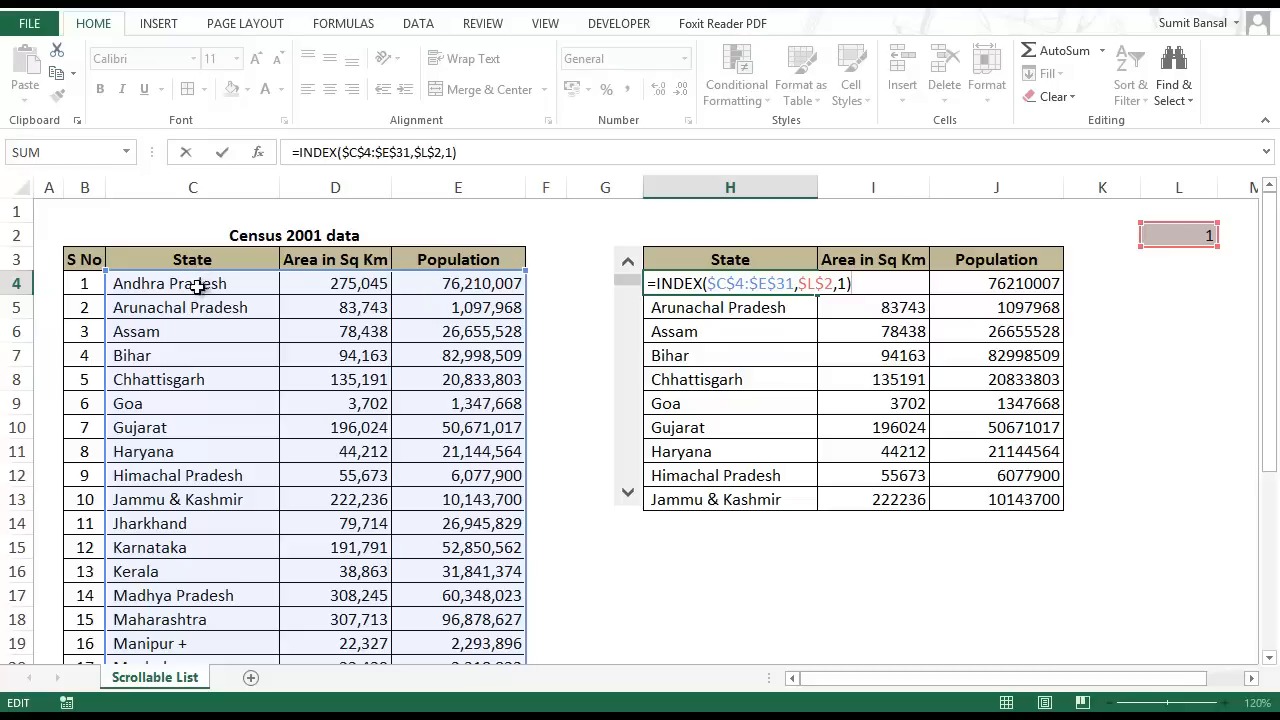
mouse_move(410, 302)
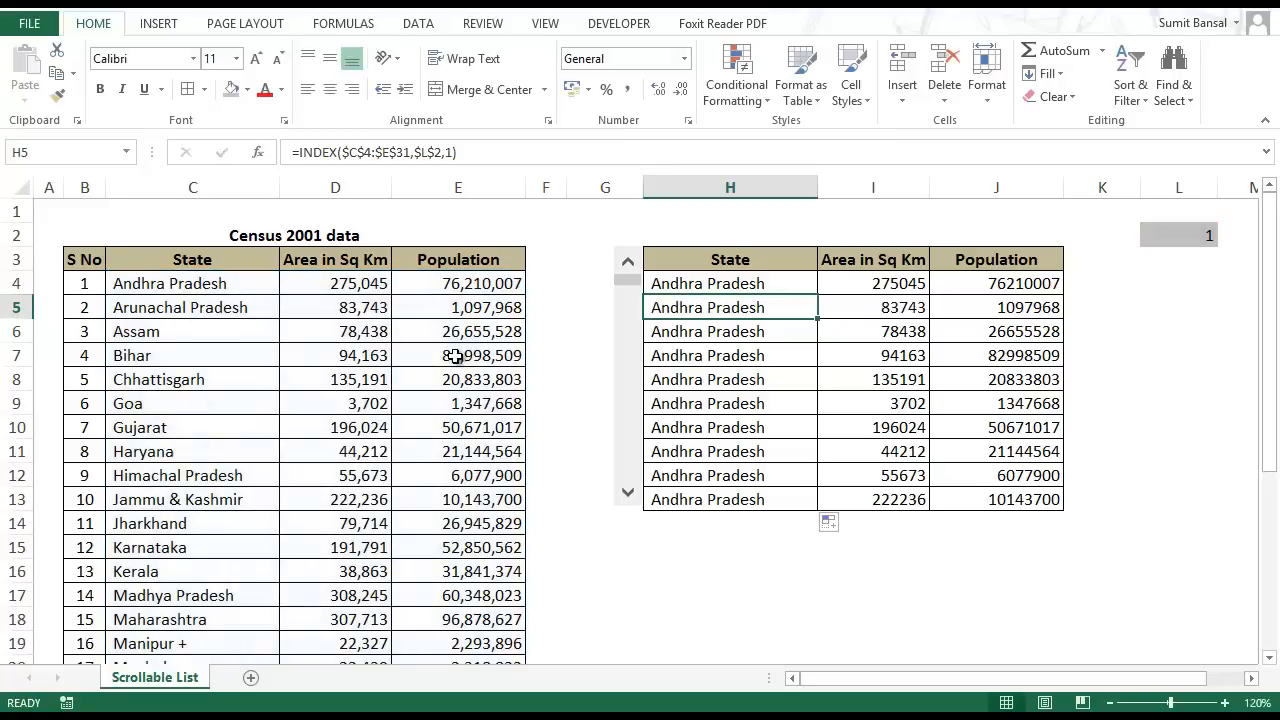
Change H4's row argument to $L$2+ROWS($G$4:G4)-1 so the list shows consecutive states
double_click(730, 283)
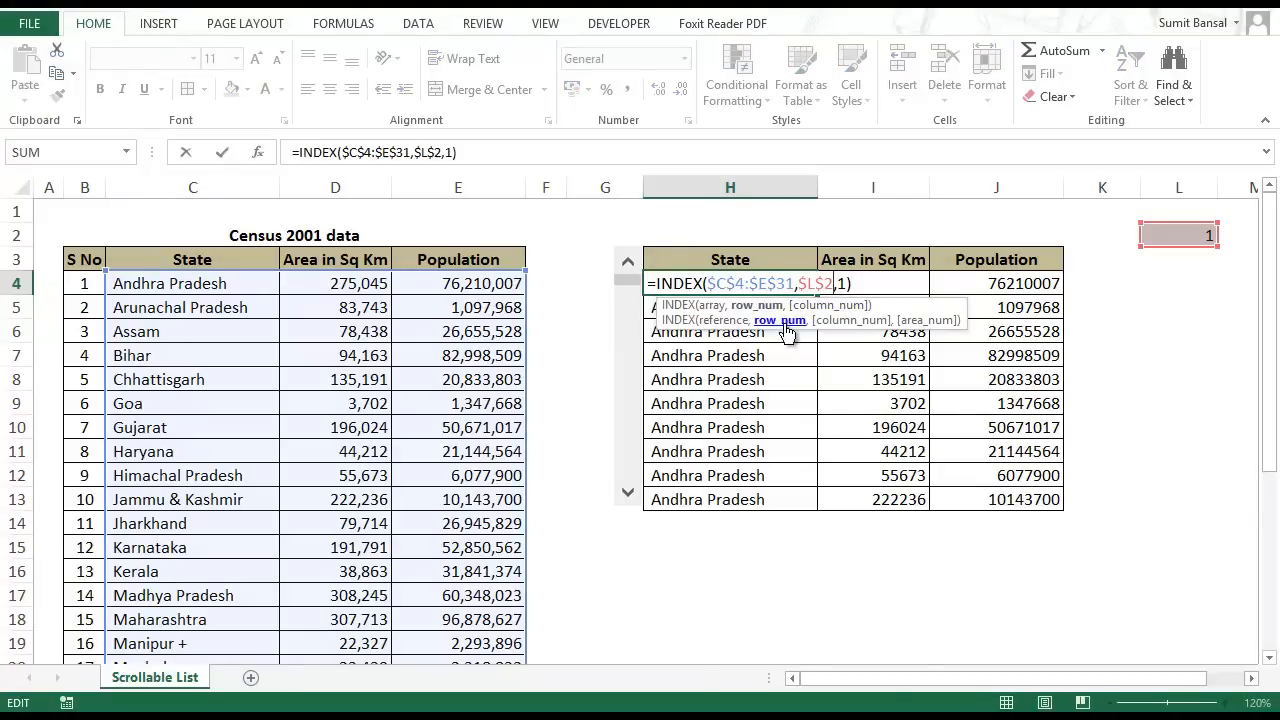
mouse_move(740, 345)
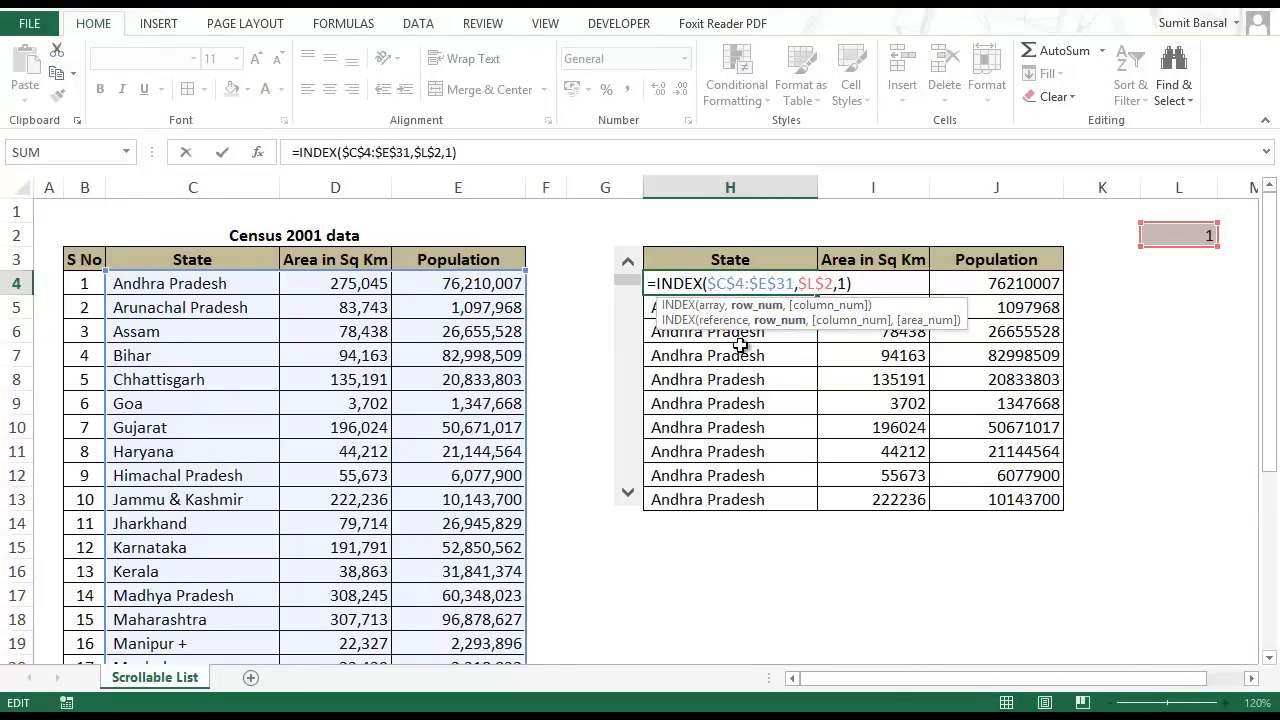
type("+rows")
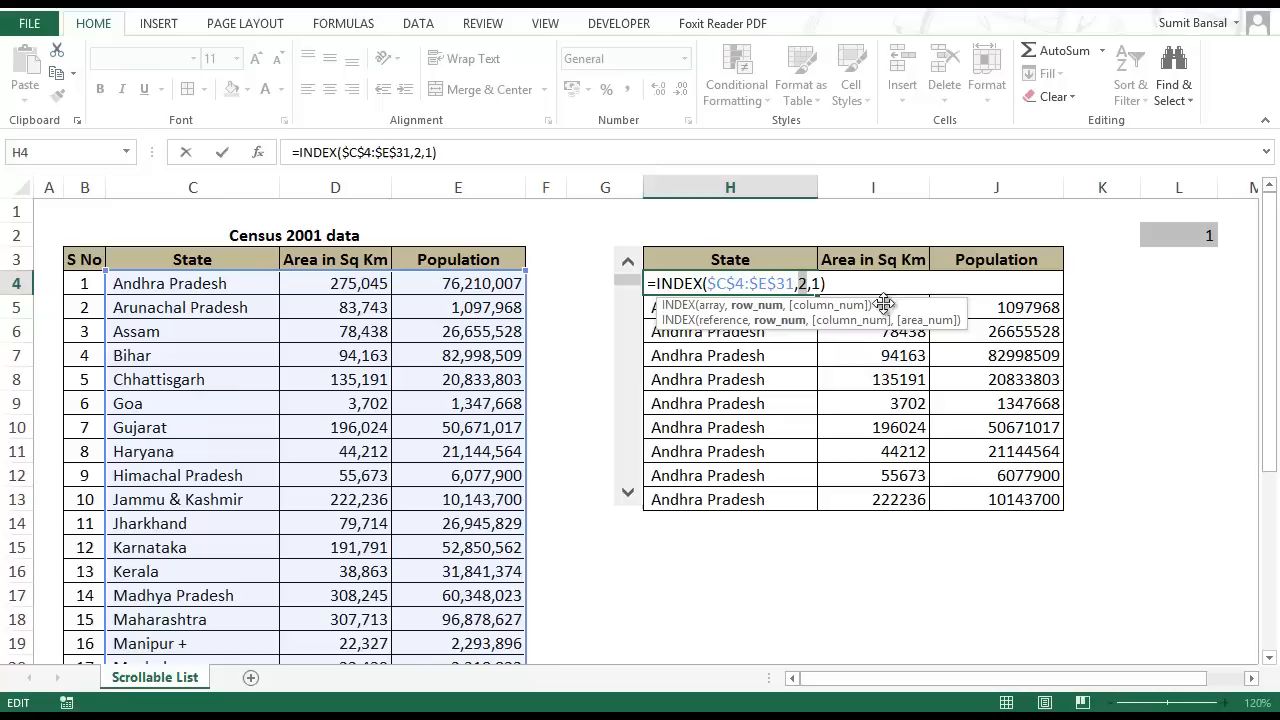
type("$L$2+rows($G$4:G4)")
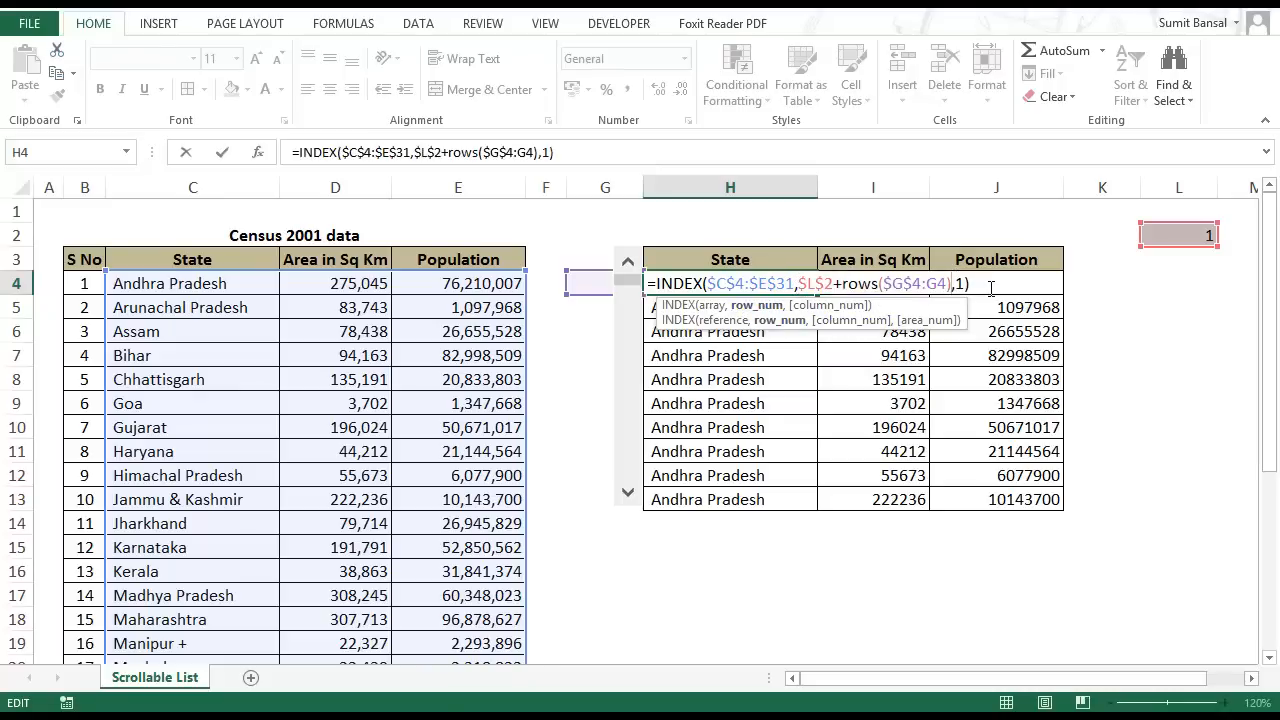
type("-1")
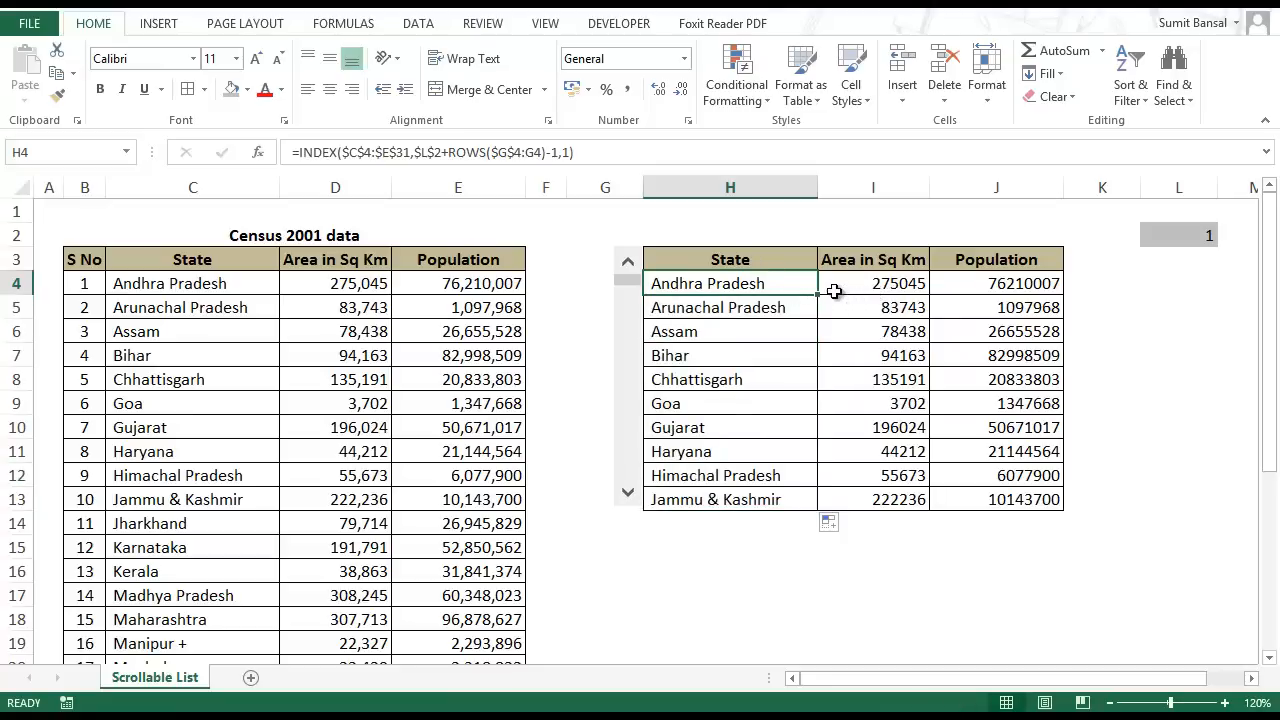
mouse_move(800, 289)
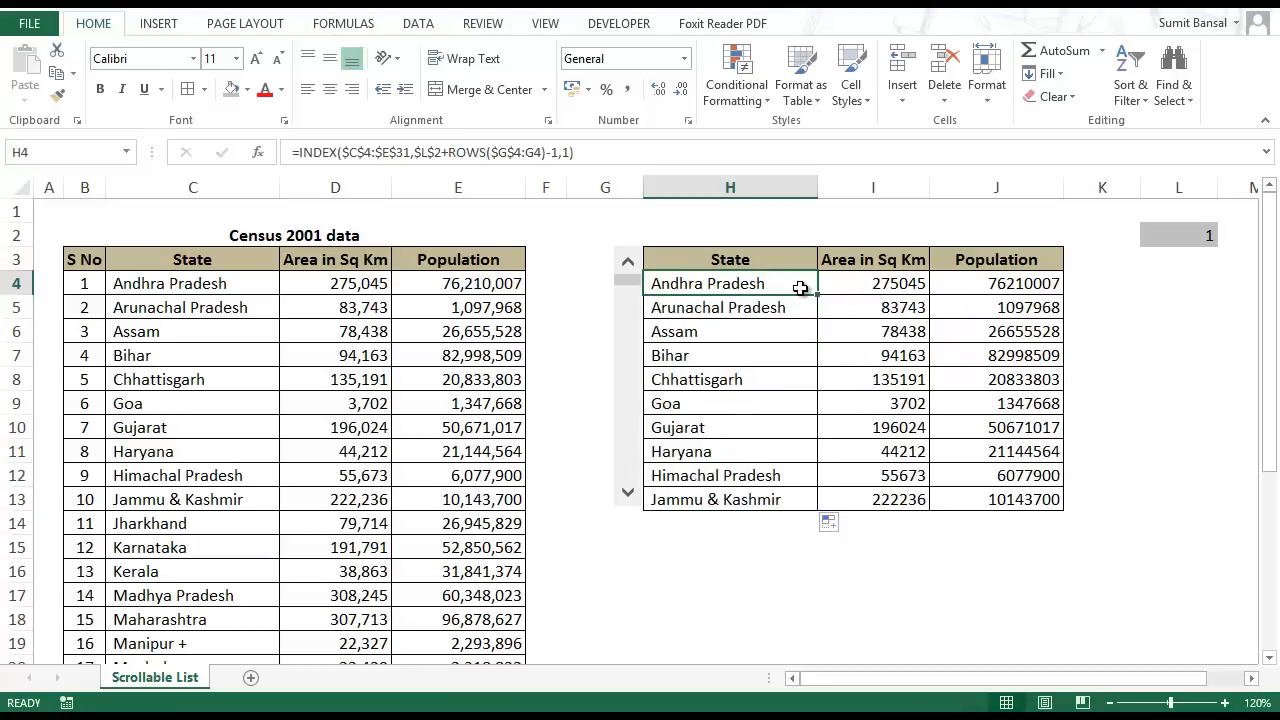
Replace H4's column argument with COLUMNS($G$4:G4), anchoring $G$4, and confirm
double_click(730, 283)
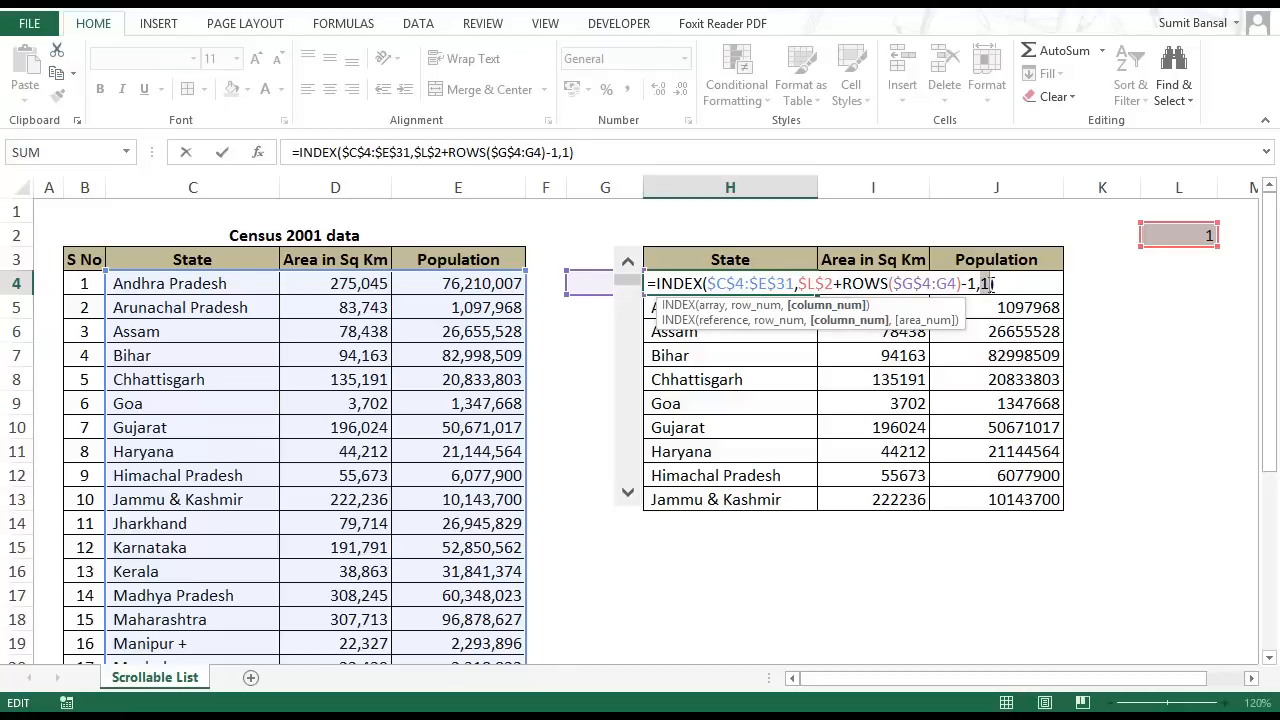
type("columns()")
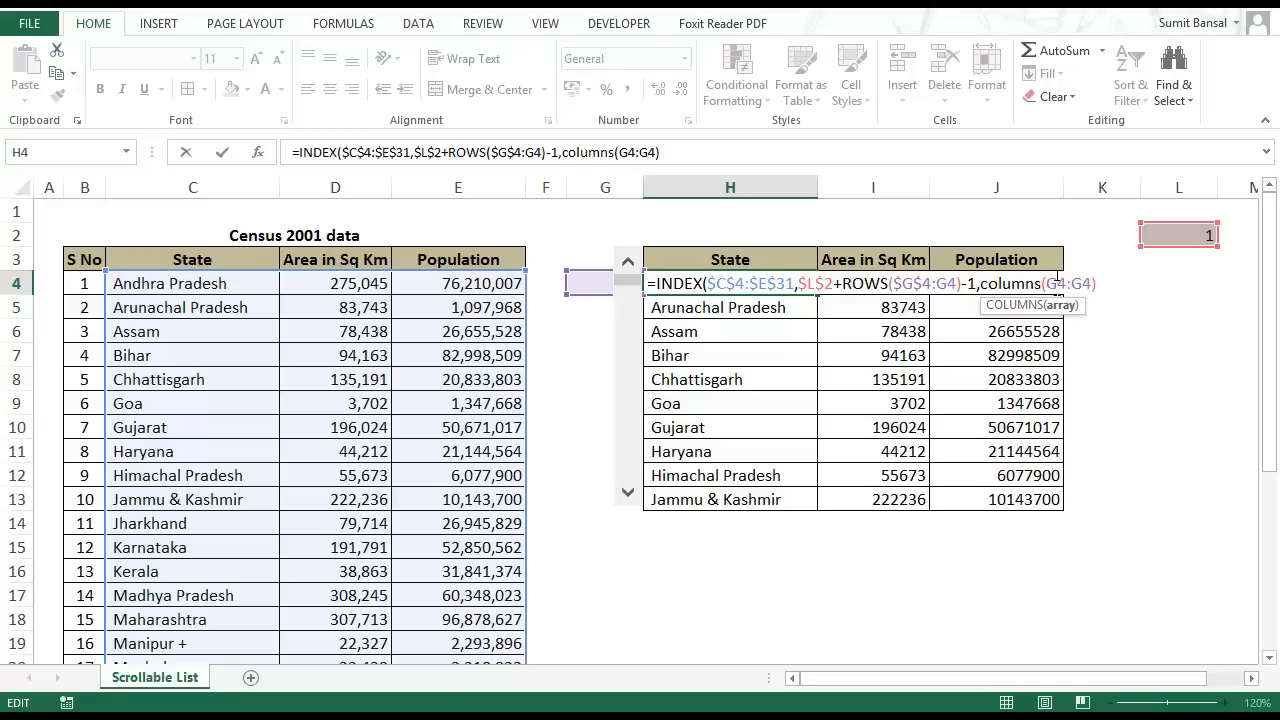
key("f4")
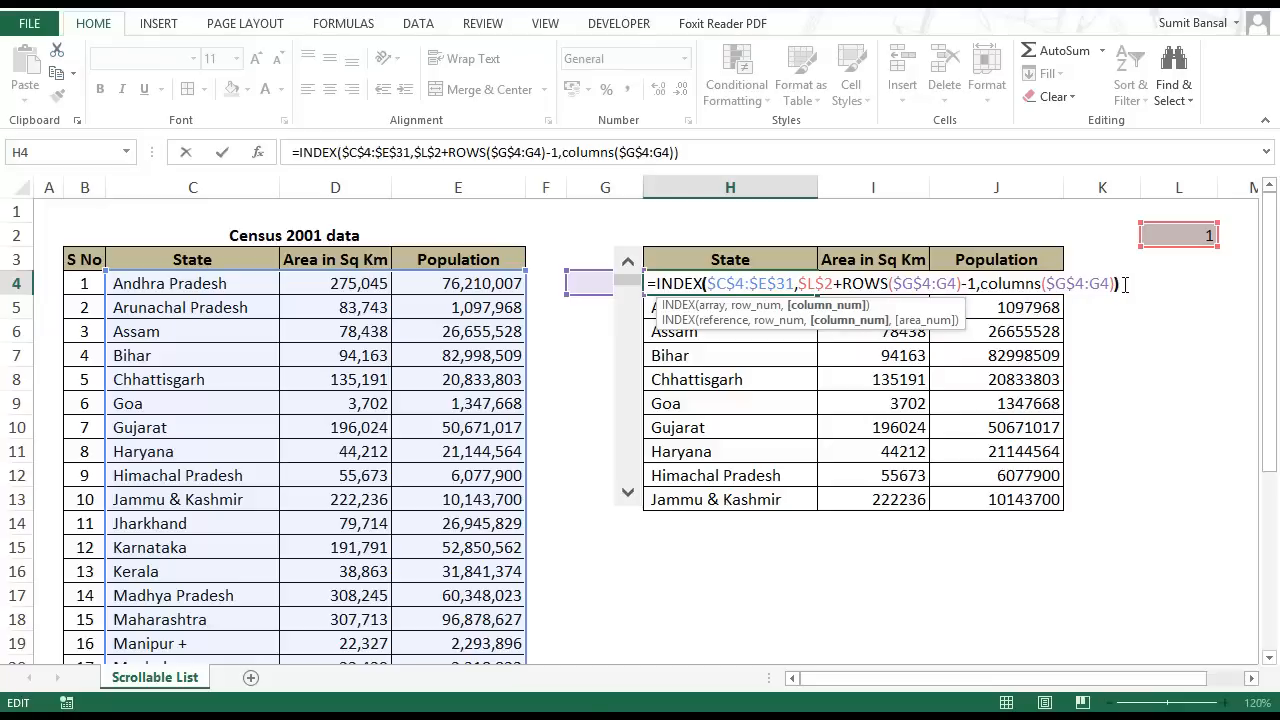
key("enter")
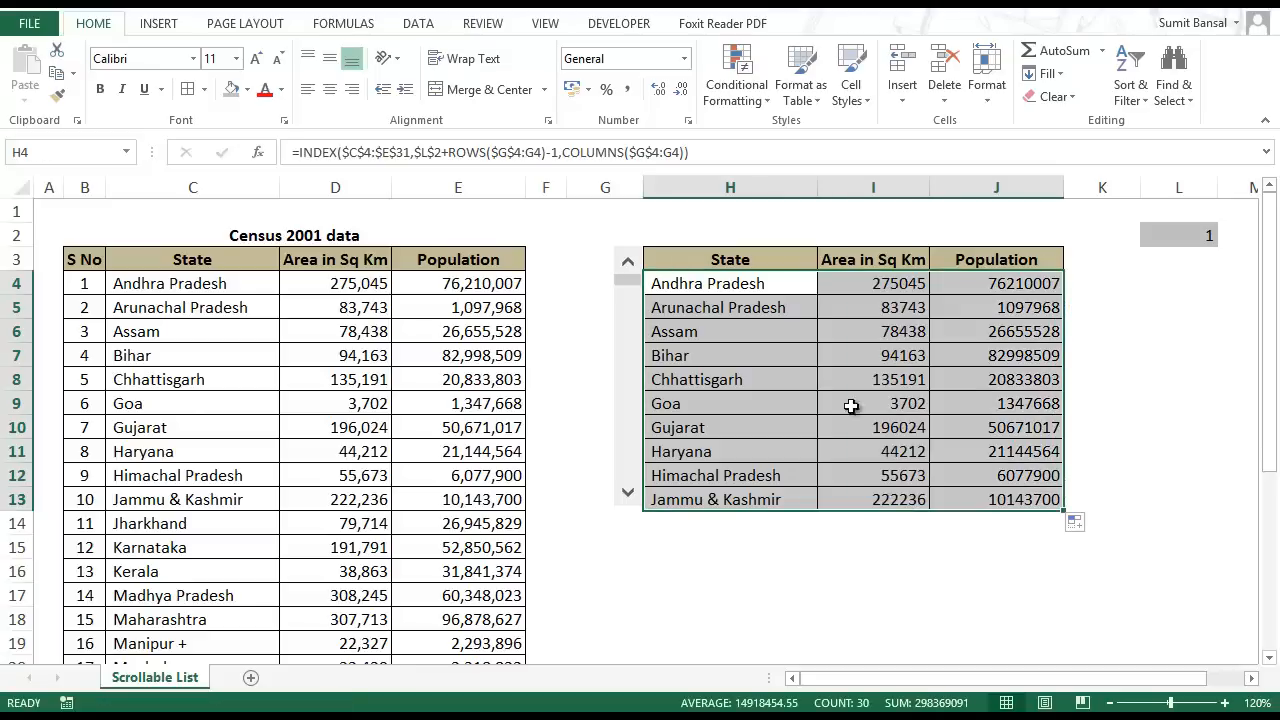
double_click(707, 283)
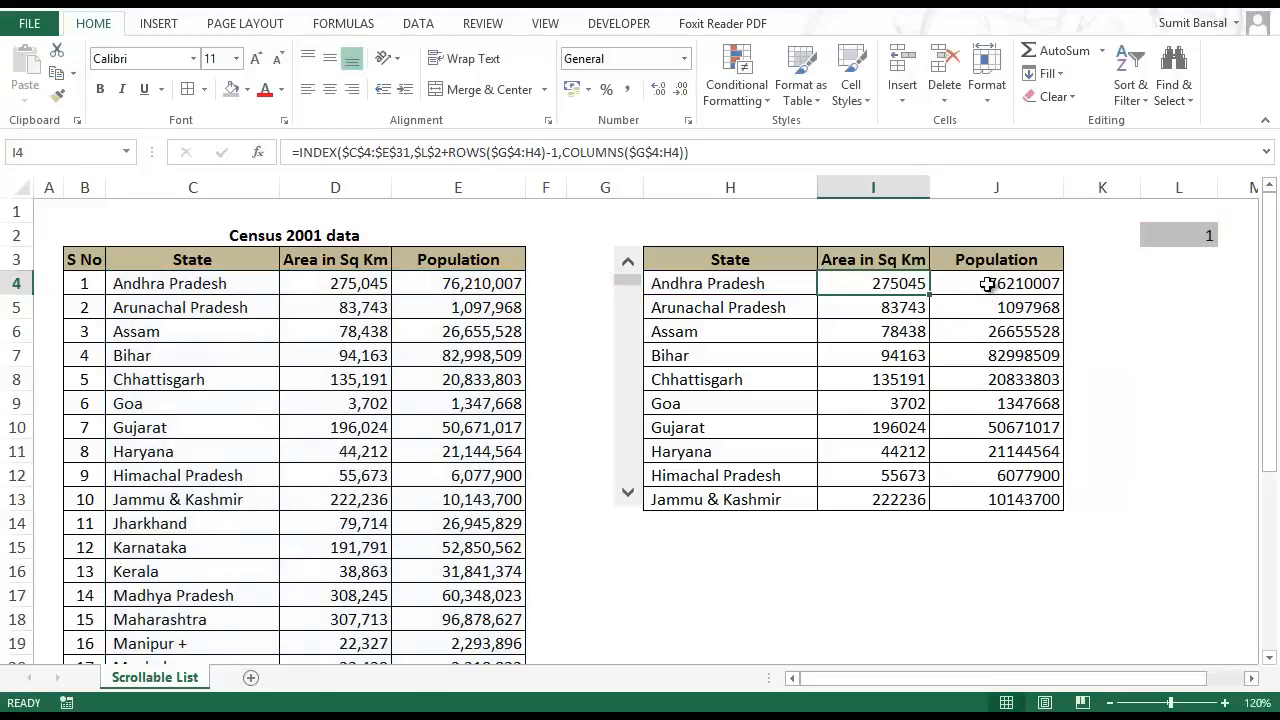
double_click(996, 283)
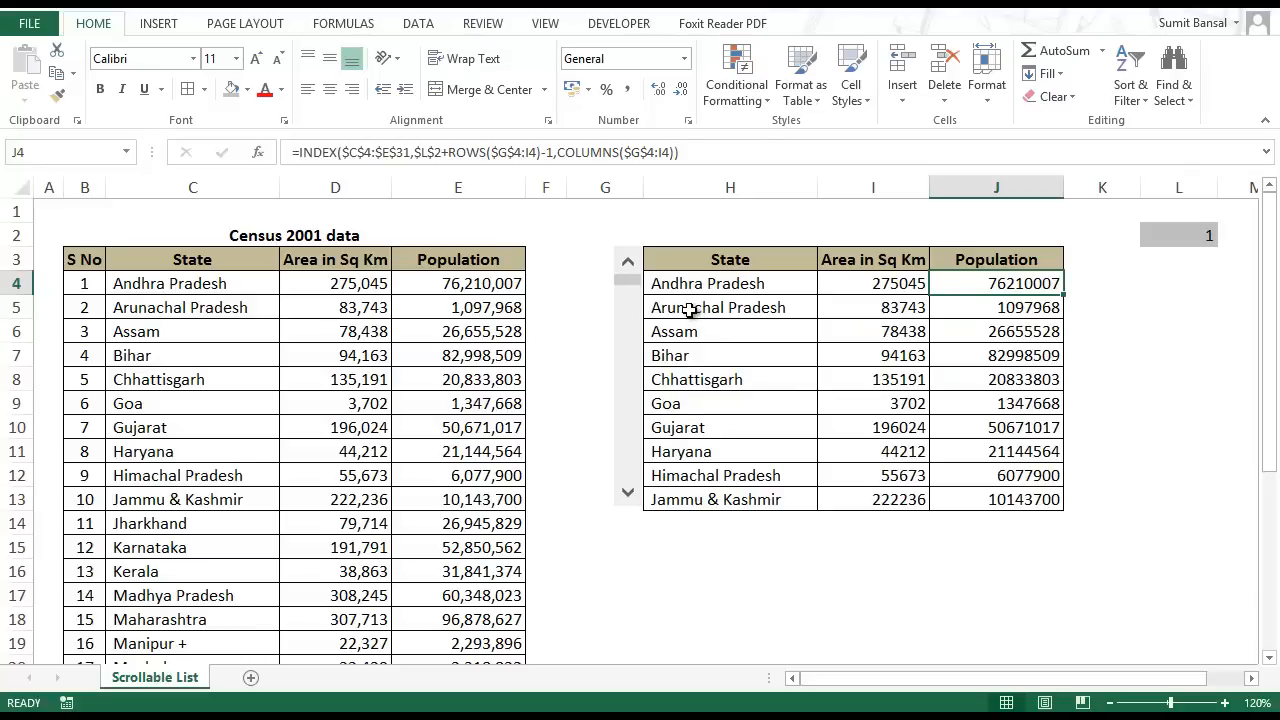
mouse_move(697, 293)
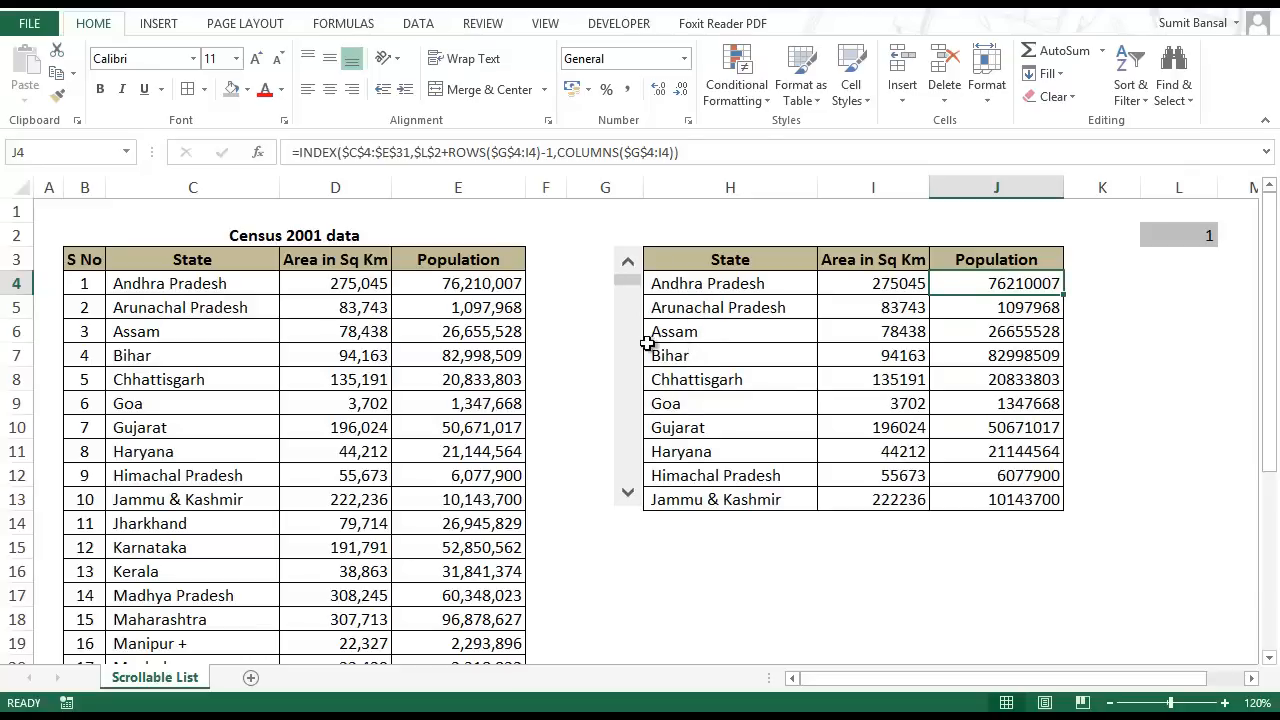
mouse_move(680, 288)
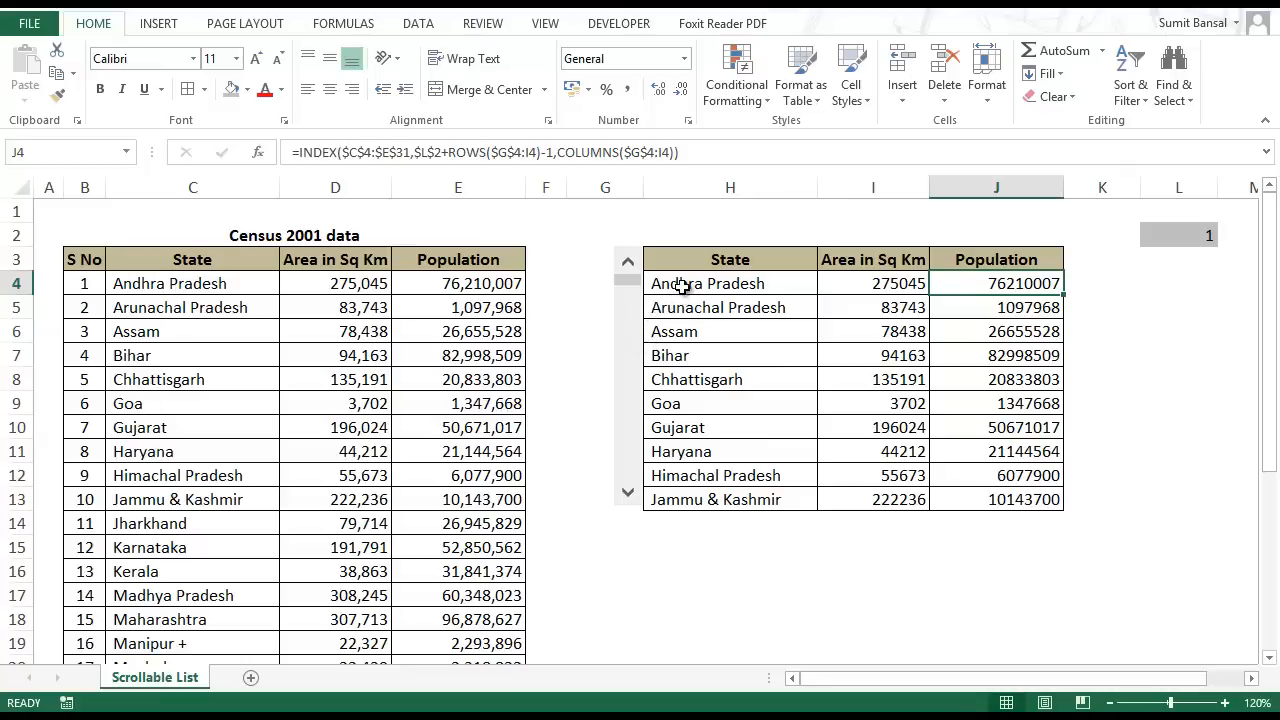
mouse_move(300, 258)
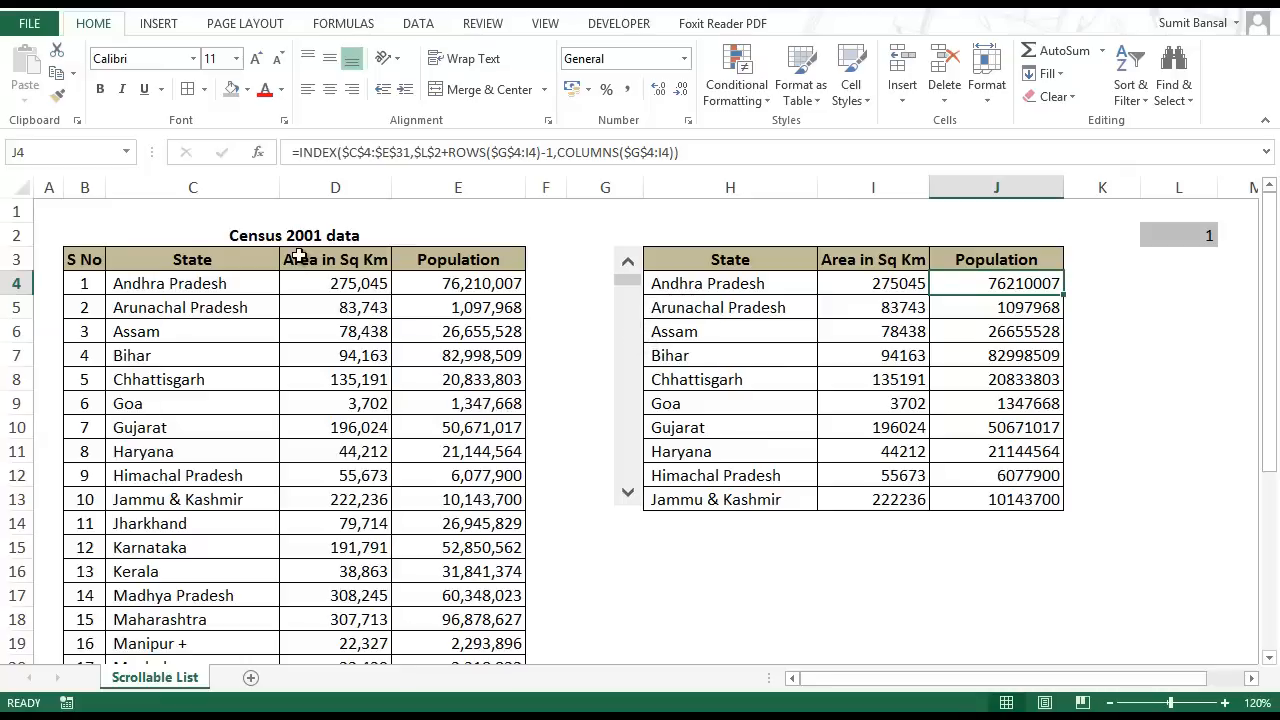